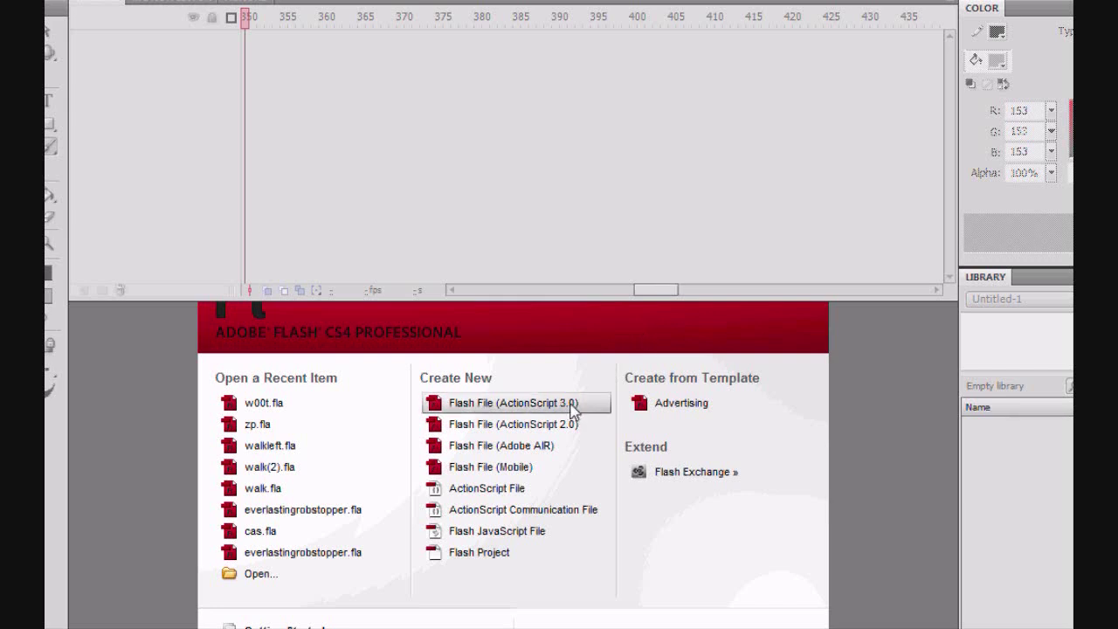
Start a new ActionScript 3.0 document and import the WAV sound file into its library.
{"action": "left_click", "coordinate": [496, 401]}
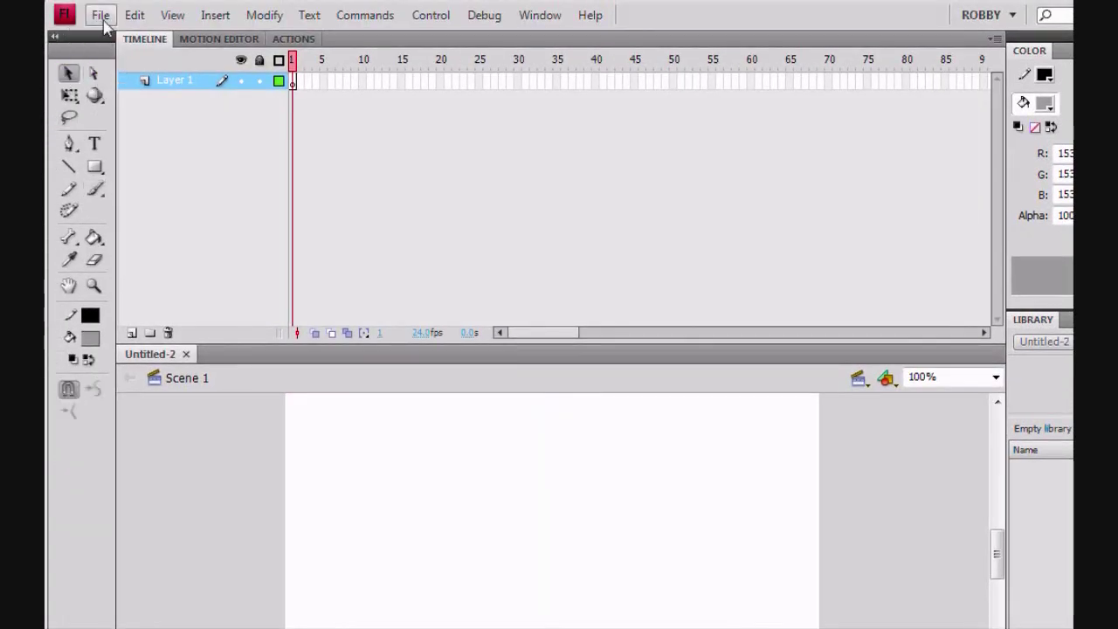
{"action": "left_click", "coordinate": [99, 14]}
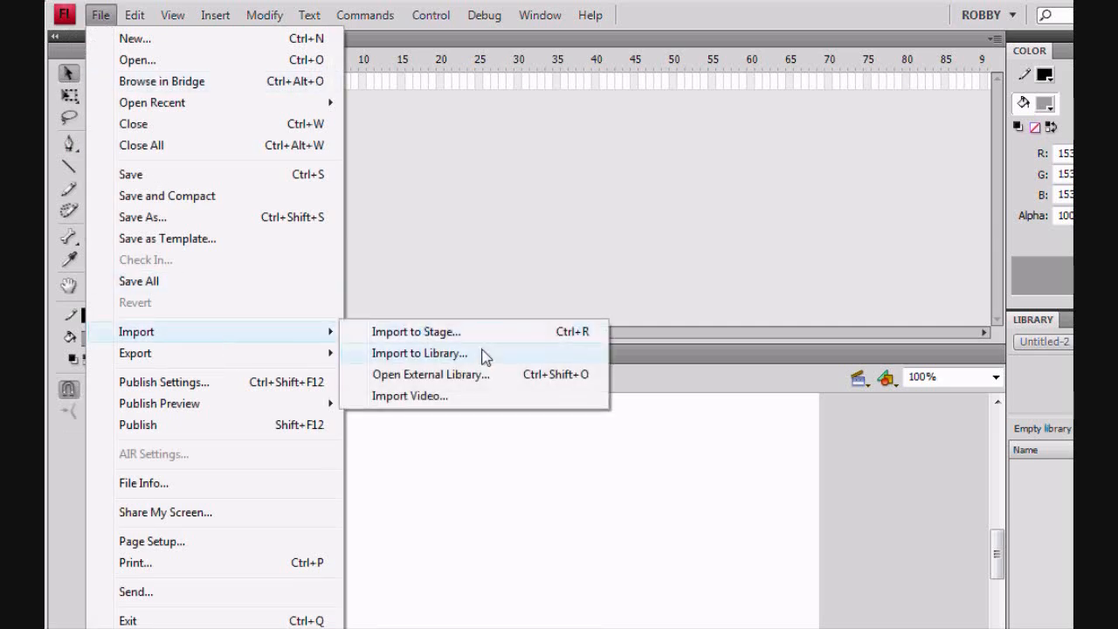
{"action": "left_click", "coordinate": [419, 353]}
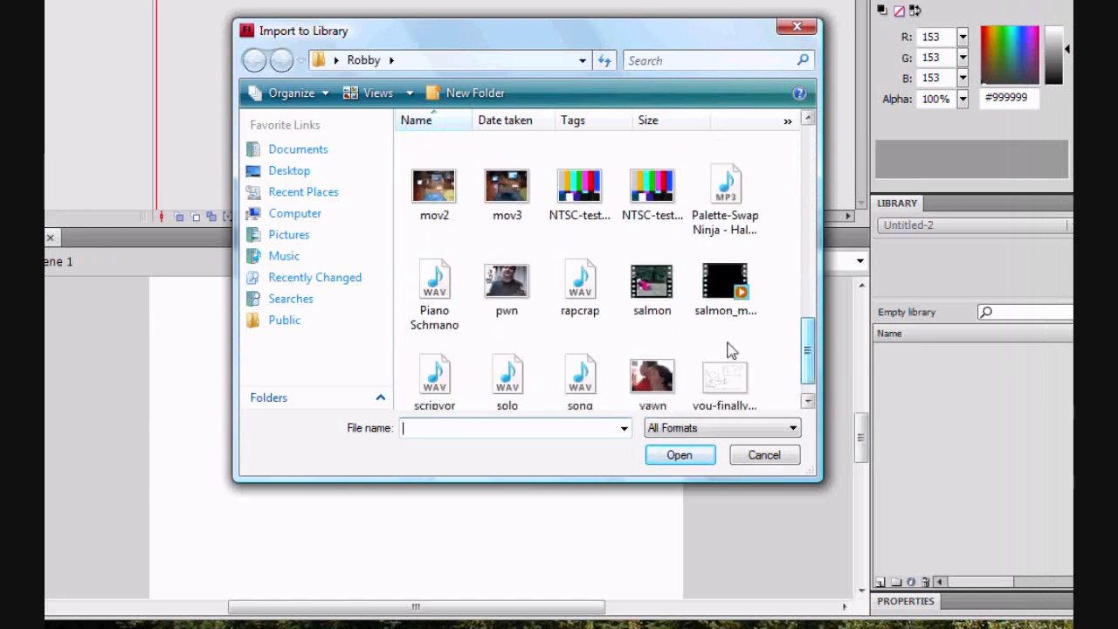
{"action": "left_click", "coordinate": [677, 454]}
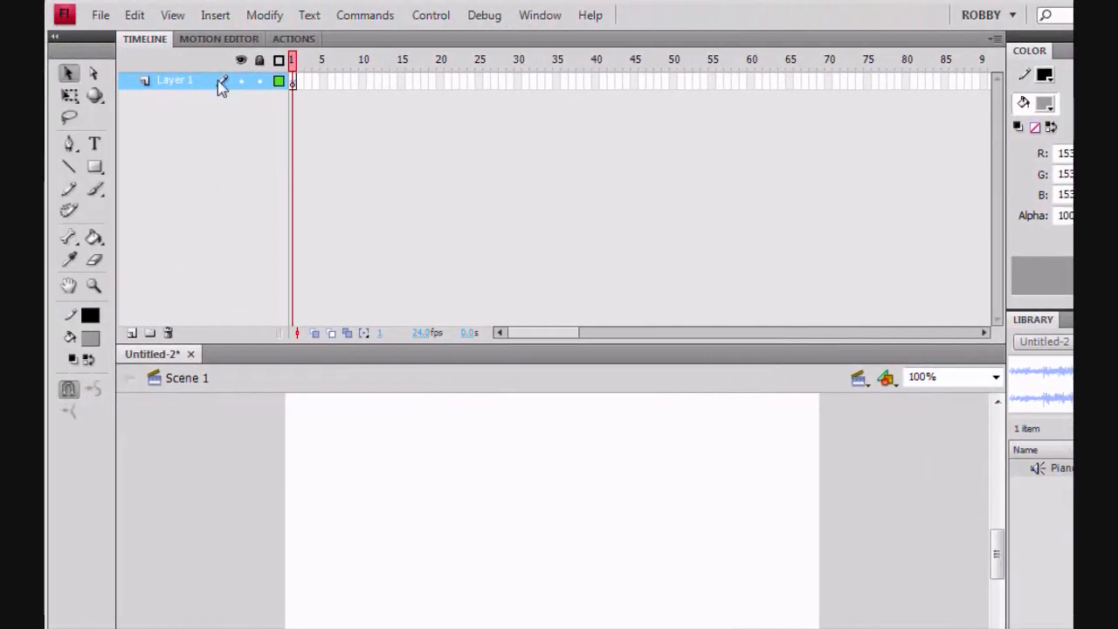
Add a second timeline layer and rename the lower layer to mutebutton.
{"action": "left_click", "coordinate": [131, 332]}
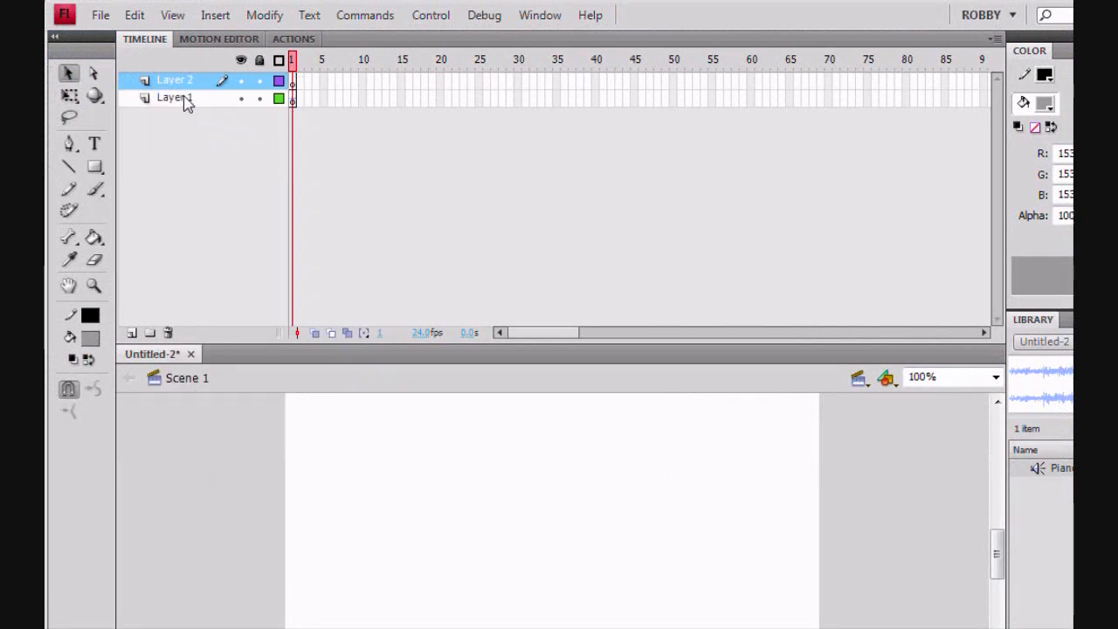
{"action": "double_click", "coordinate": [173, 98]}
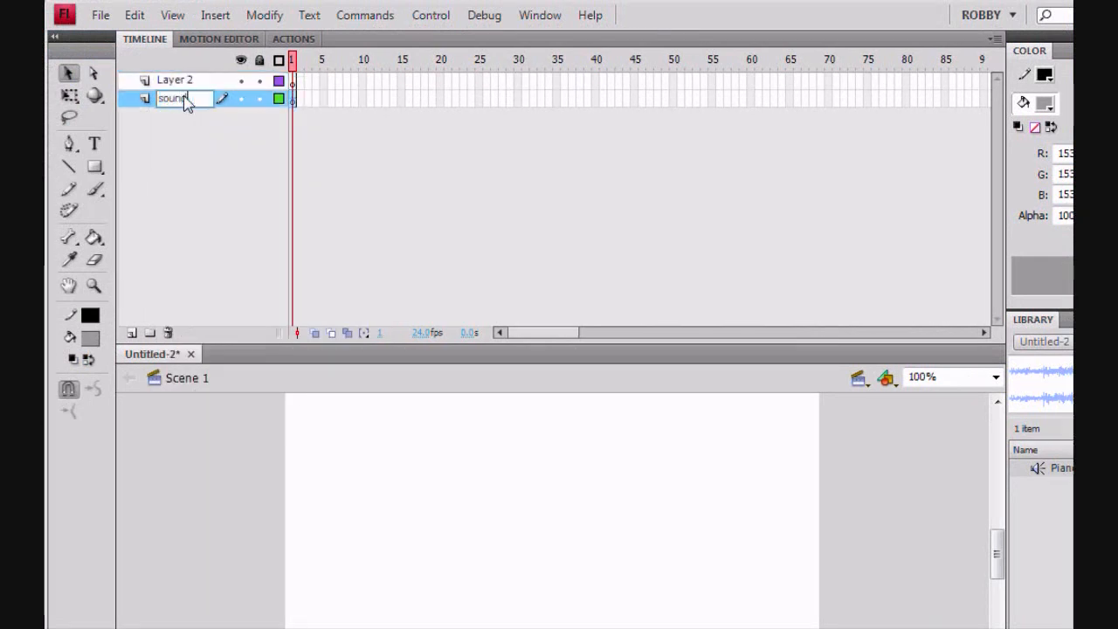
{"action": "type", "text": "mute"}
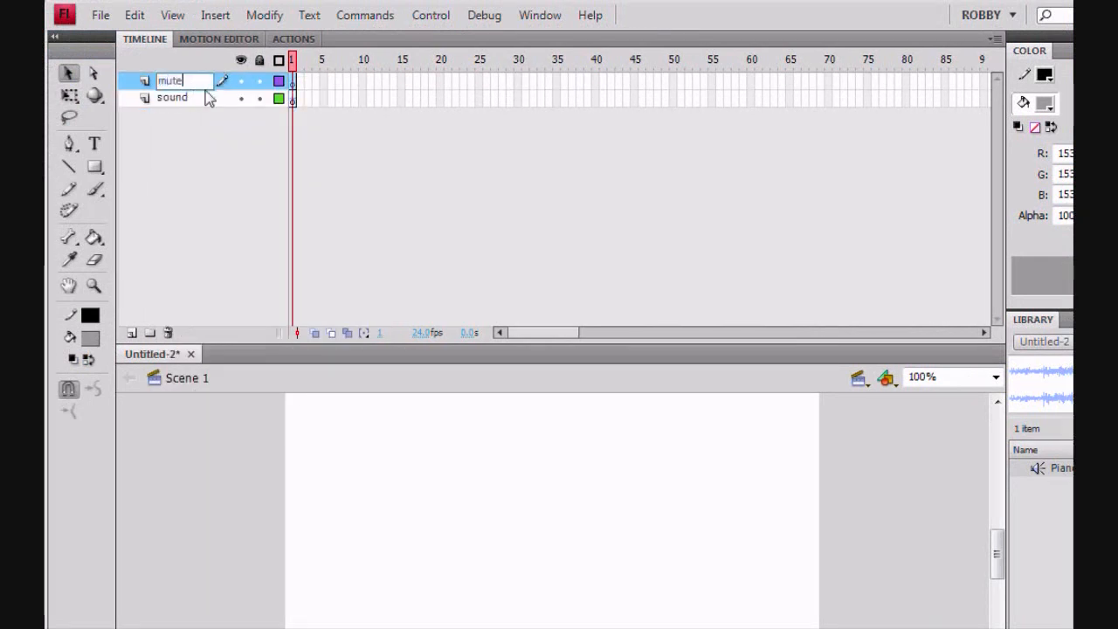
{"action": "type", "text": "button"}
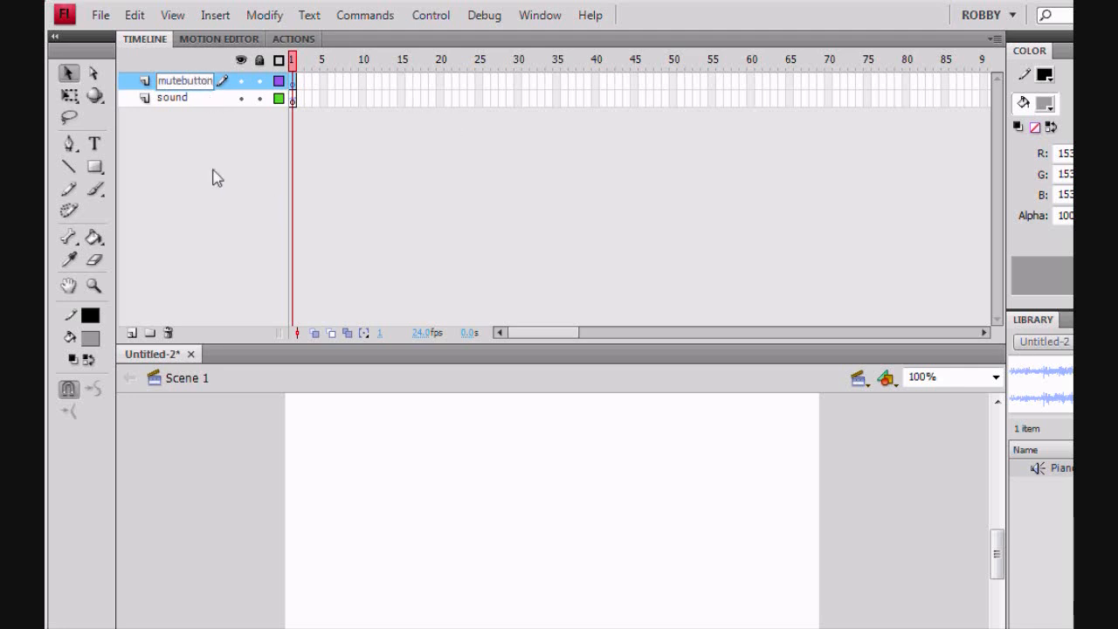
Extend frames far along the timeline and make the sound layer active.
{"action": "right_click", "coordinate": [775, 86]}
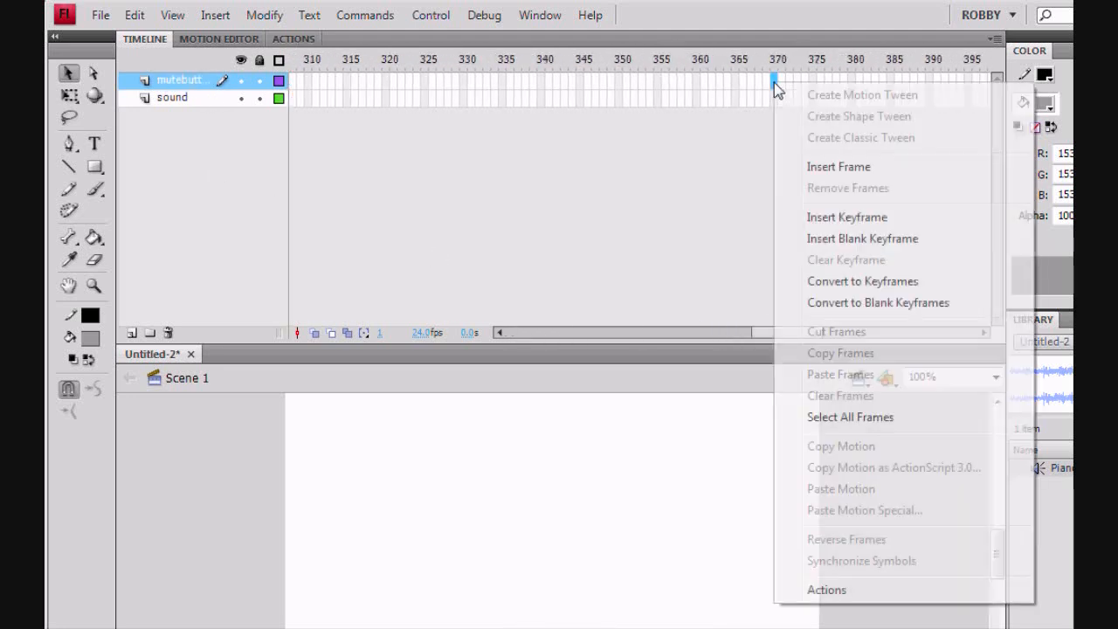
{"action": "left_click", "coordinate": [839, 166]}
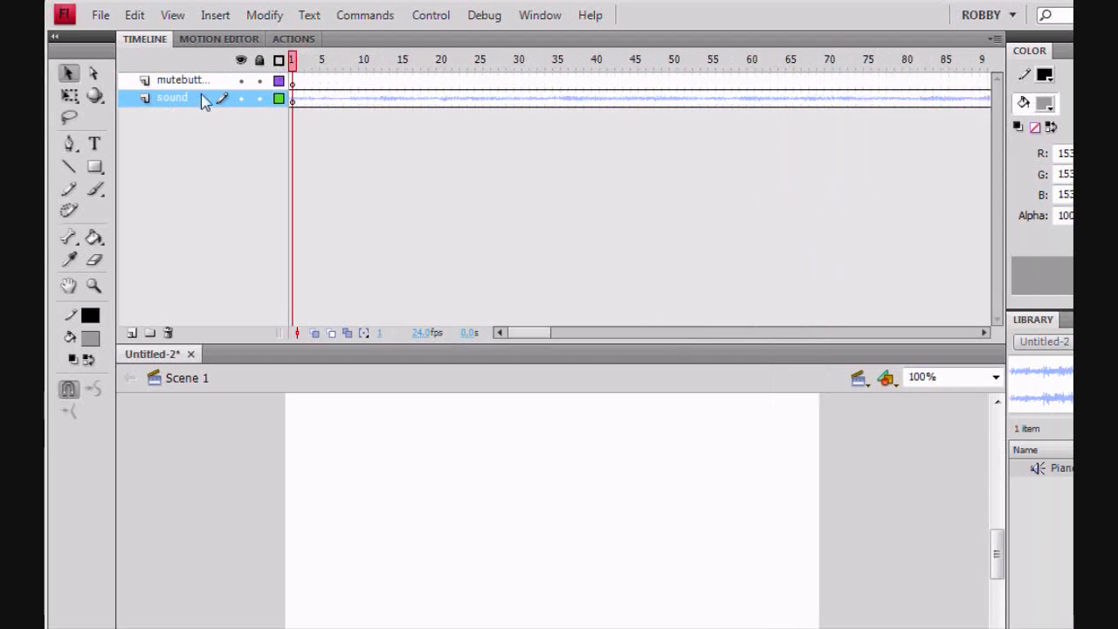
{"action": "left_click", "coordinate": [180, 80]}
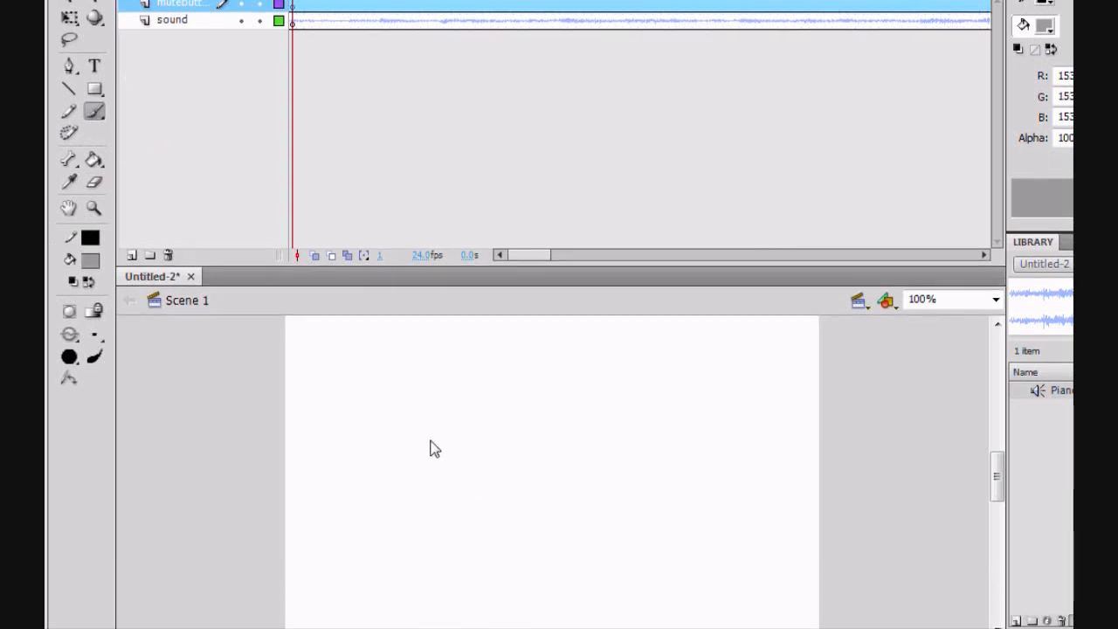
Draw the speaker outline on the stage: top edge, left end and the two slanted cone edges.
{"action": "left_click_drag", "start_coordinate": [393, 443], "coordinate": [364, 435]}
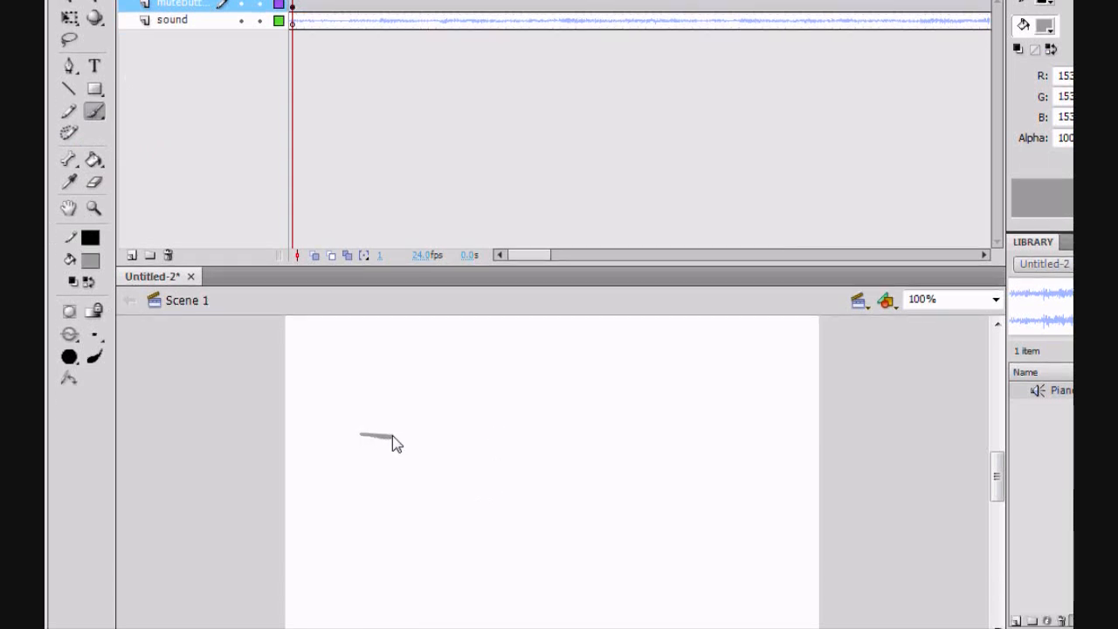
{"action": "left_click_drag", "start_coordinate": [363, 419], "coordinate": [472, 345]}
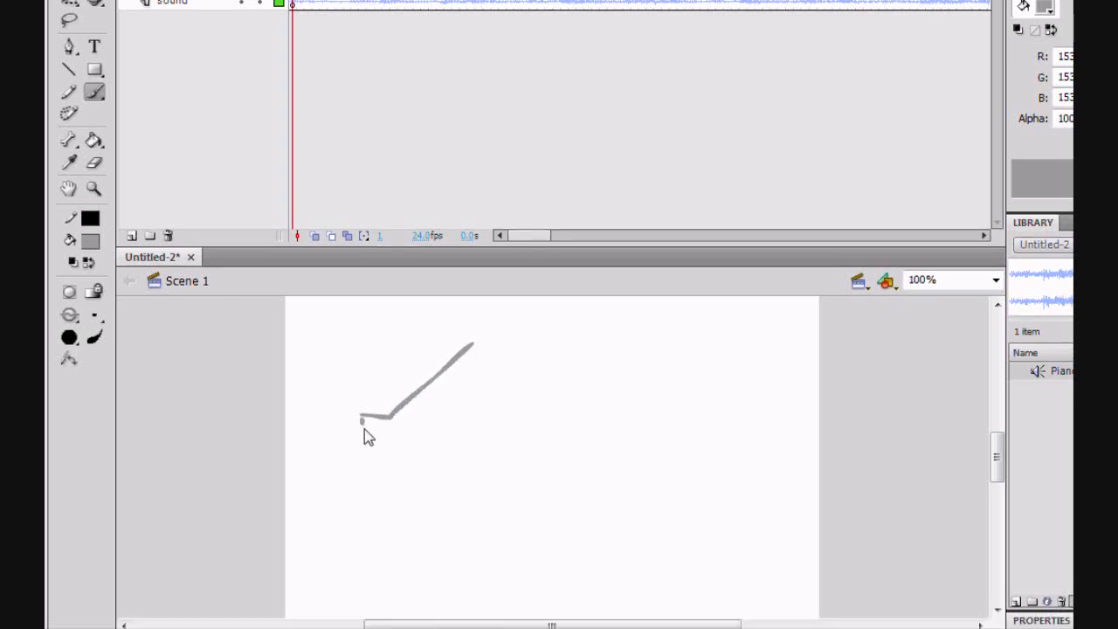
{"action": "left_click_drag", "start_coordinate": [363, 421], "coordinate": [364, 454]}
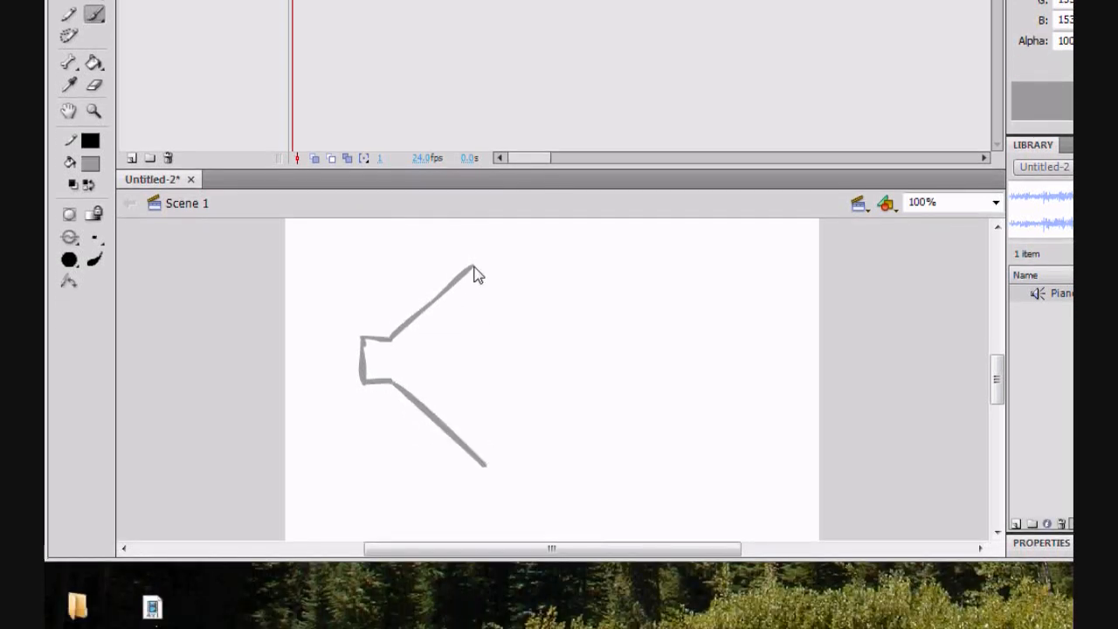
{"action": "left_click_drag", "start_coordinate": [475, 272], "coordinate": [486, 462]}
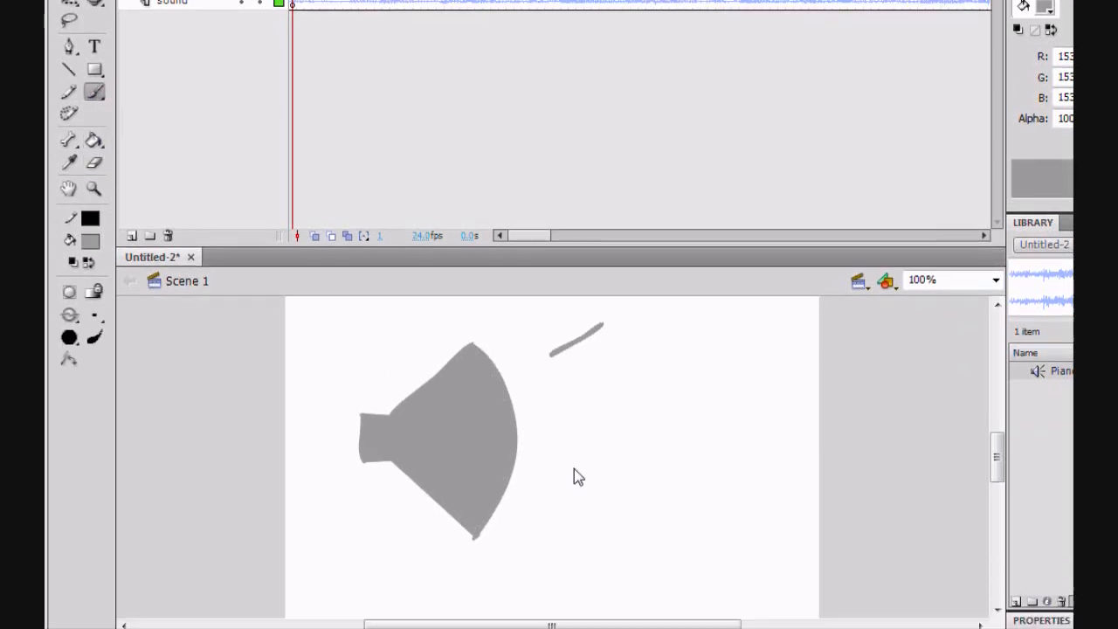
{"action": "scroll", "scroll_direction": "up", "scroll_amount": 3}
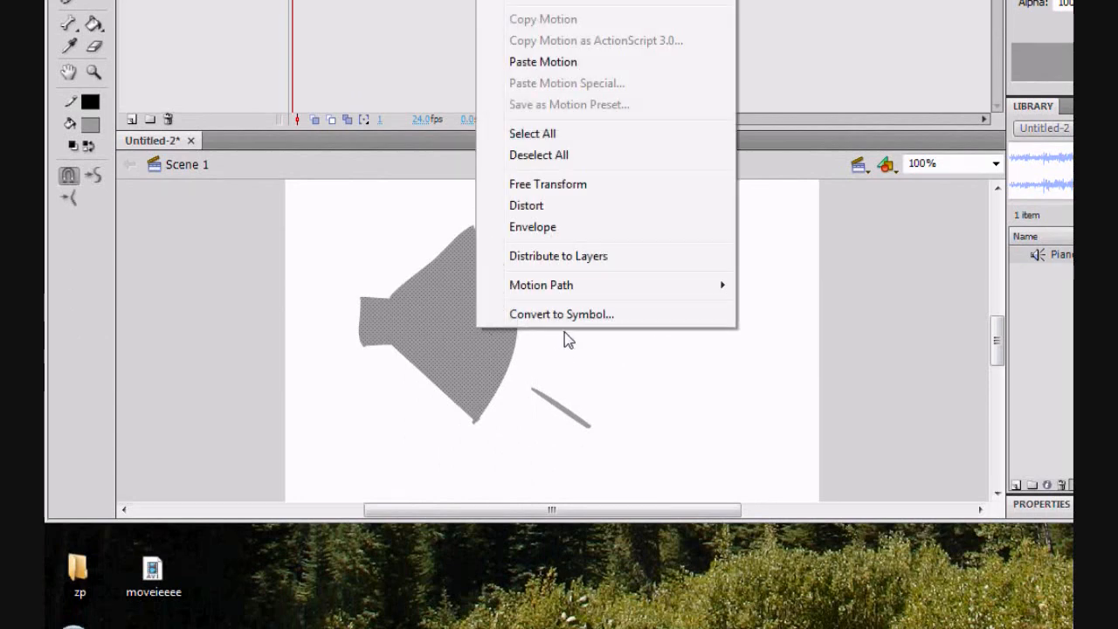
Convert the speaker drawing to a Button symbol named muteymu.
{"action": "left_click", "coordinate": [561, 314]}
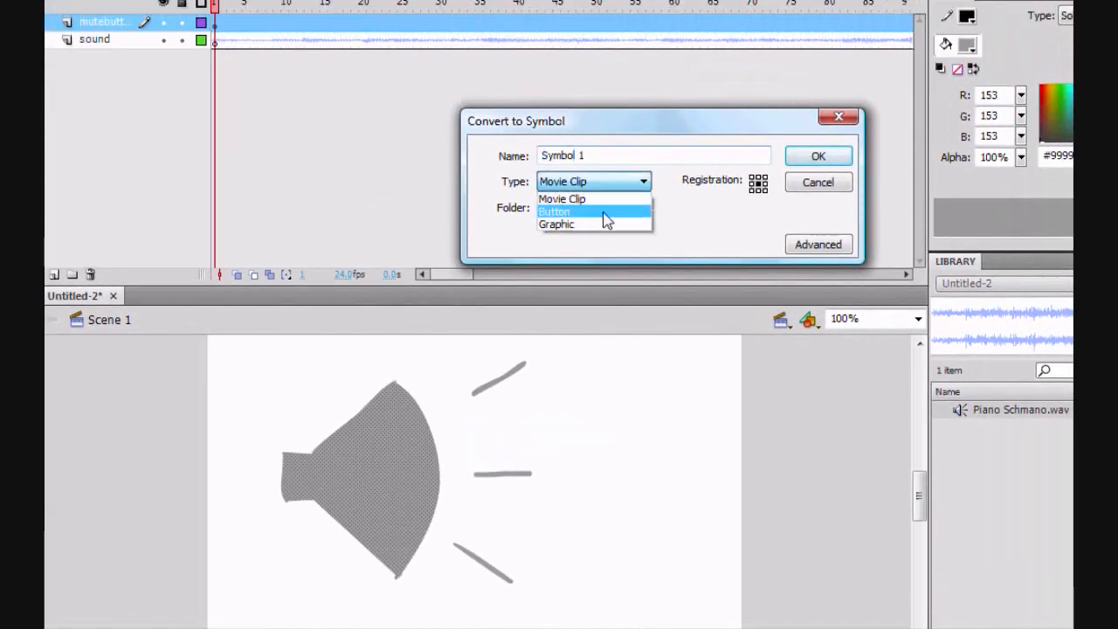
{"action": "left_click", "coordinate": [554, 212]}
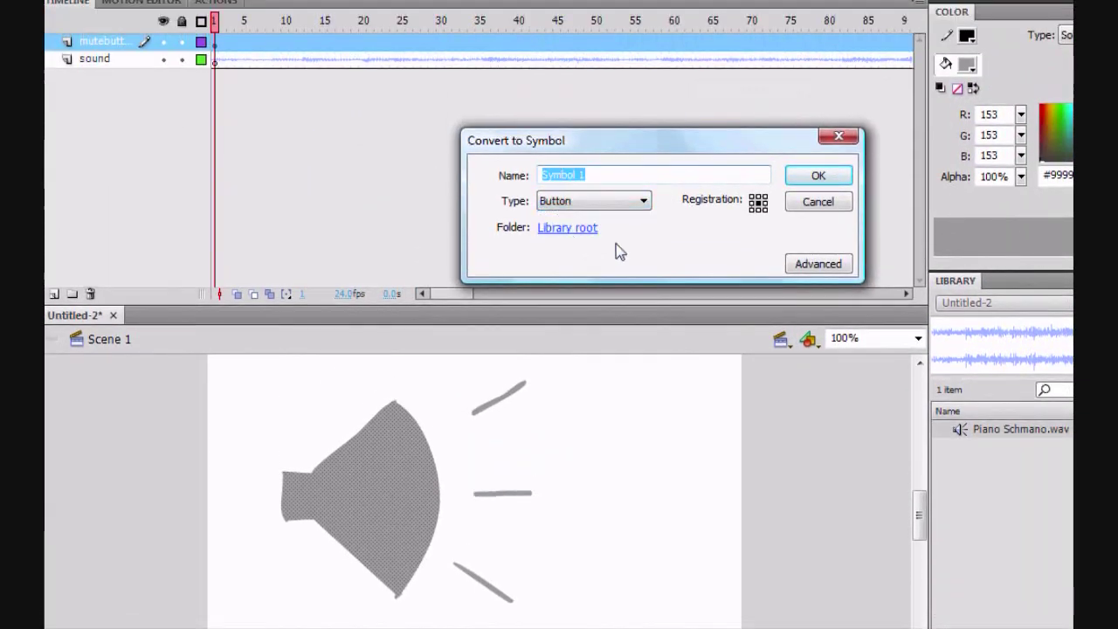
{"action": "type", "text": "muteymu"}
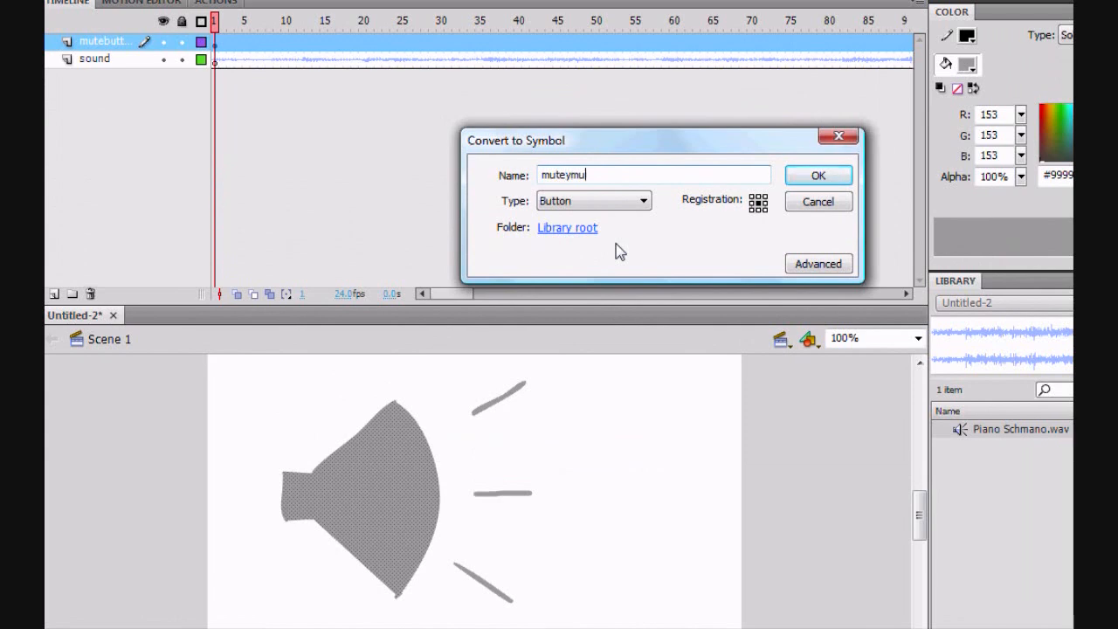
{"action": "left_click", "coordinate": [817, 175]}
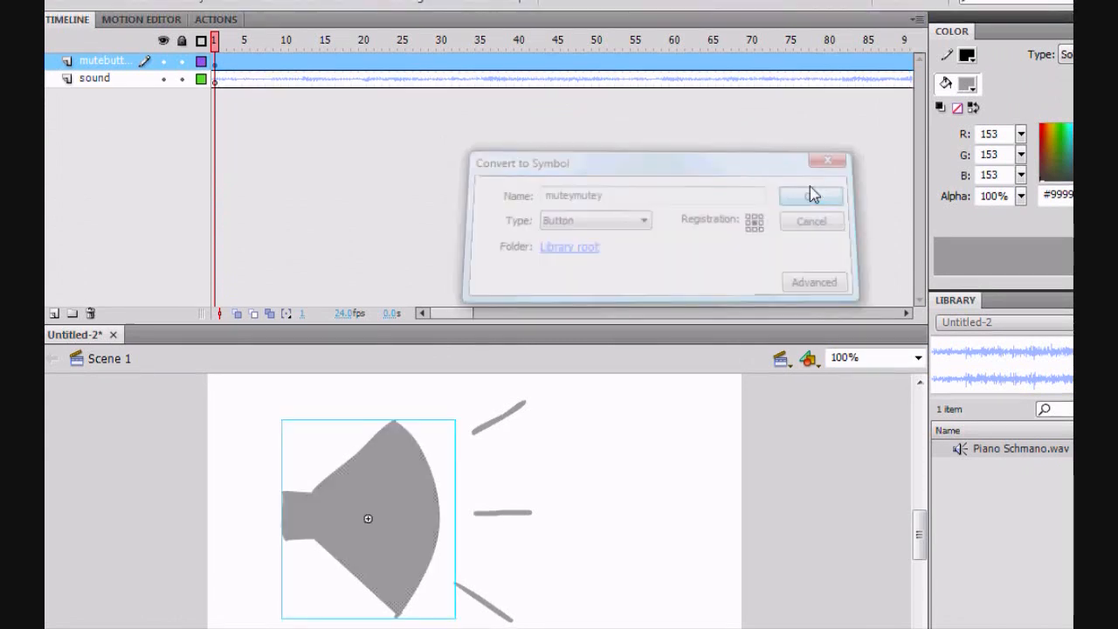
Inside the button symbol, insert frames for its other states.
{"action": "left_click", "coordinate": [809, 195]}
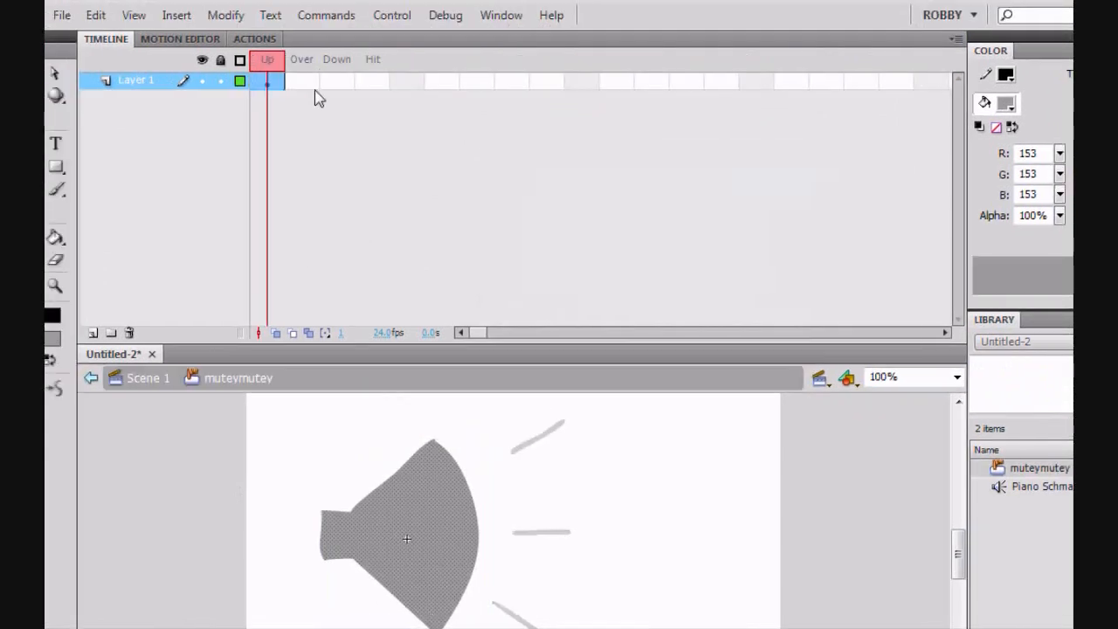
{"action": "right_click", "coordinate": [375, 81]}
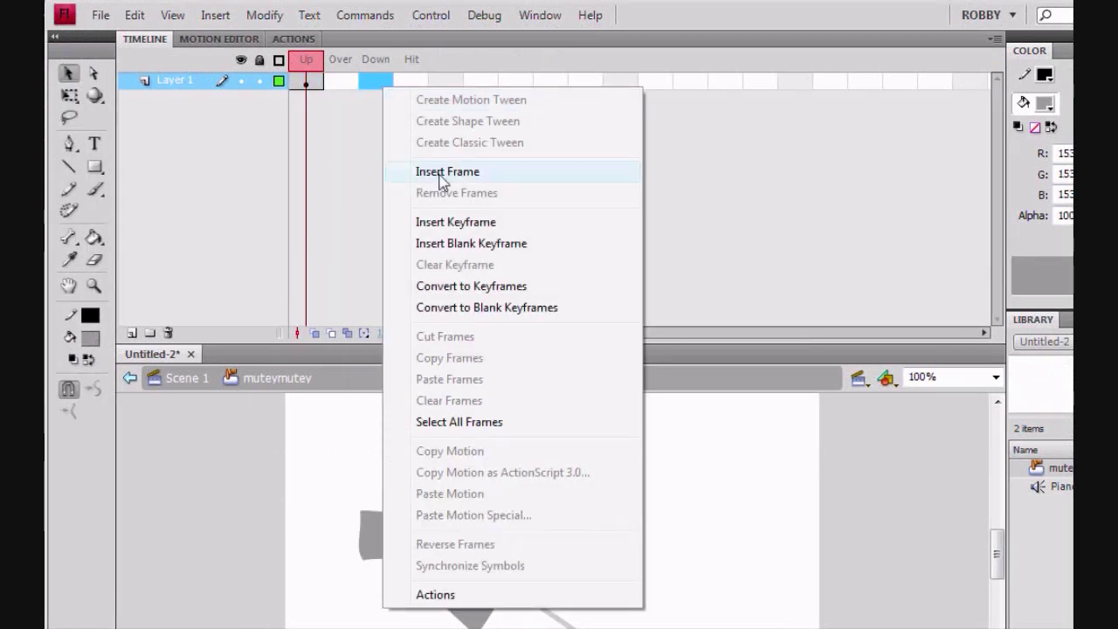
{"action": "left_click", "coordinate": [339, 60]}
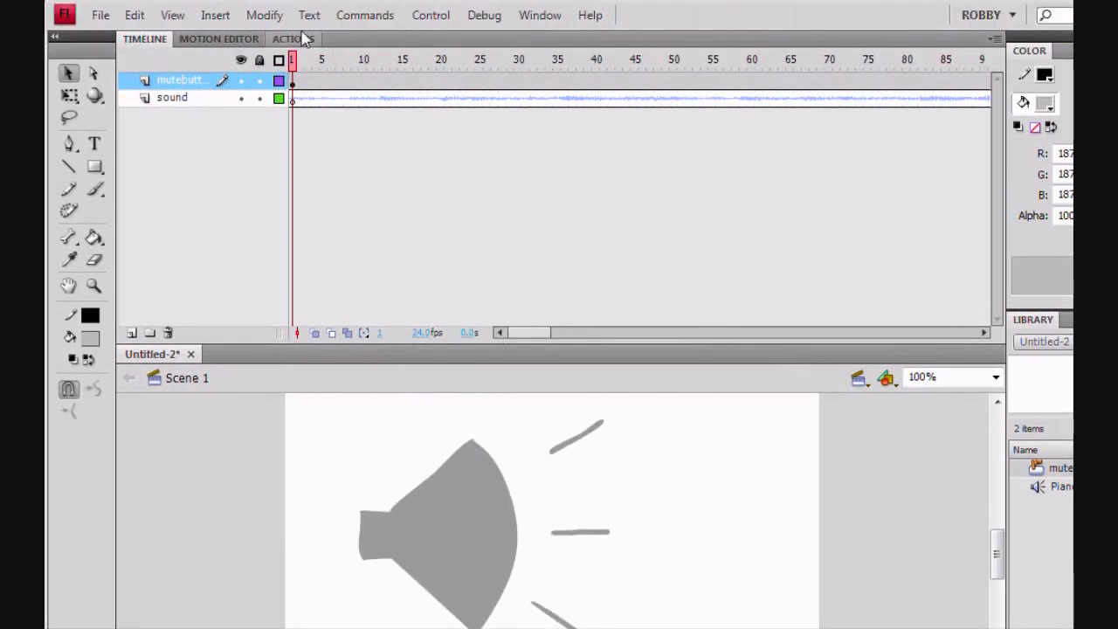
{"action": "mouse_move", "coordinate": [400, 124]}
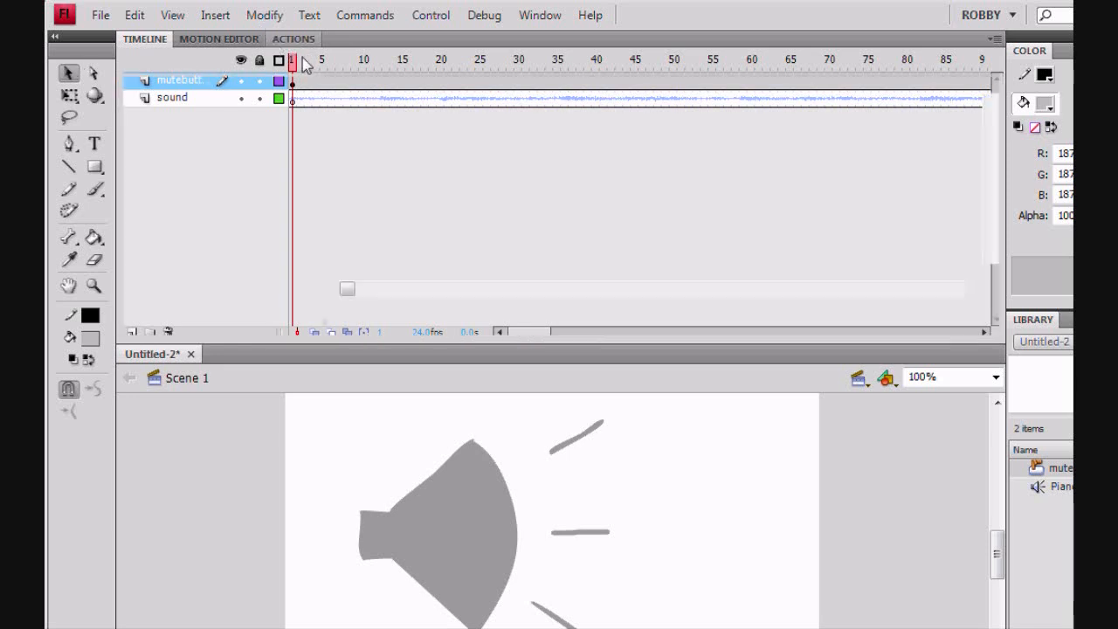
Begin the setMute(vol) function creating a new SoundTransform(1,0) and assigning vol to it.
{"action": "left_click", "coordinate": [293, 39]}
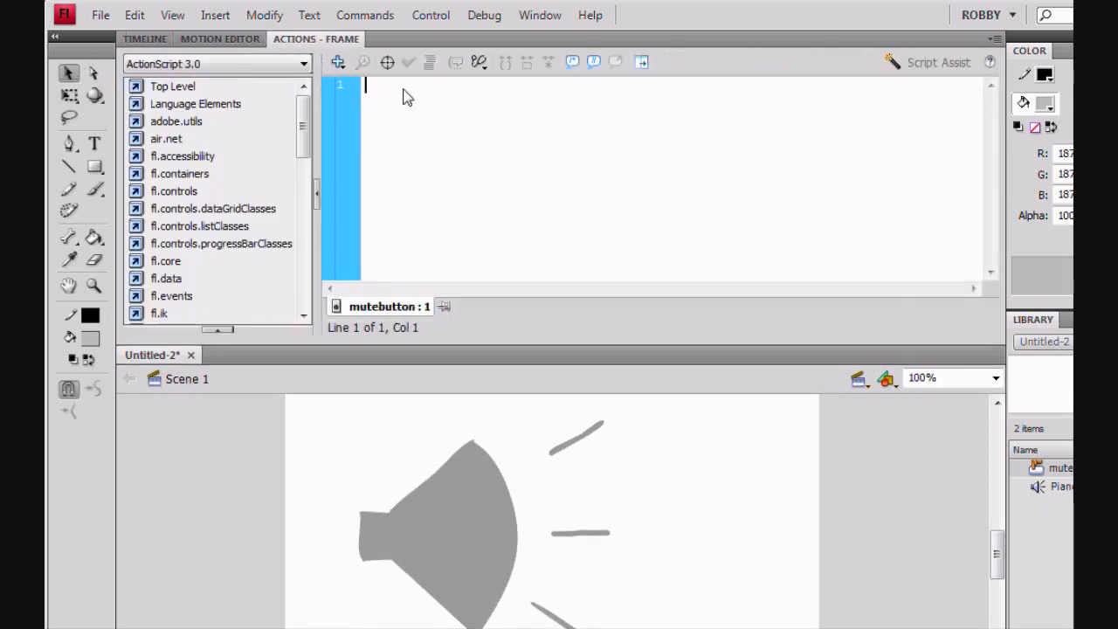
{"action": "type", "text": "func"}
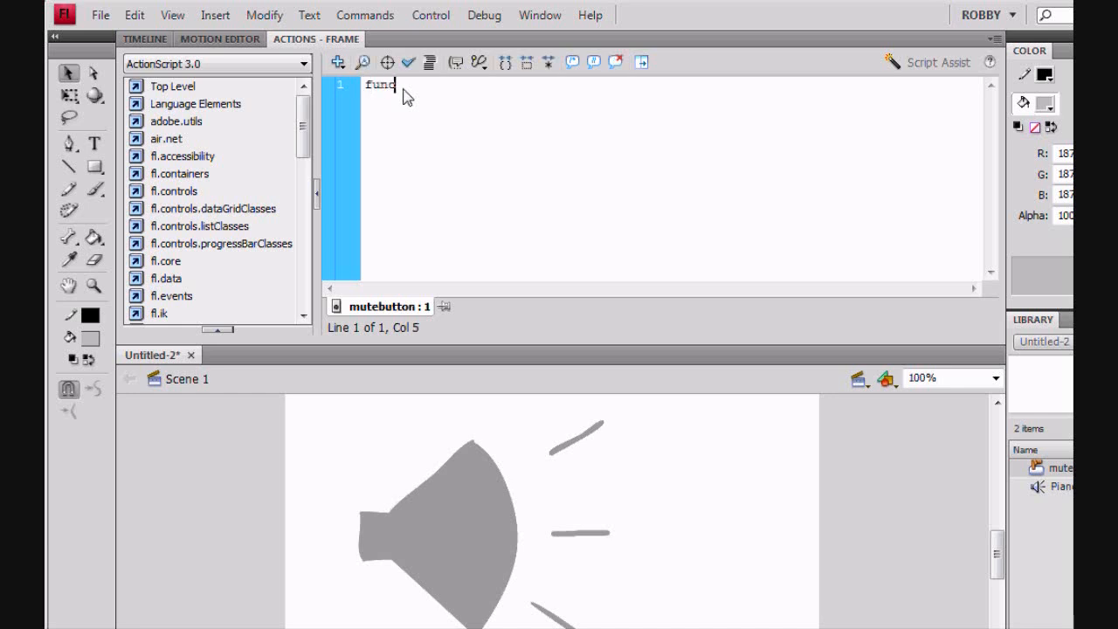
{"action": "type", "text": "tion Set"}
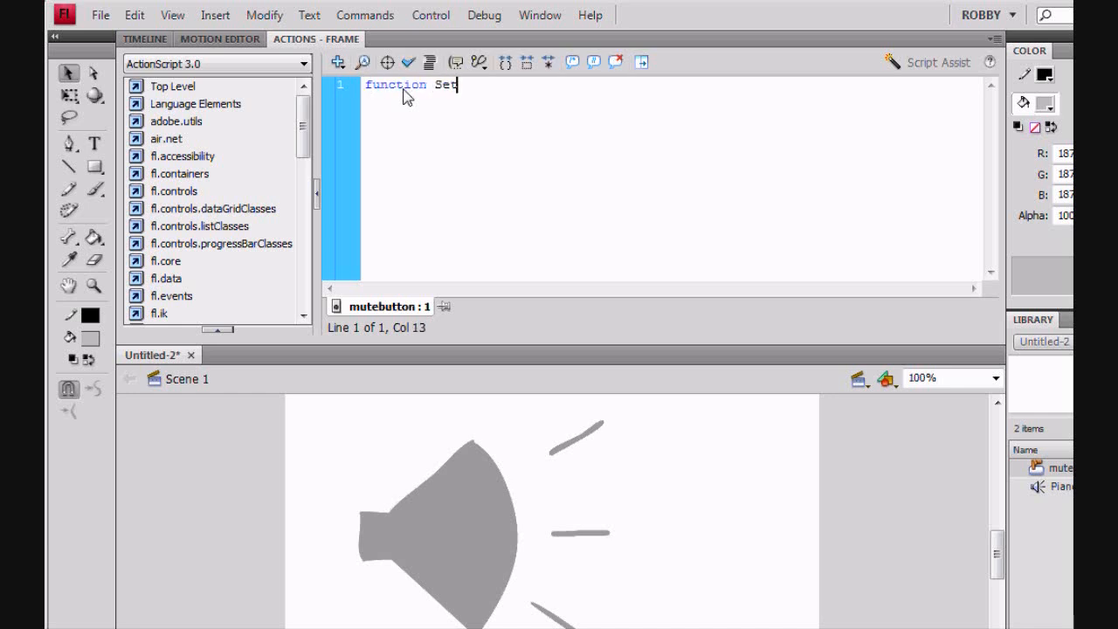
{"action": "type", "text": "Mute"}
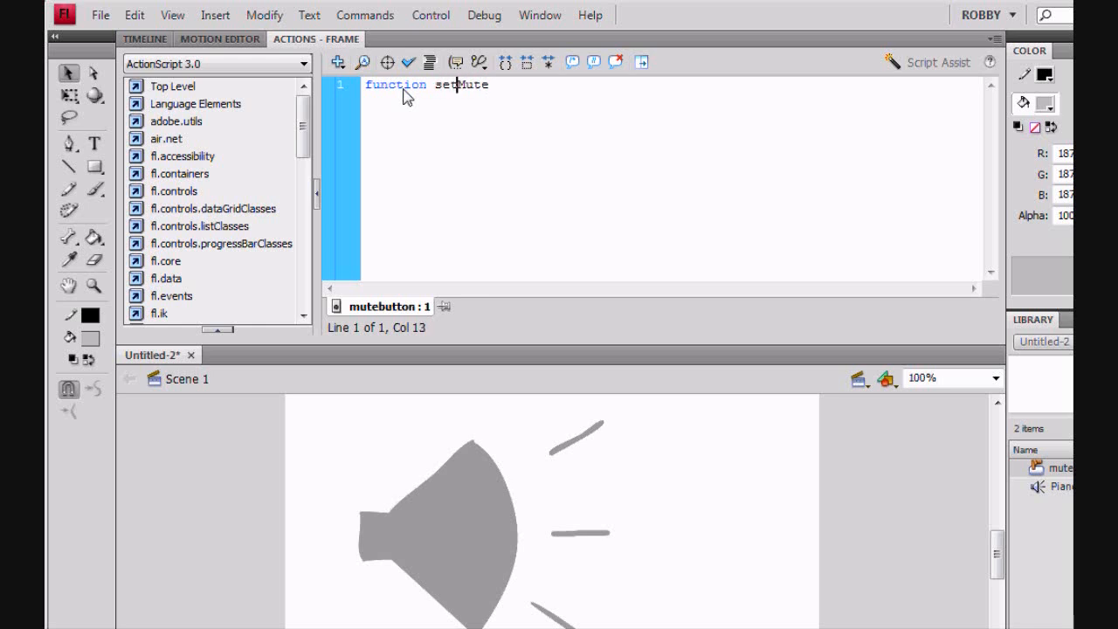
{"action": "type", "text": "("}
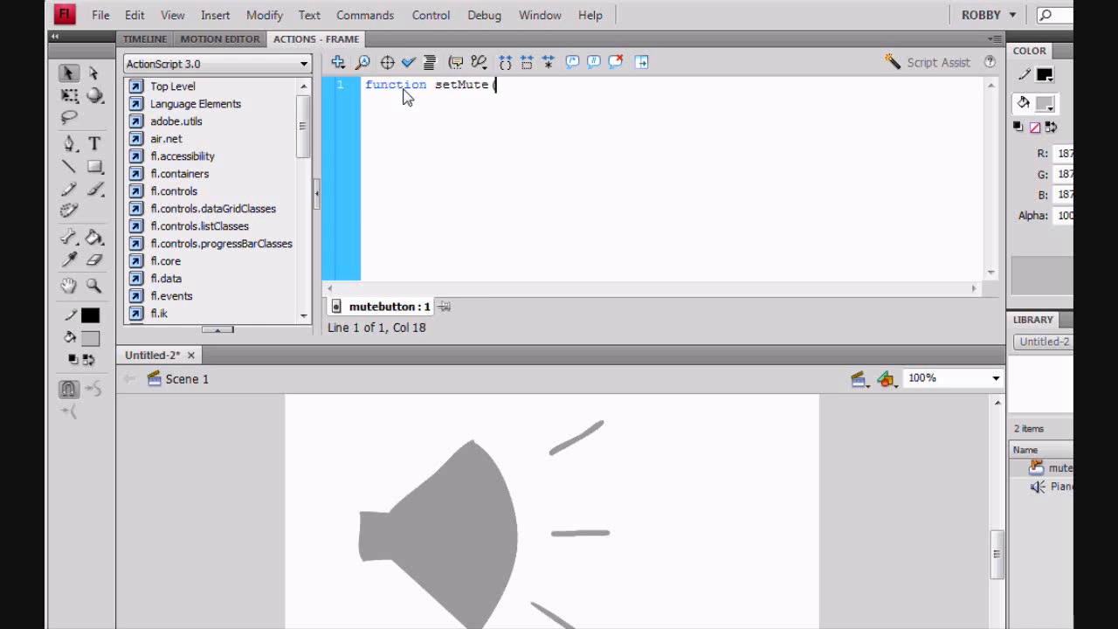
{"action": "type", "text": "(vol){"}
{"action": "type", "text": "var "}
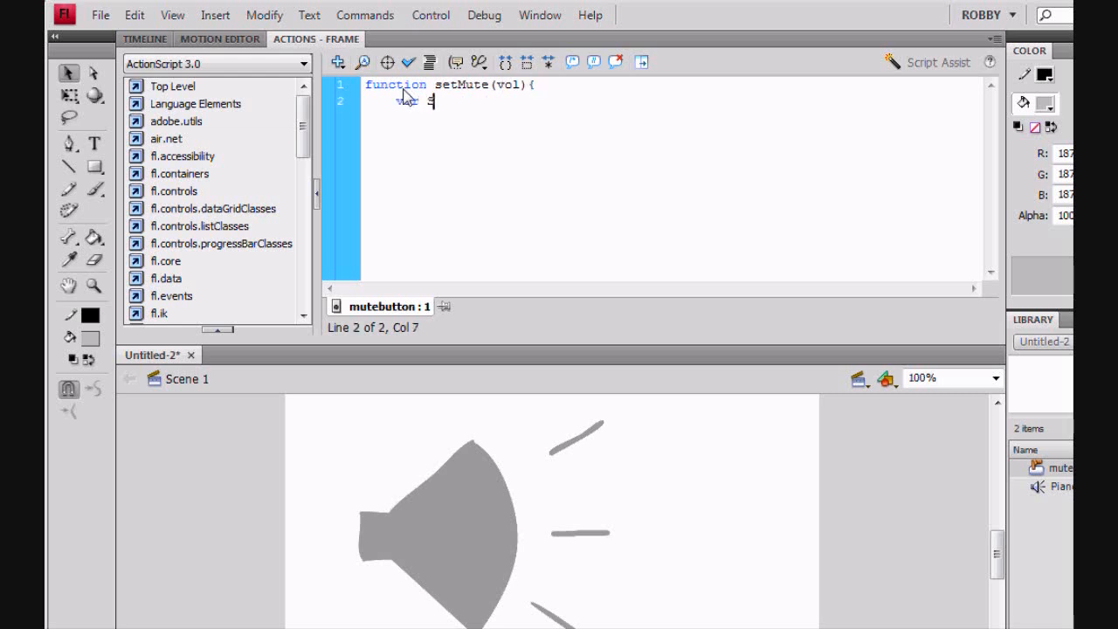
{"action": "type", "text": "sTransform:S"}
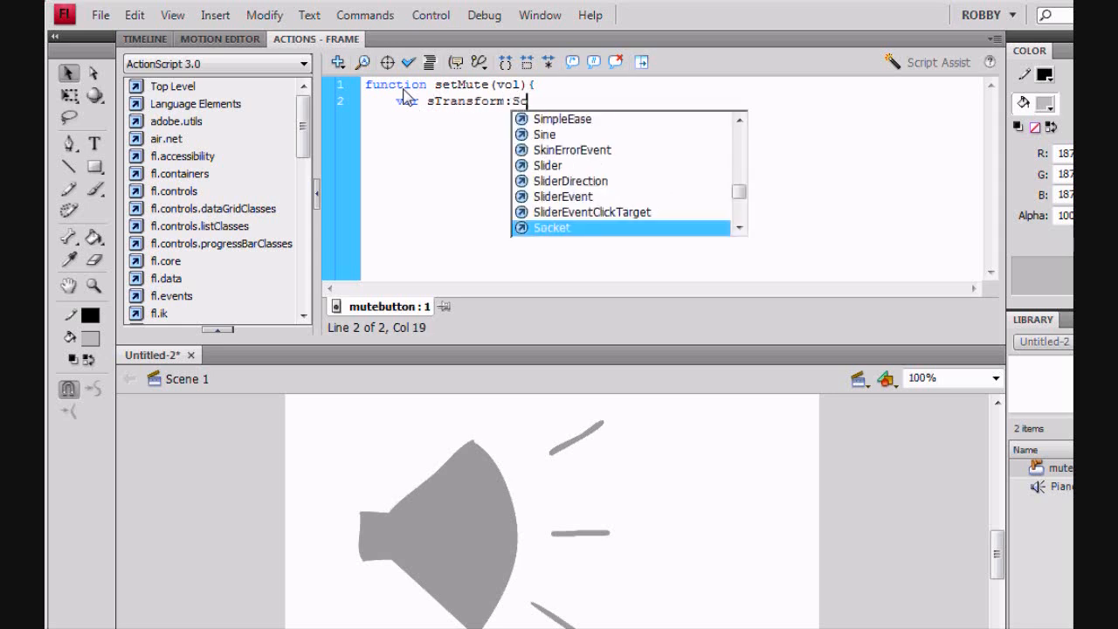
{"action": "type", "text": "oundTransform ="}
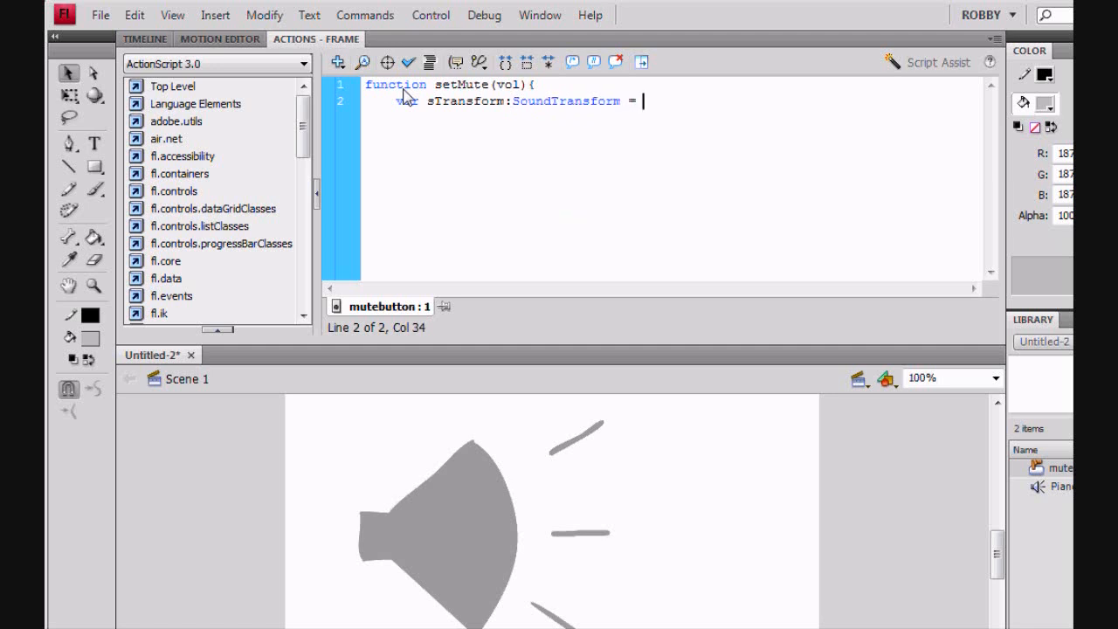
{"action": "type", "text": "new"}
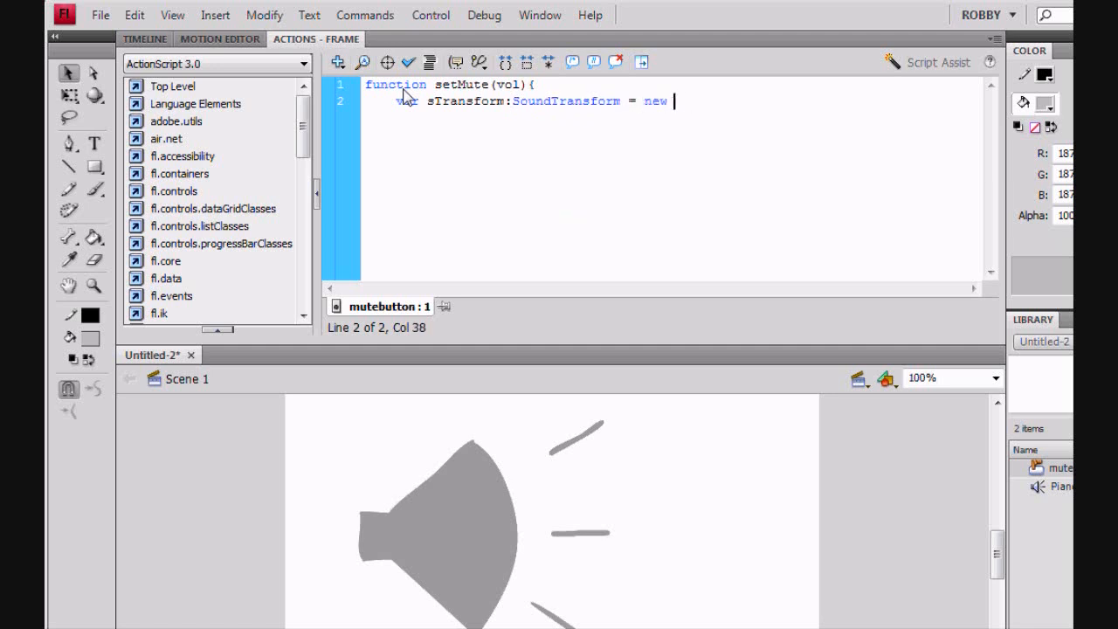
{"action": "type", "text": "SoundTransform"}
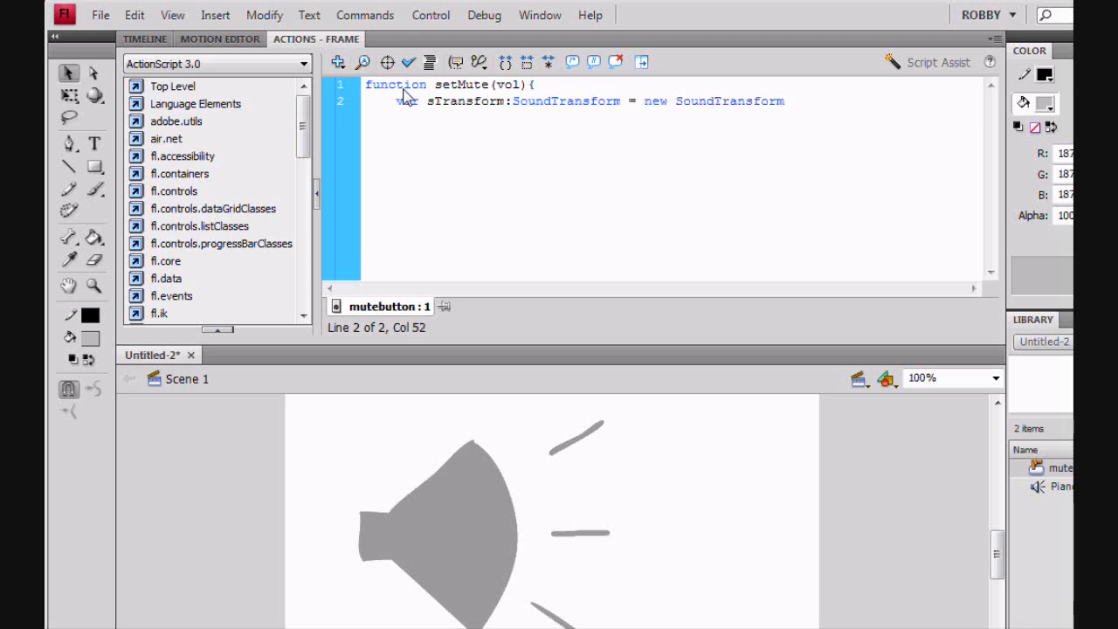
{"action": "type", "text": "(1,"}
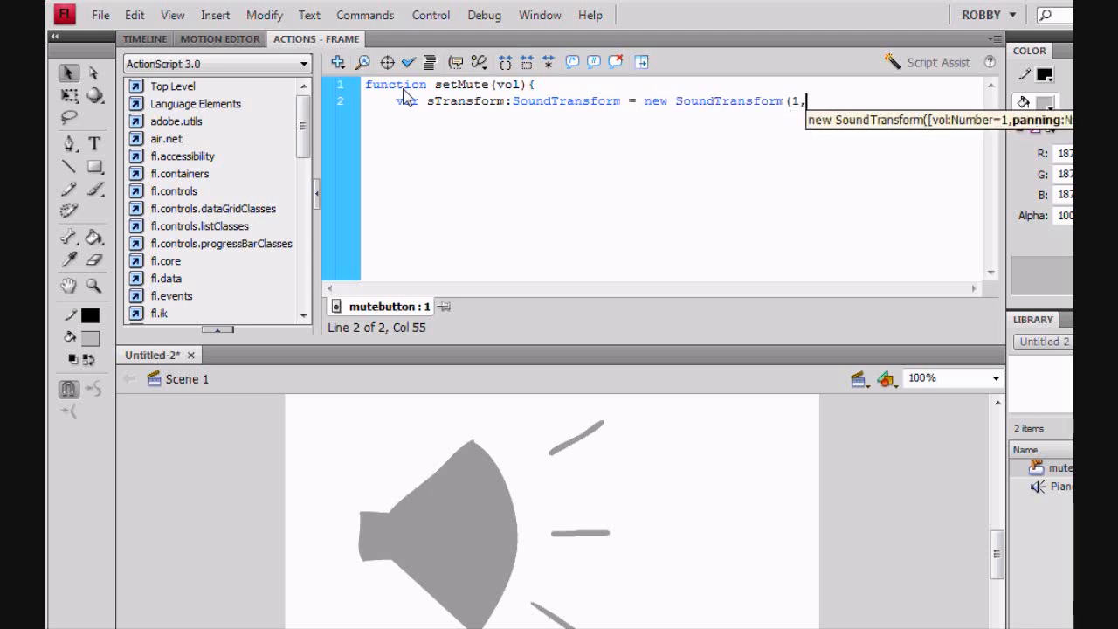
{"action": "type", "text": "0);"}
{"action": "type", "text": "s"}
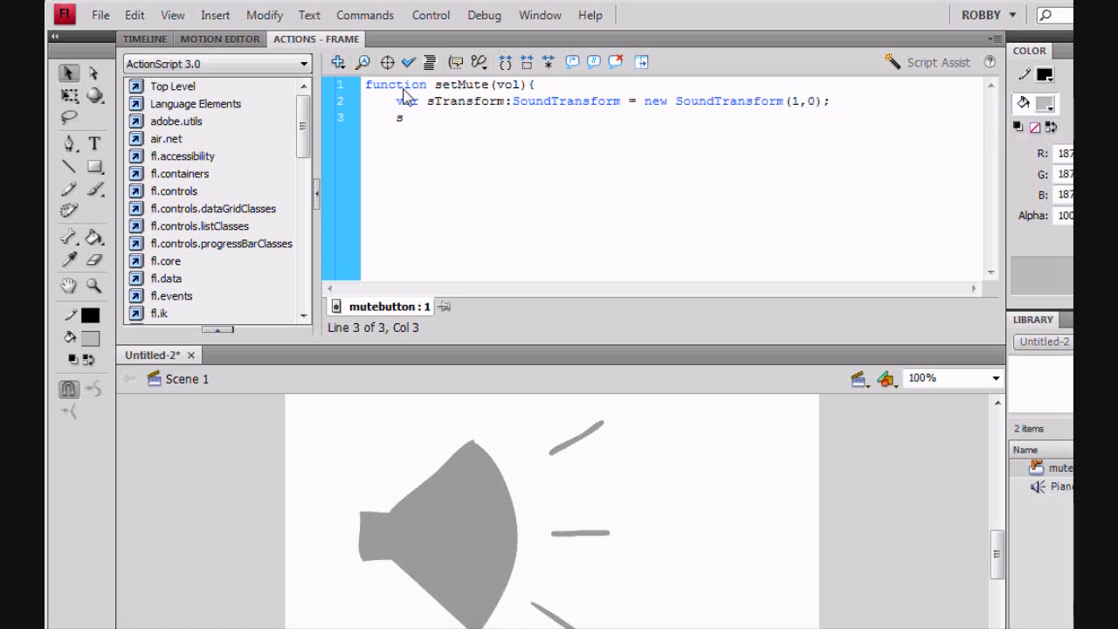
{"action": "type", "text": "Transform"}
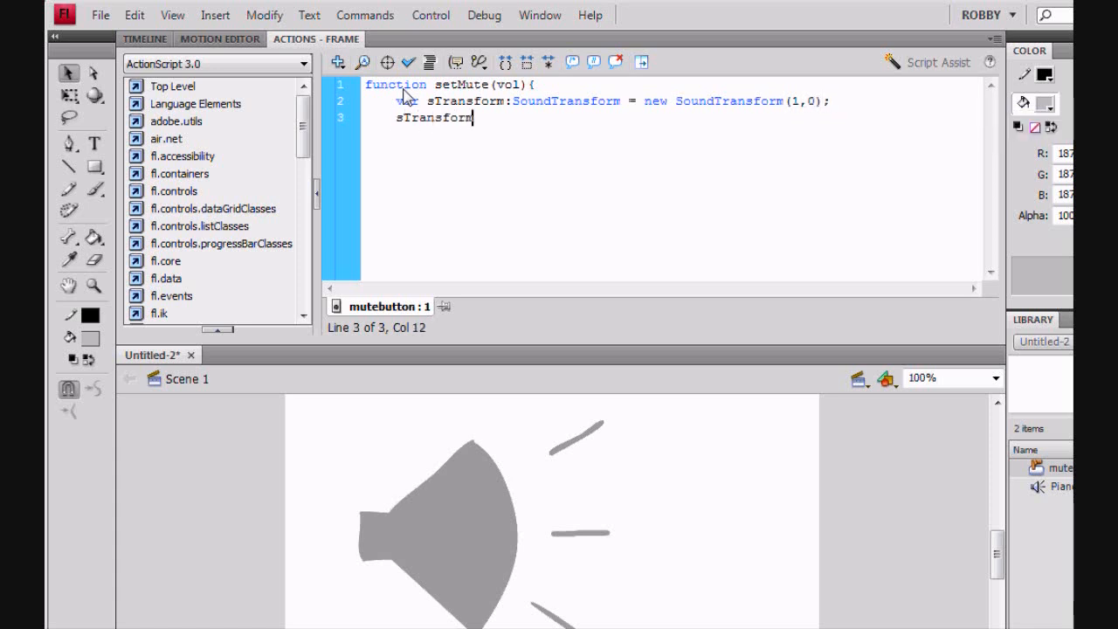
{"action": "type", "text": ".volume ="}
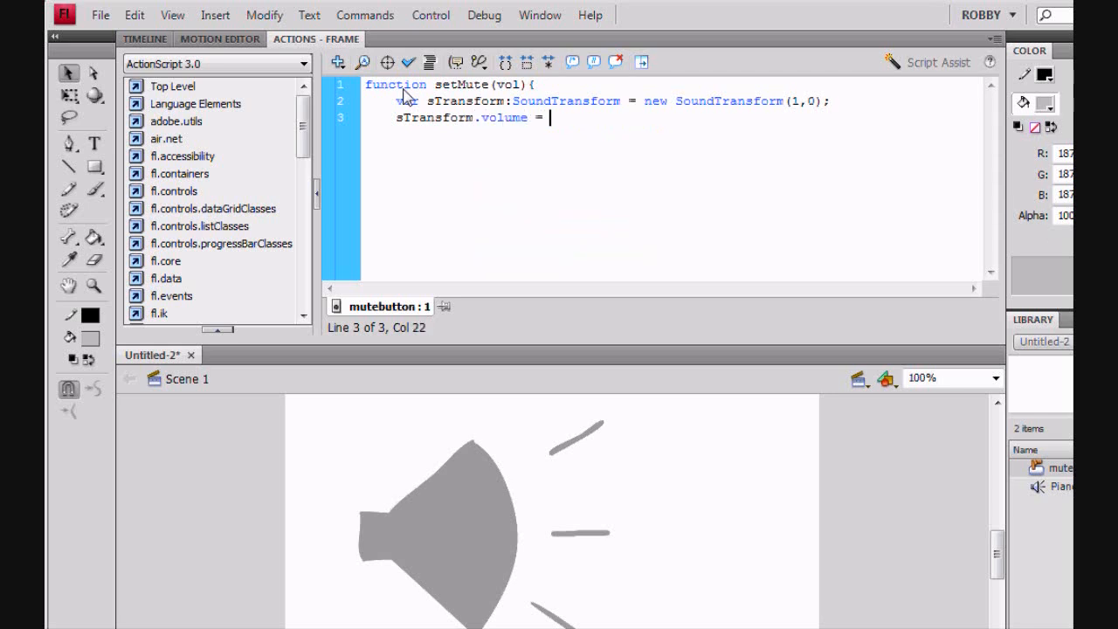
{"action": "type", "text": "vol;"}
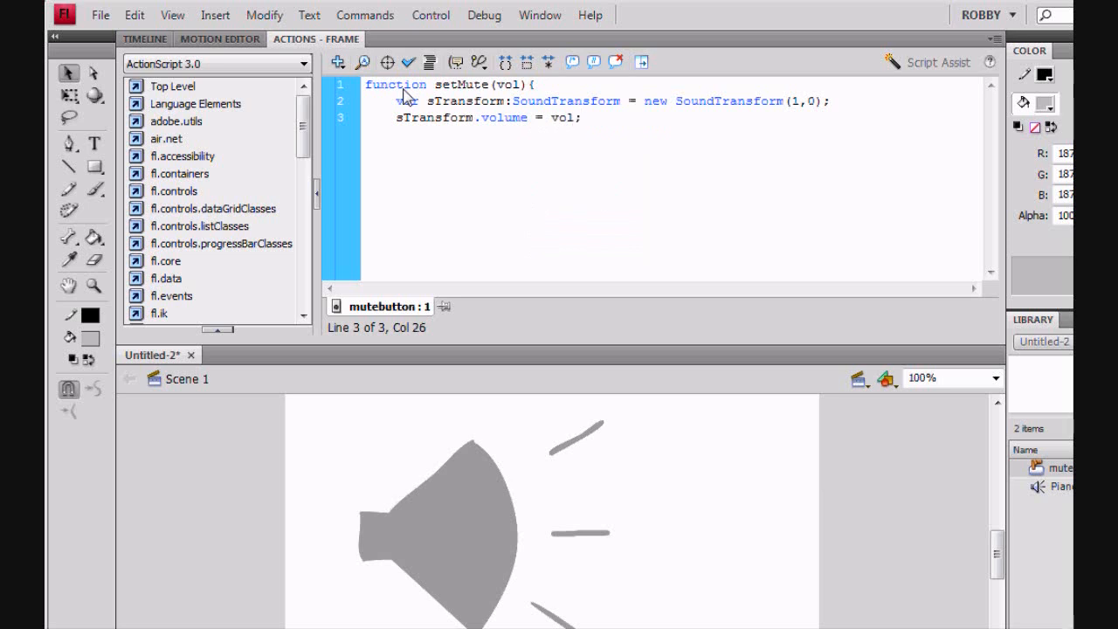
Assign the transform to SoundMixer.soundTransform and close the setMute function.
{"action": "left_click", "coordinate": [580, 117]}
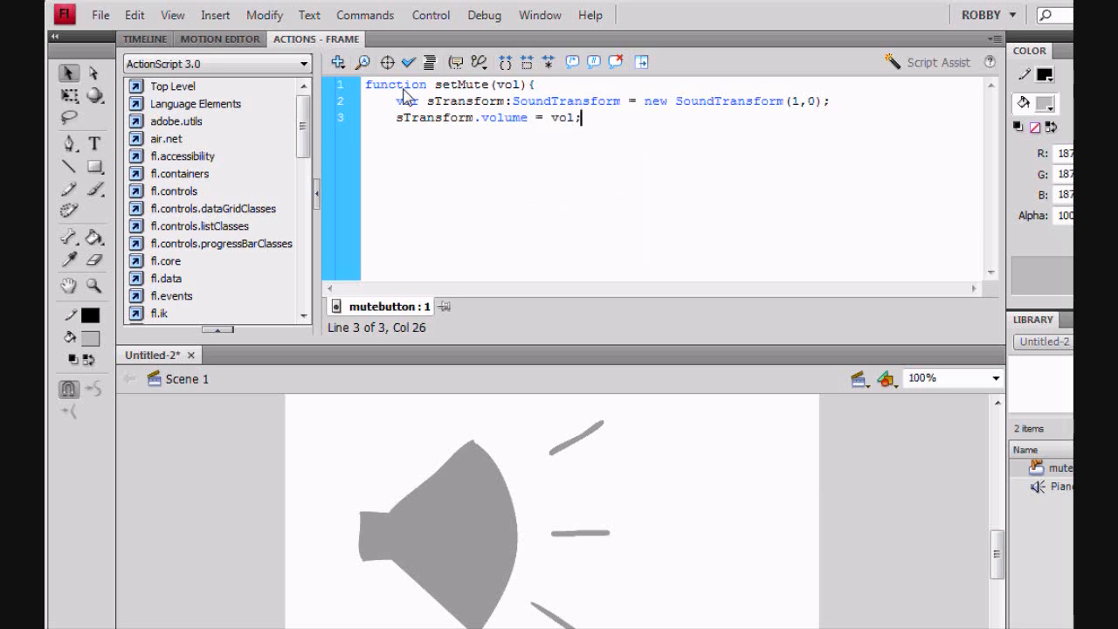
{"action": "type", "text": "SoundMixer."}
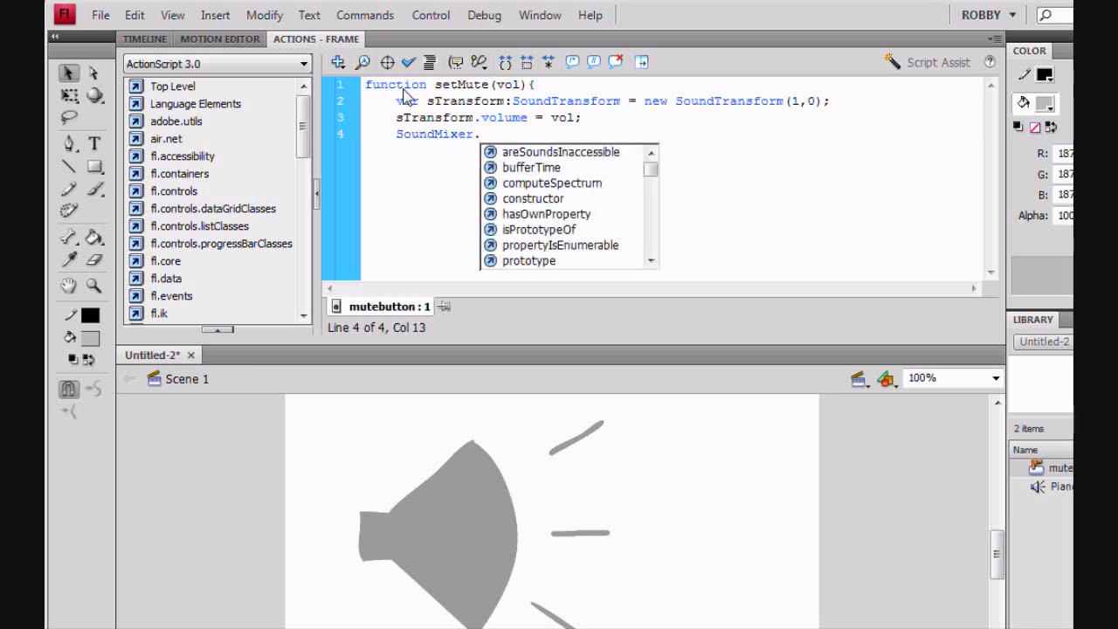
{"action": "type", "text": "soundTransform"}
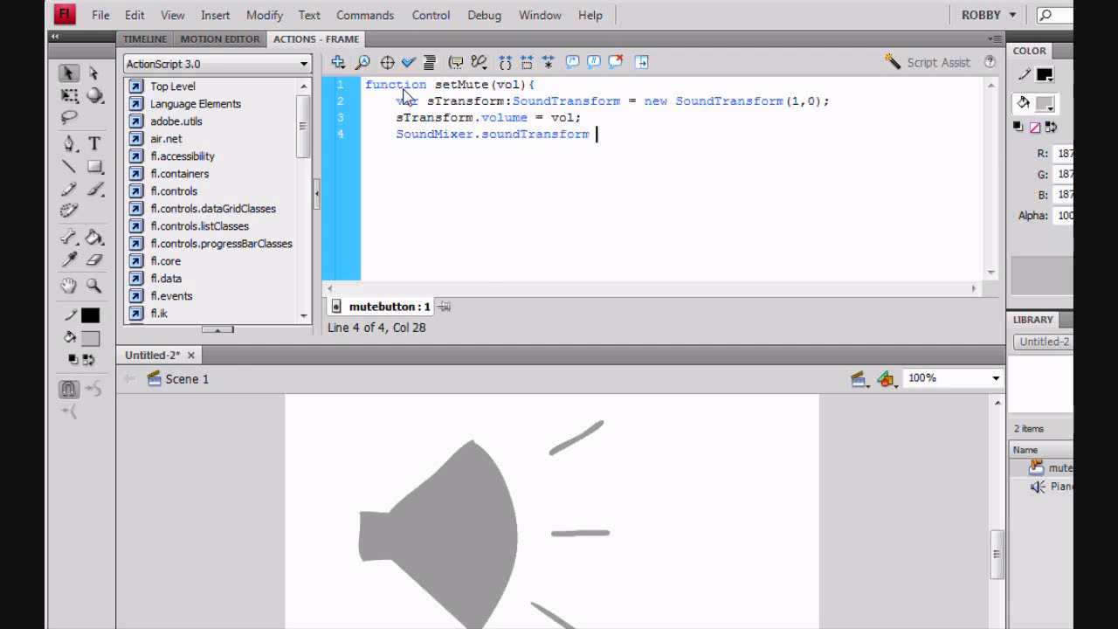
{"action": "type", "text": "Trans"}
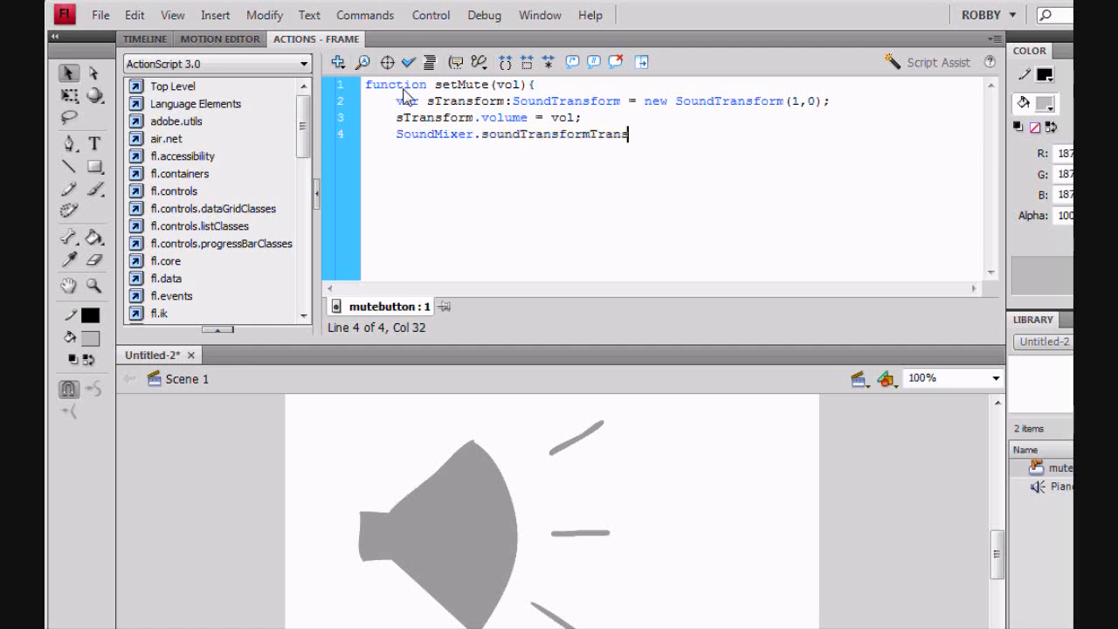
{"action": "type", "text": "form ="}
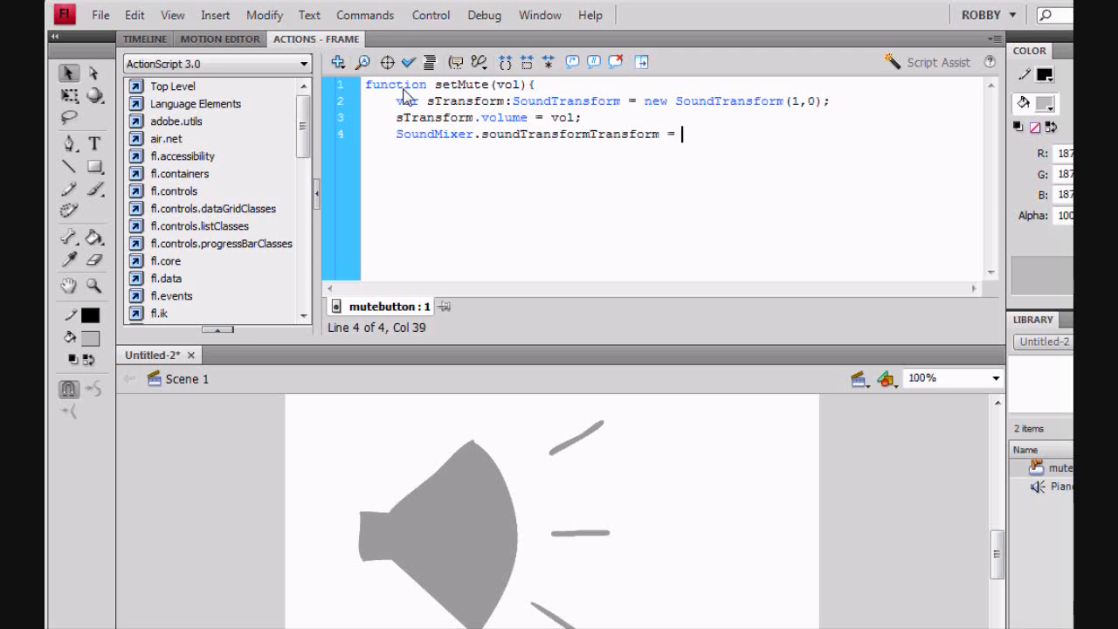
{"action": "type", "text": "sTransform;"}
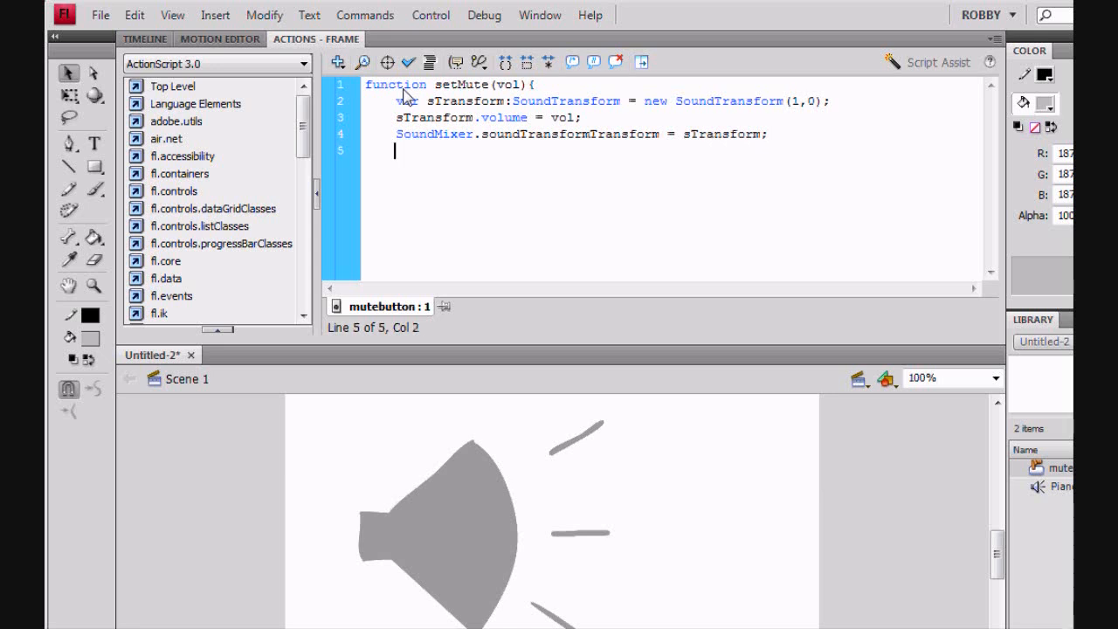
{"action": "type", "text": "}"}
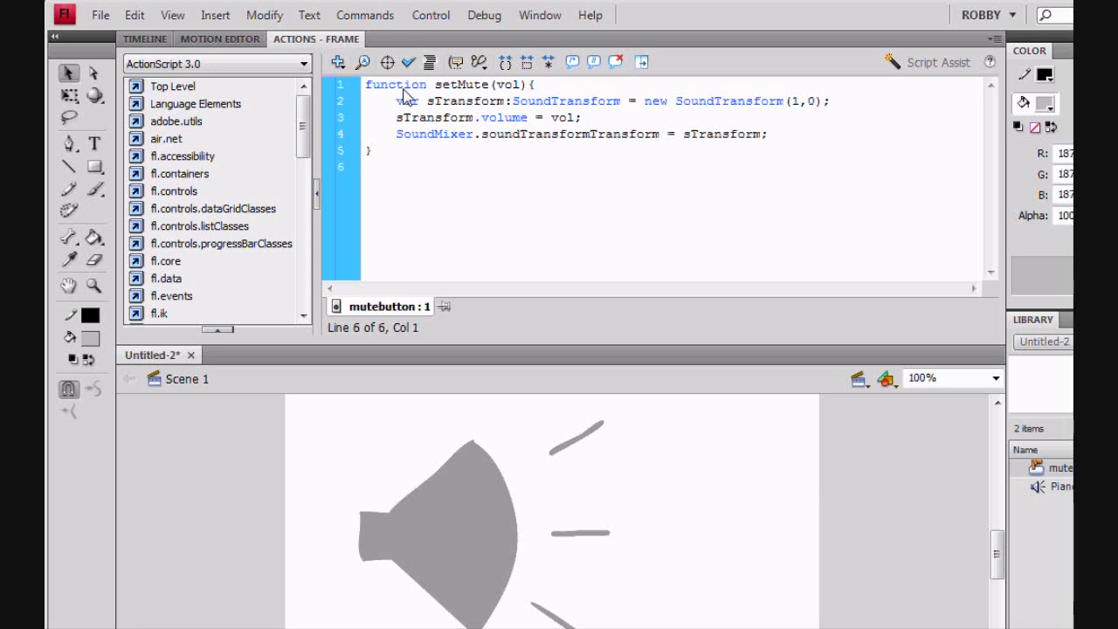
Declare var Mute:Boolean = false; below the function.
{"action": "type", "text": "var"}
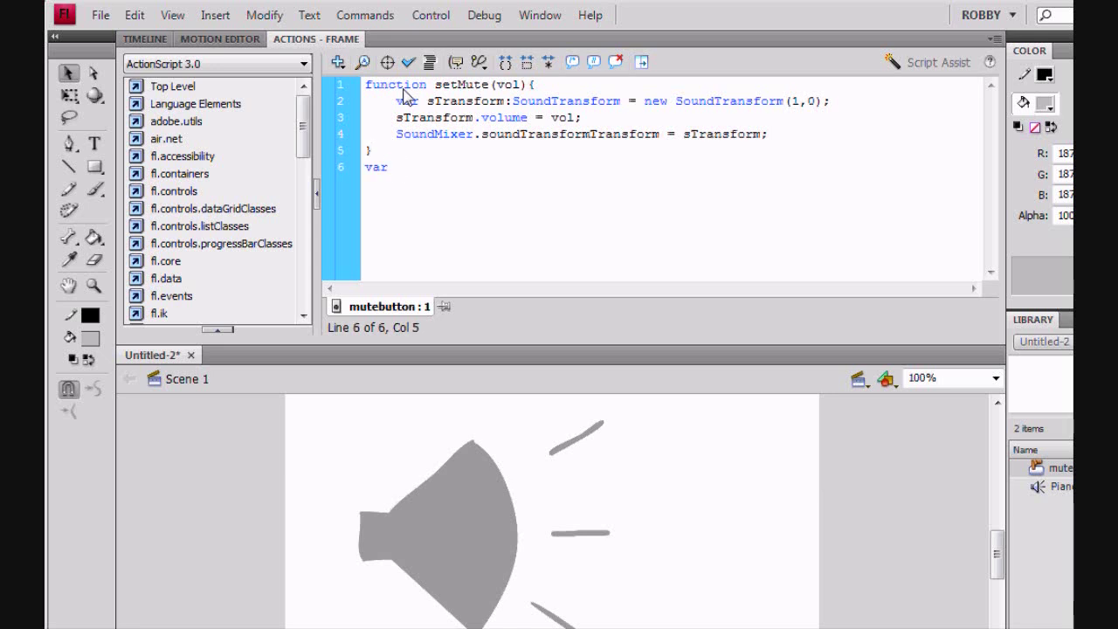
{"action": "type", "text": "Mute"}
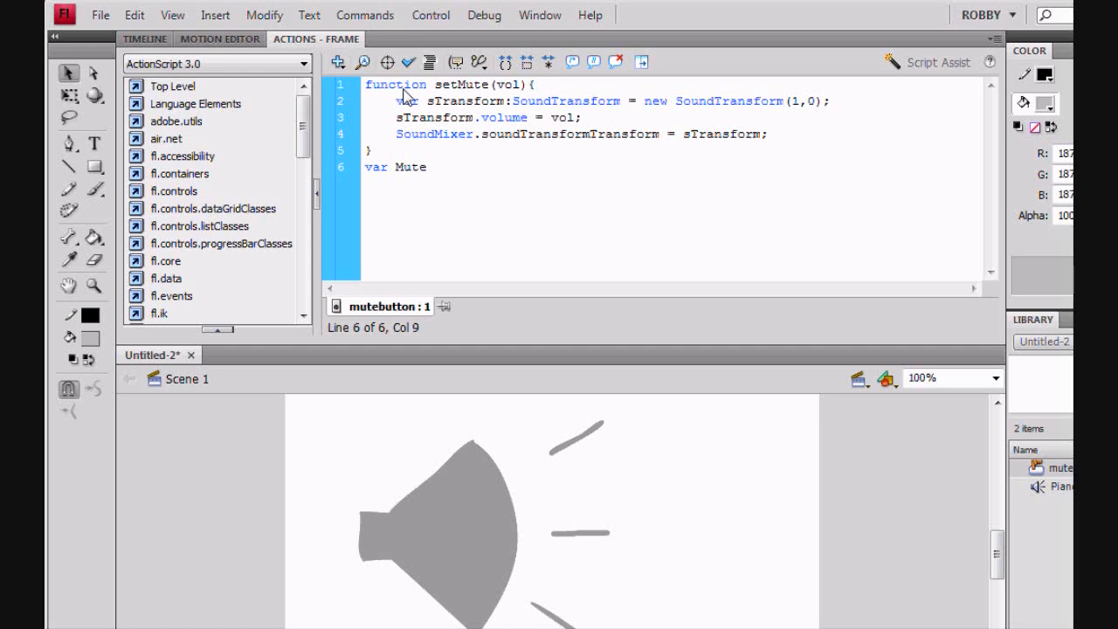
{"action": "type", "text": "B"}
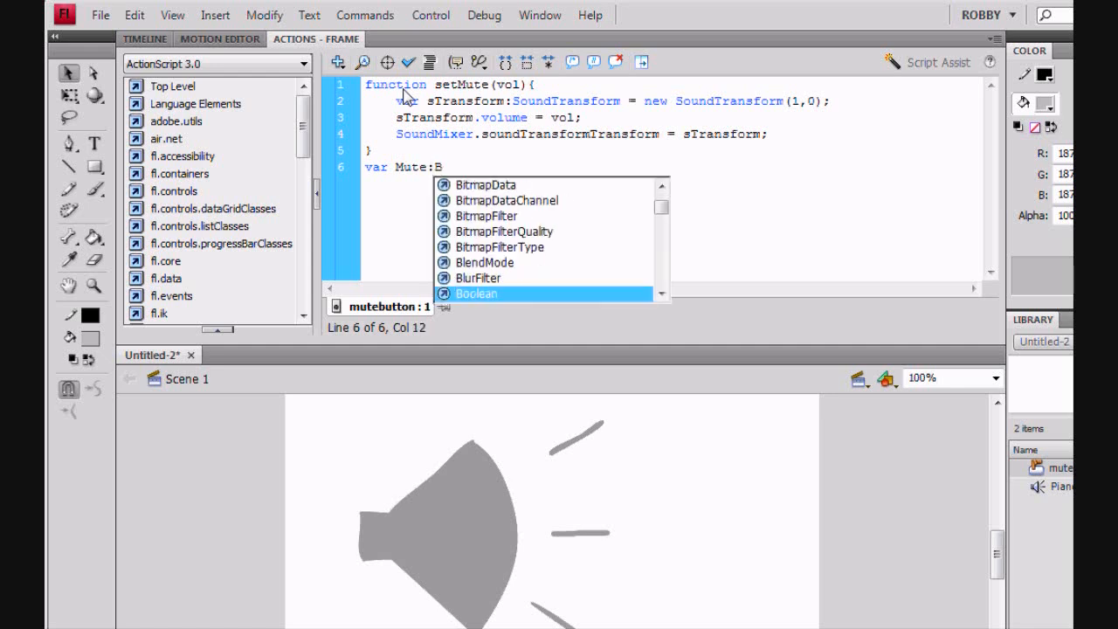
{"action": "type", "text": "oolean ="}
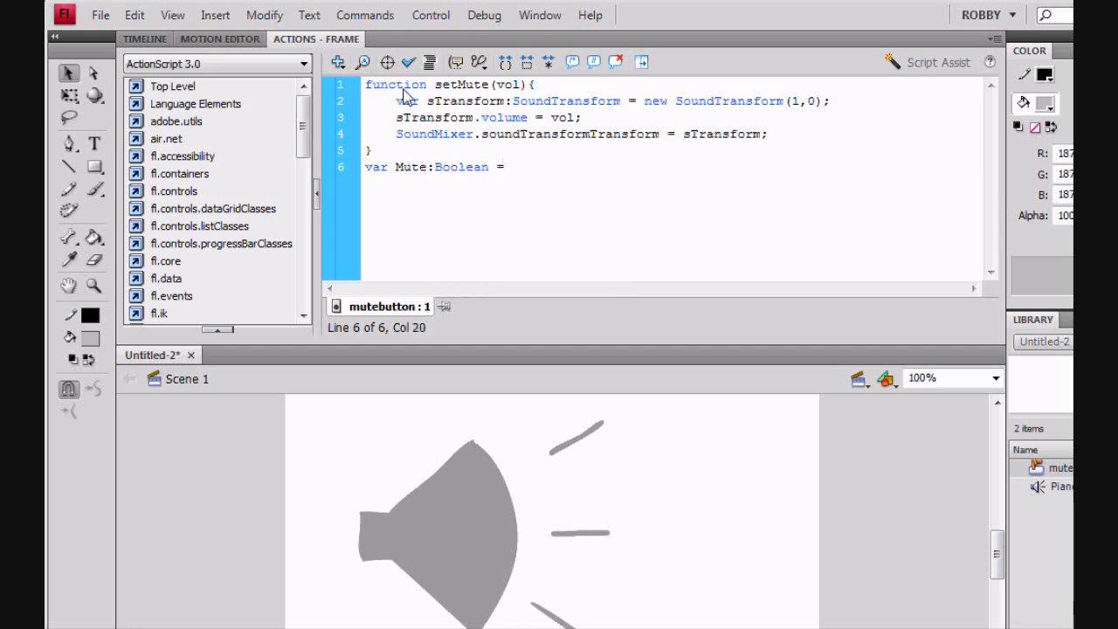
{"action": "type", "text": "flase"}
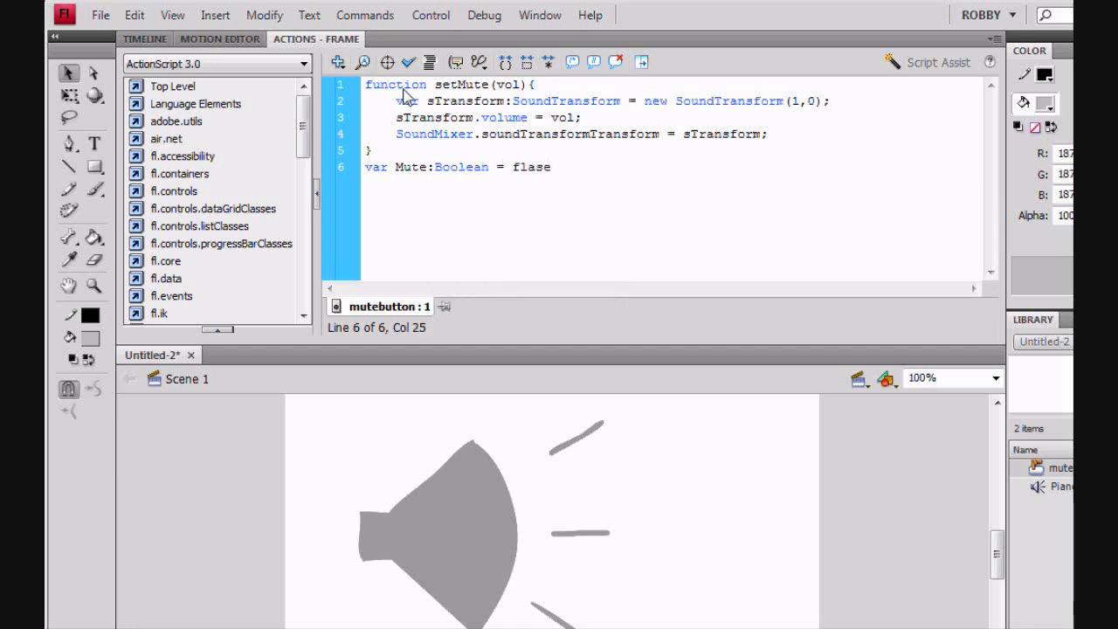
{"action": "type", "text": "false"}
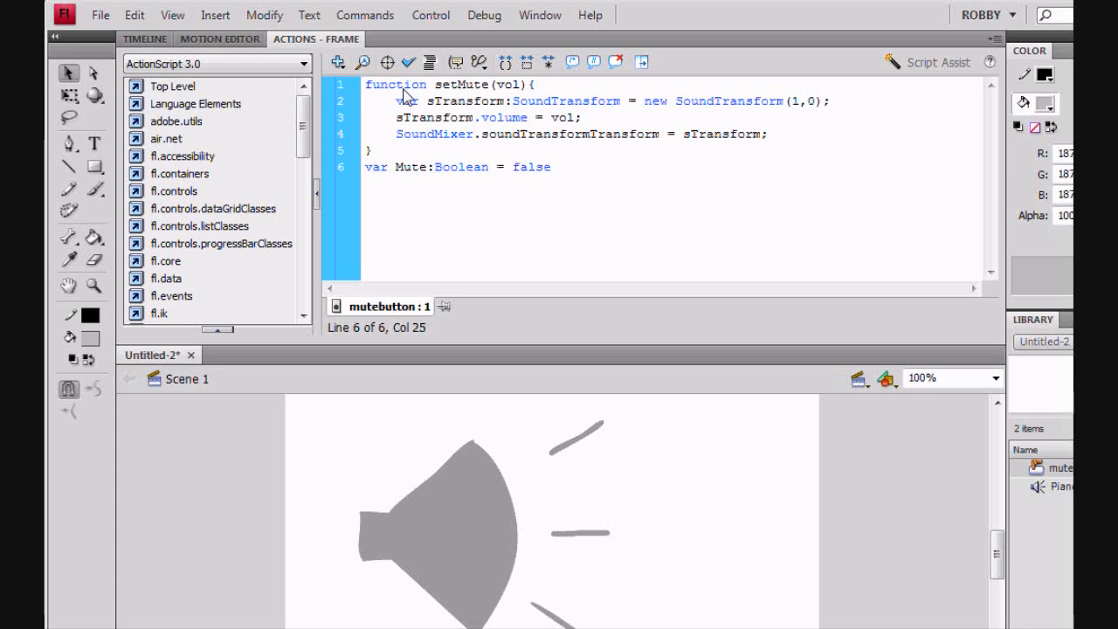
{"action": "type", "text": ";"}
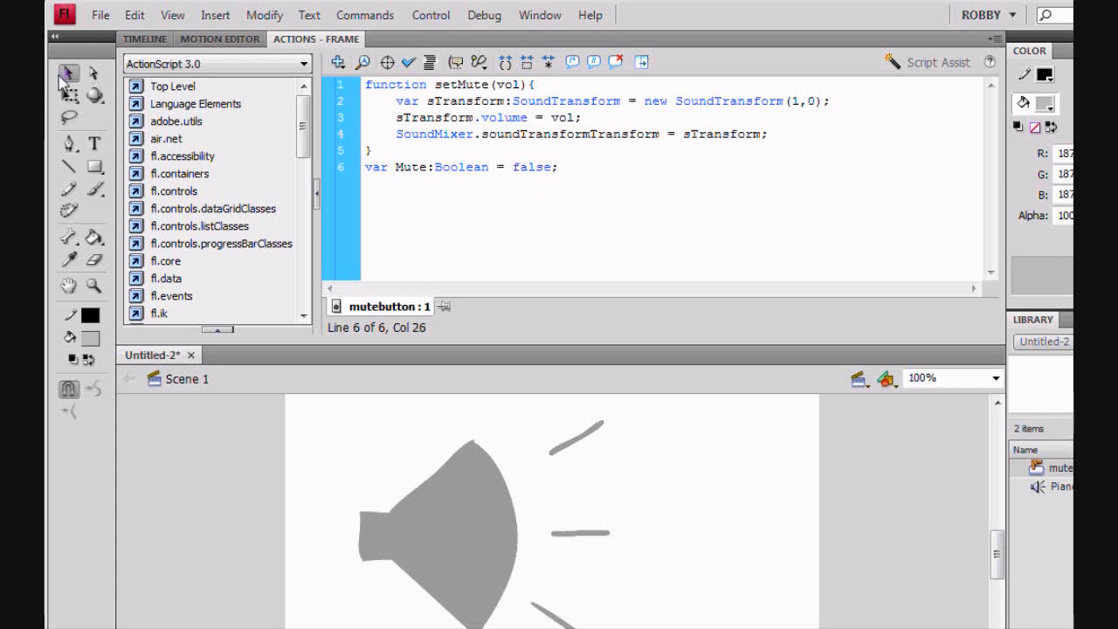
Select the speaker button on the stage and enter the instance name mute.
{"action": "left_click", "coordinate": [446, 500]}
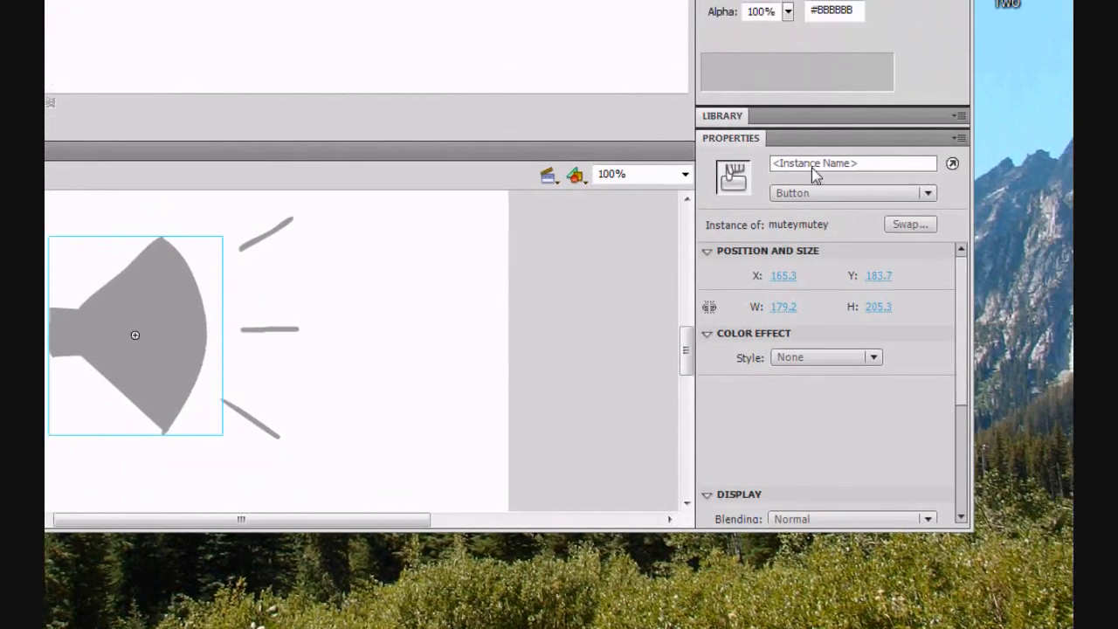
{"action": "type", "text": "mute"}
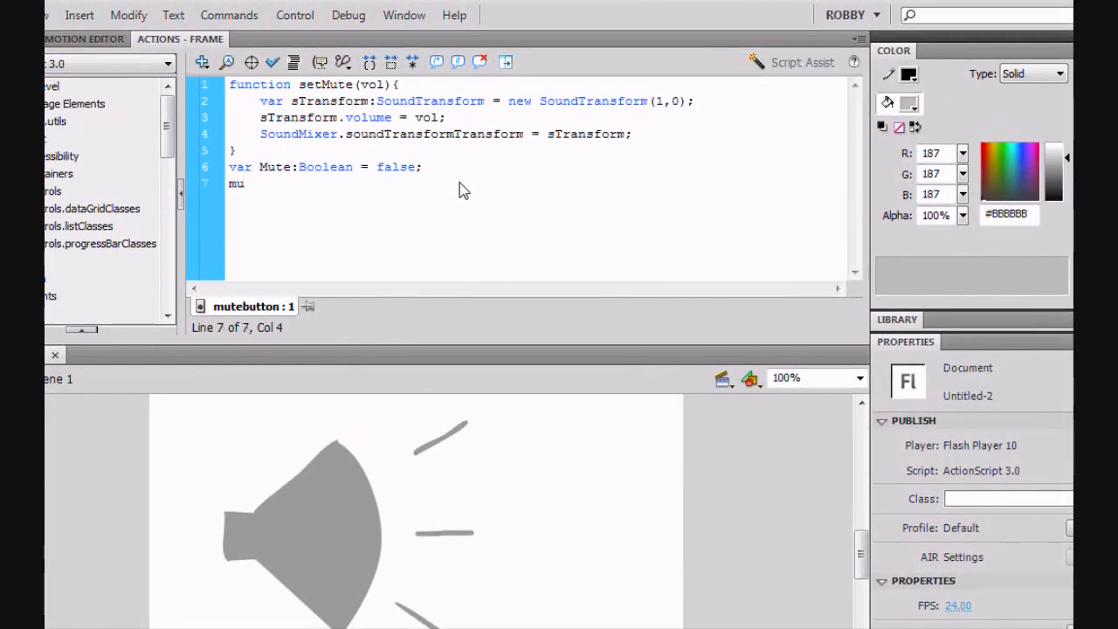
Write mutebutton.addEventListener(MouseEvent.CLICK,toggleMuteBtn); in the frame script.
{"action": "type", "text": "tebutton"}
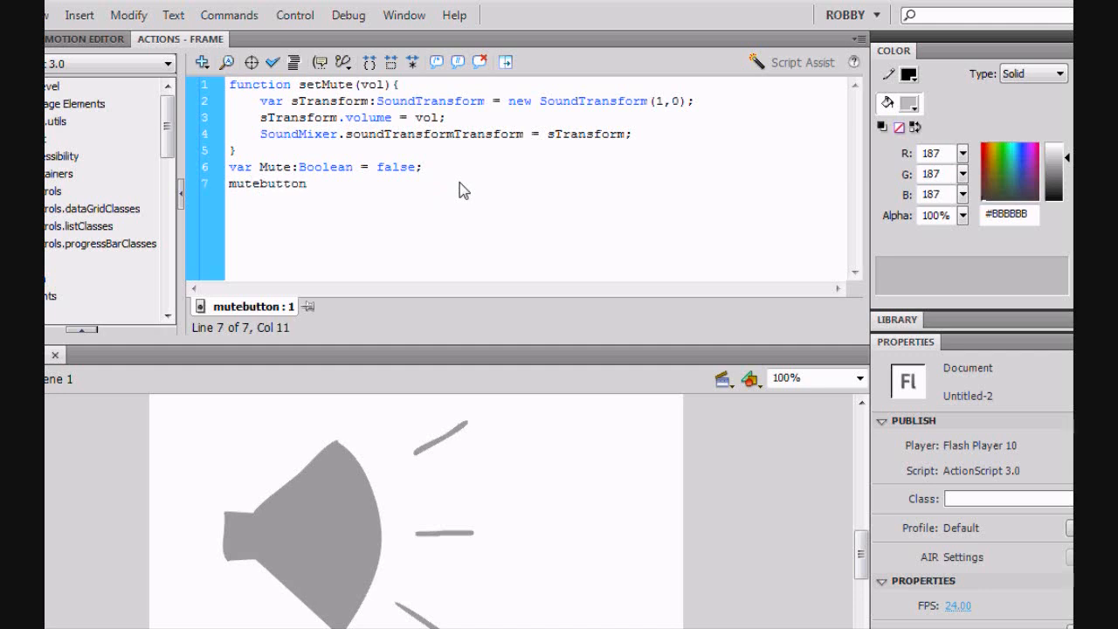
{"action": "type", "text": ".addEventList"}
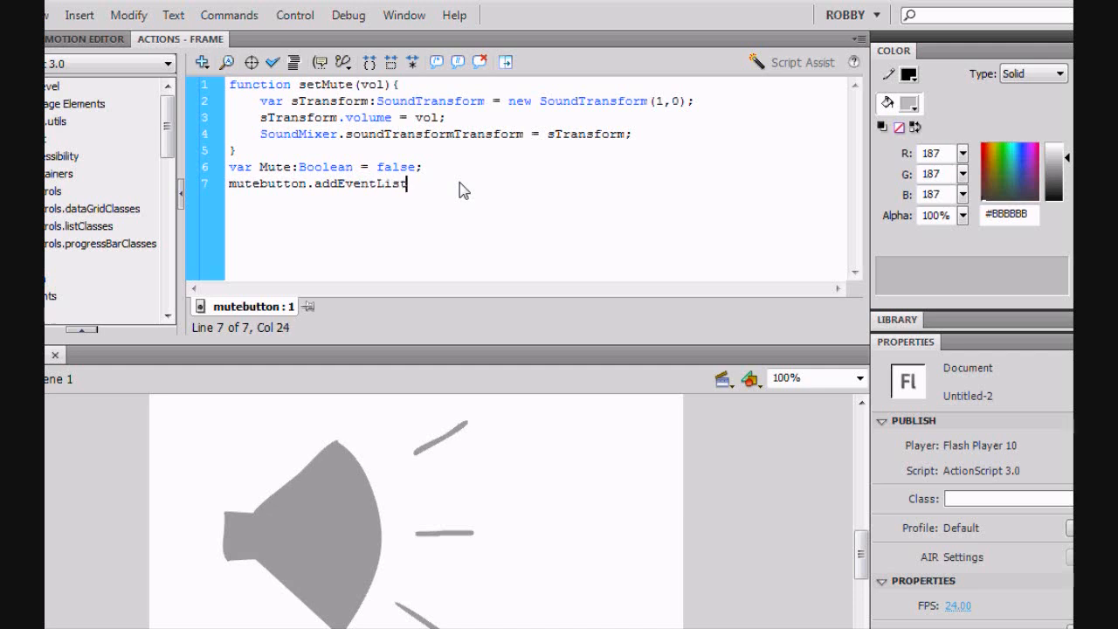
{"action": "type", "text": "ener("}
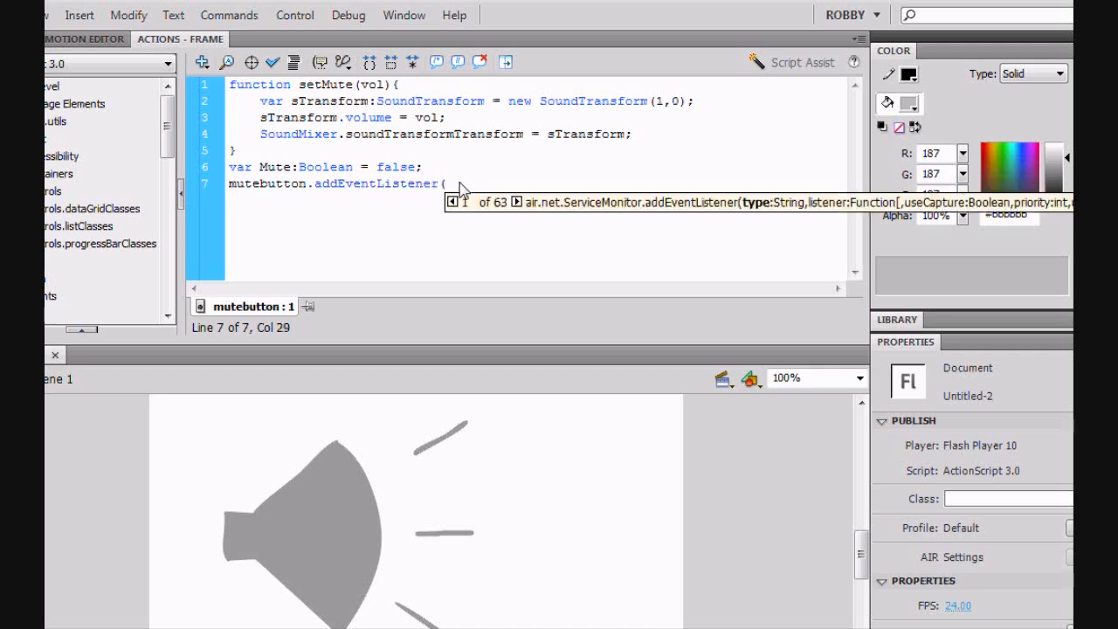
{"action": "type", "text": "MouseE"}
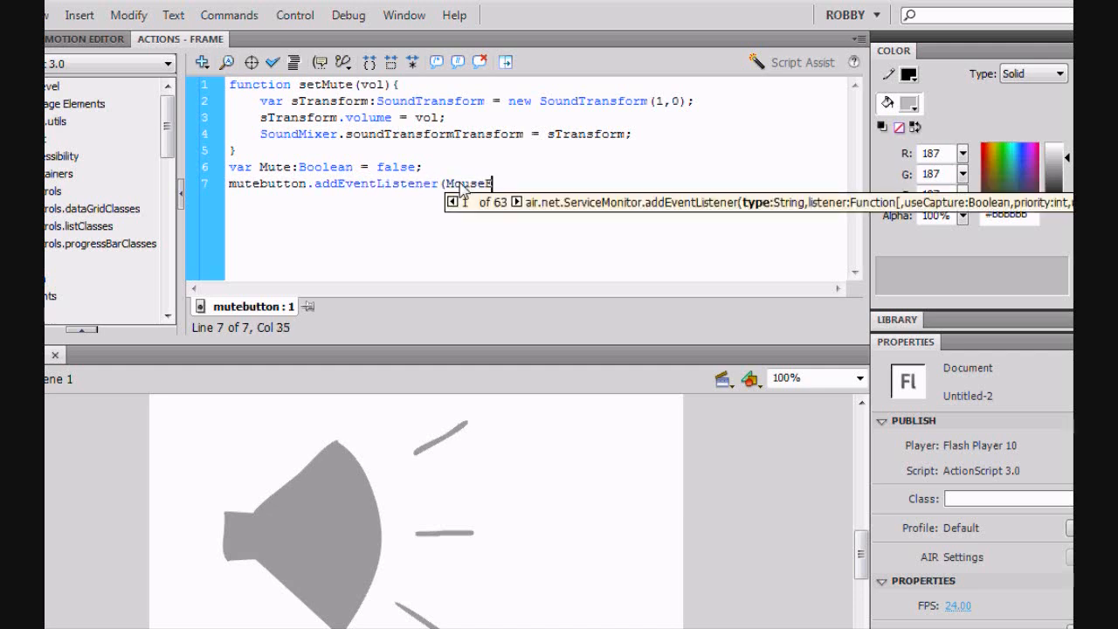
{"action": "type", "text": "MouseEvent.CLICK,toggleMute"}
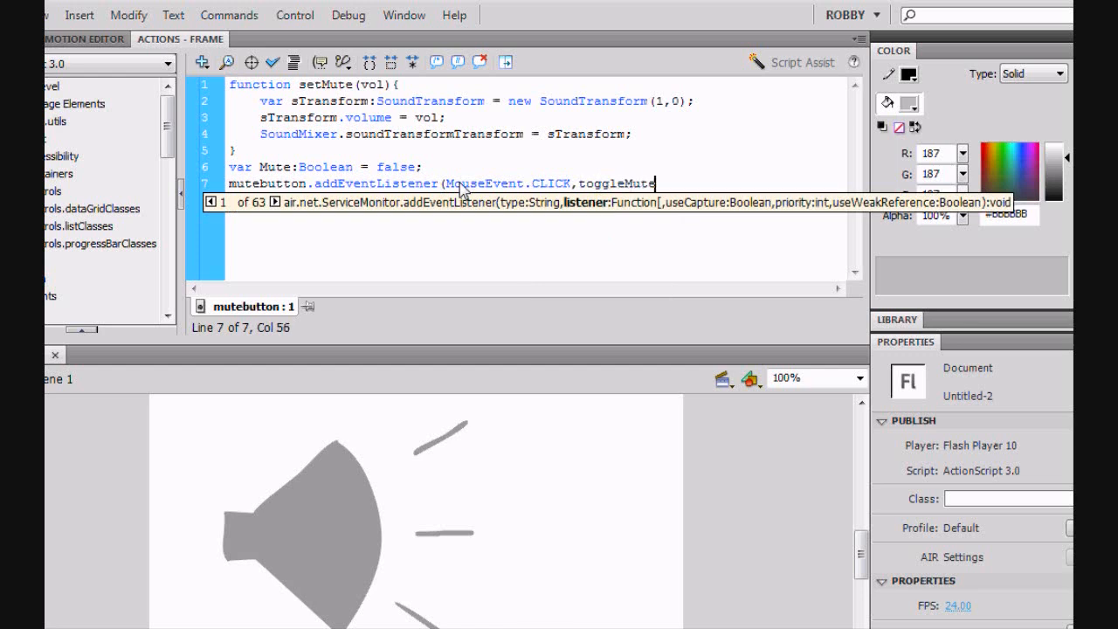
{"action": "type", "text": "Btn"}
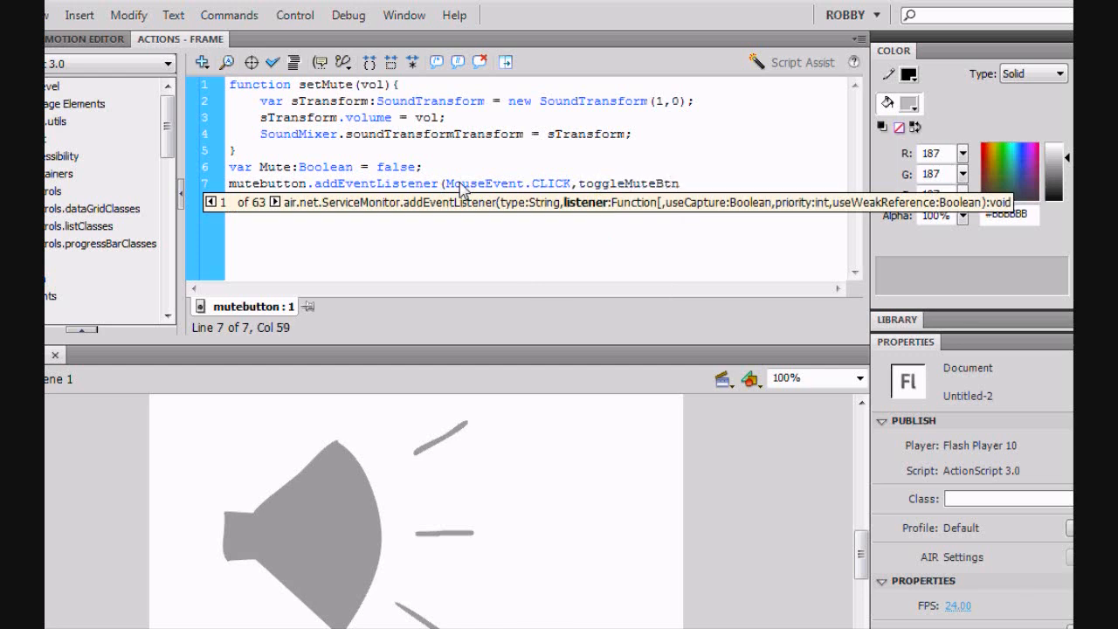
{"action": "type", "text": ");"}
{"action": "type", "text": "function t"}
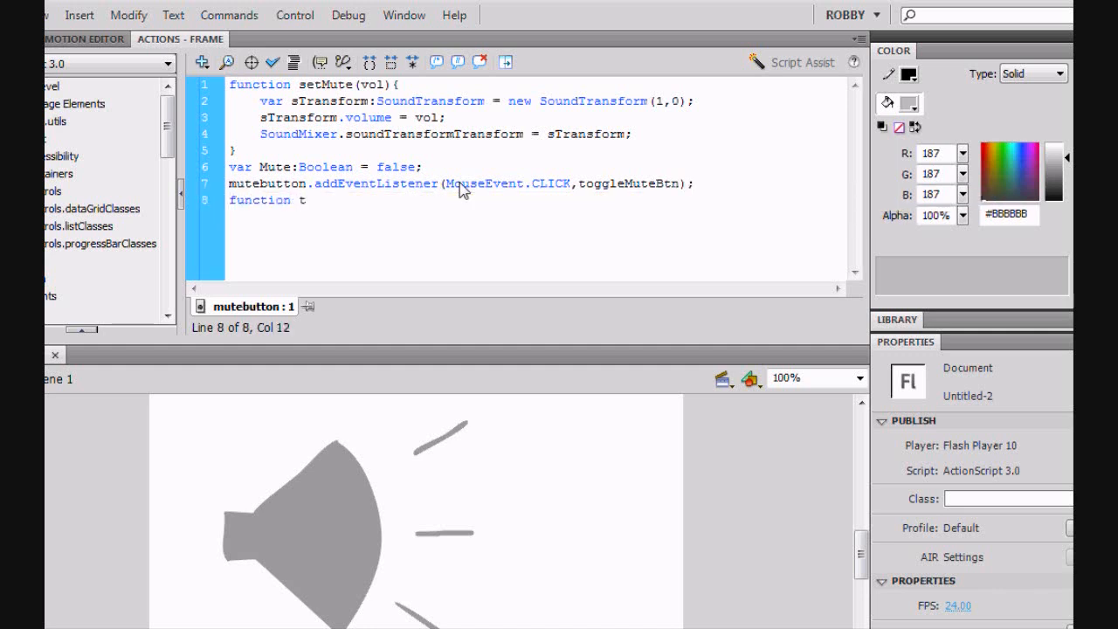
Write toggleMuteBtn(event) with an if(Mute) branch setting Mute = false and calling setMute(1).
{"action": "type", "text": "oggleM"}
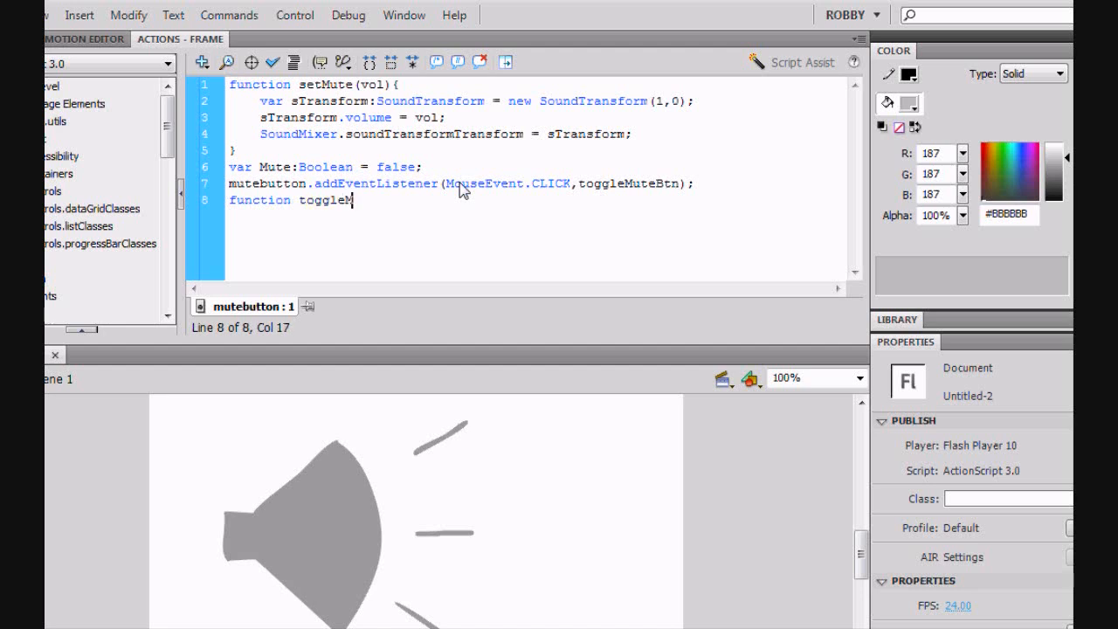
{"action": "type", "text": "ute"}
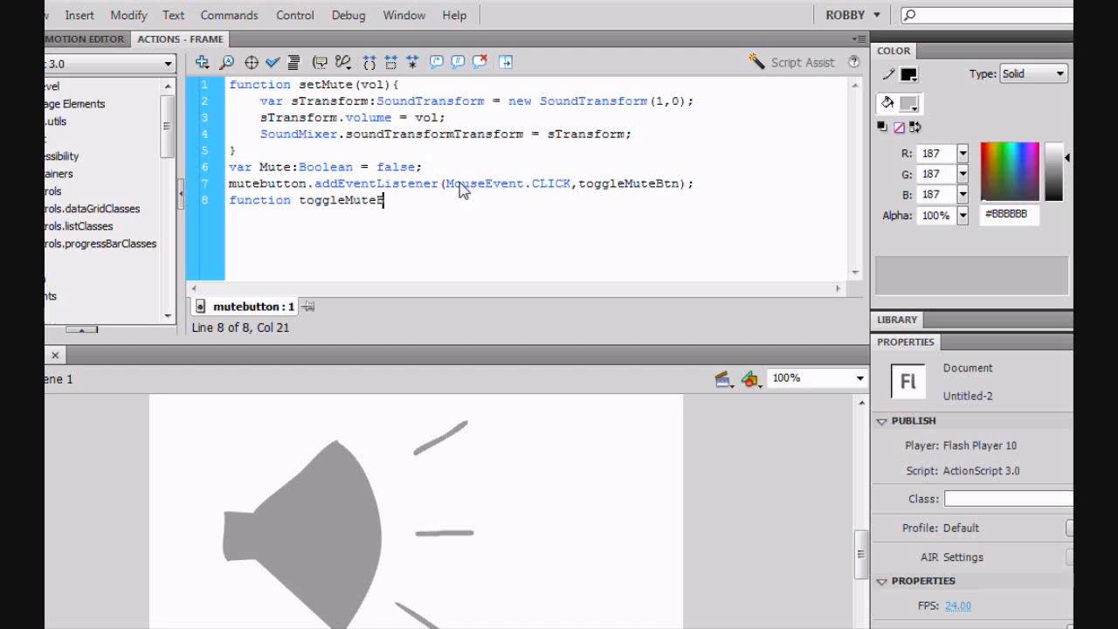
{"action": "type", "text": "Btn"}
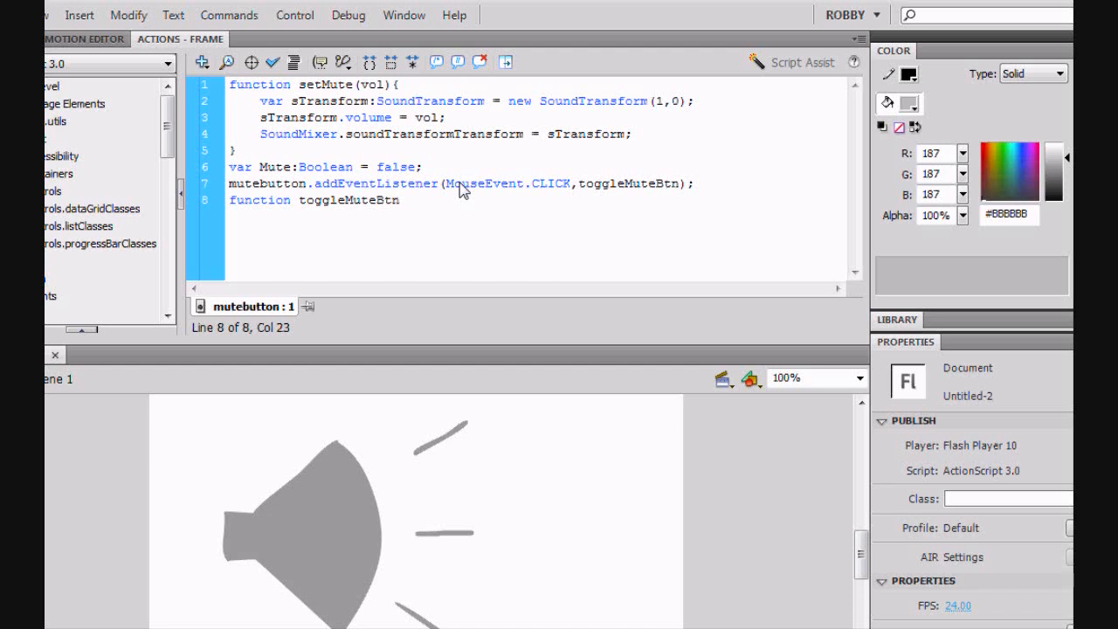
{"action": "type", "text": "(event:Event"}
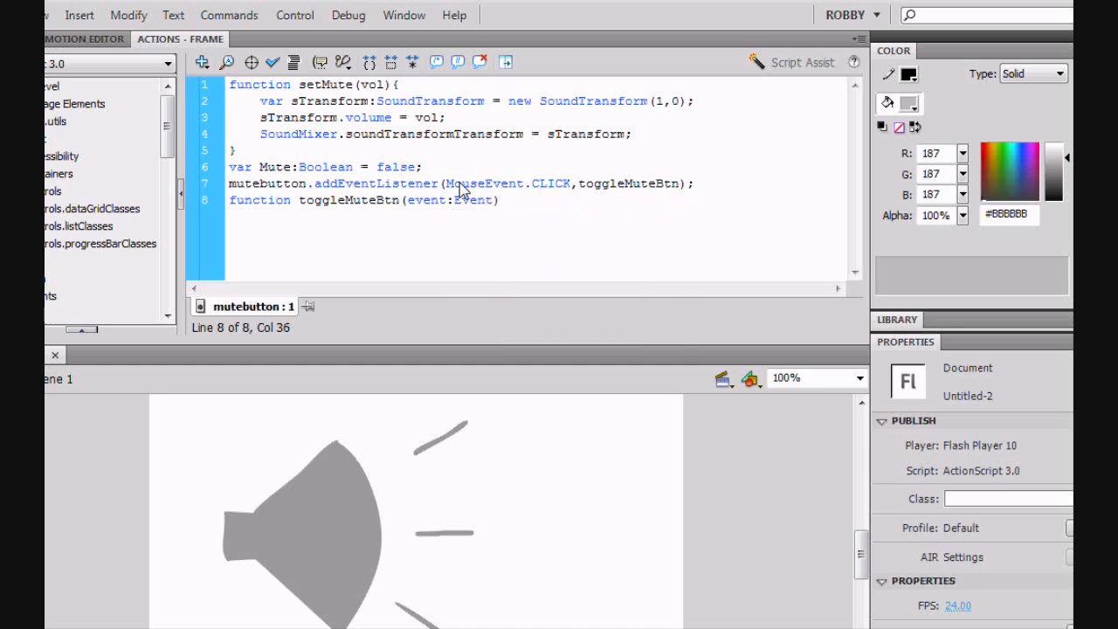
{"action": "type", "text": "{"}
{"action": "type", "text": "if(Mute"}
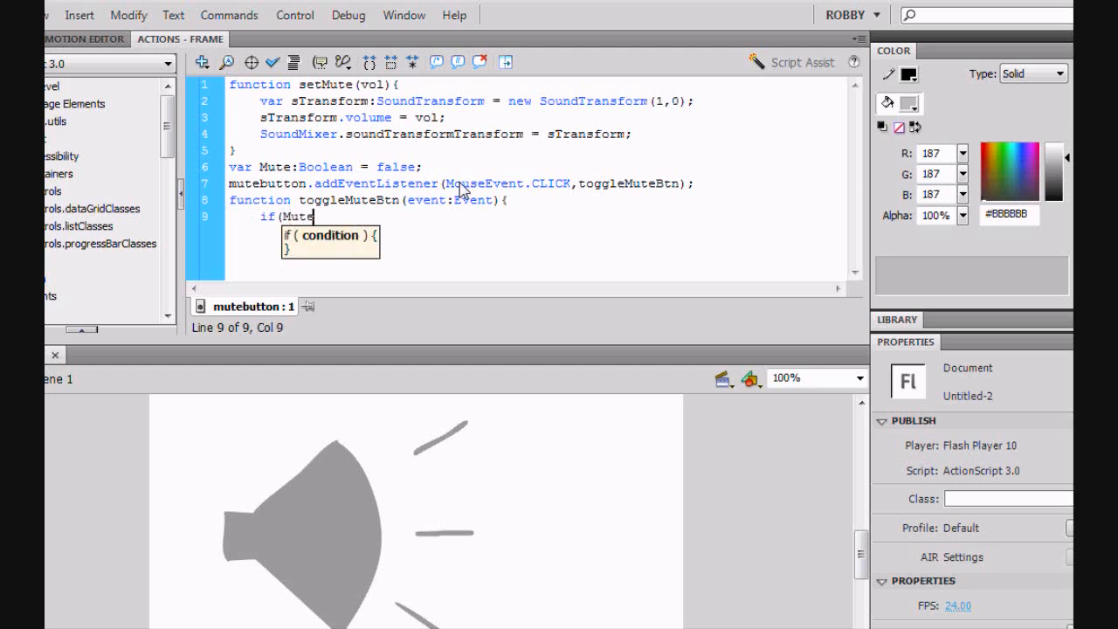
{"action": "type", "text": "("}
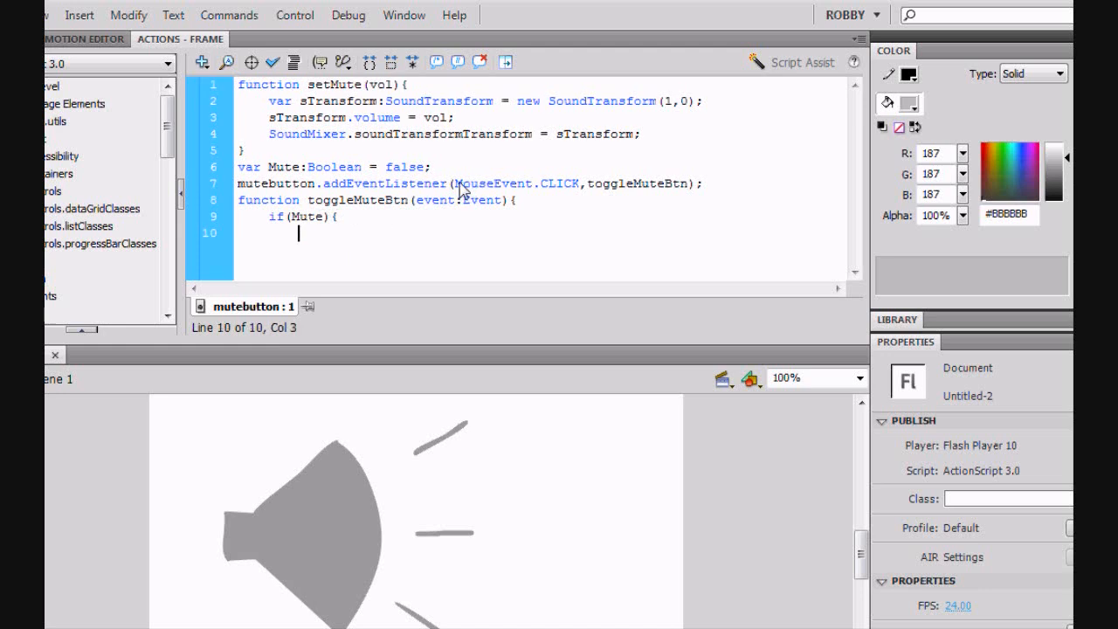
{"action": "type", "text": "Mute ="}
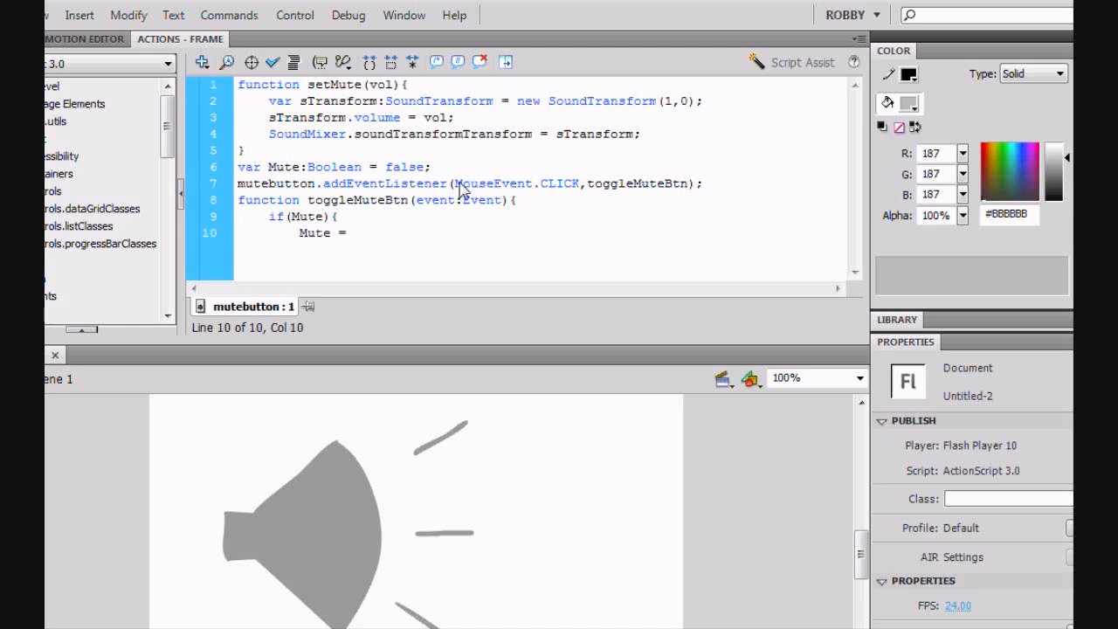
{"action": "type", "text": "fal"}
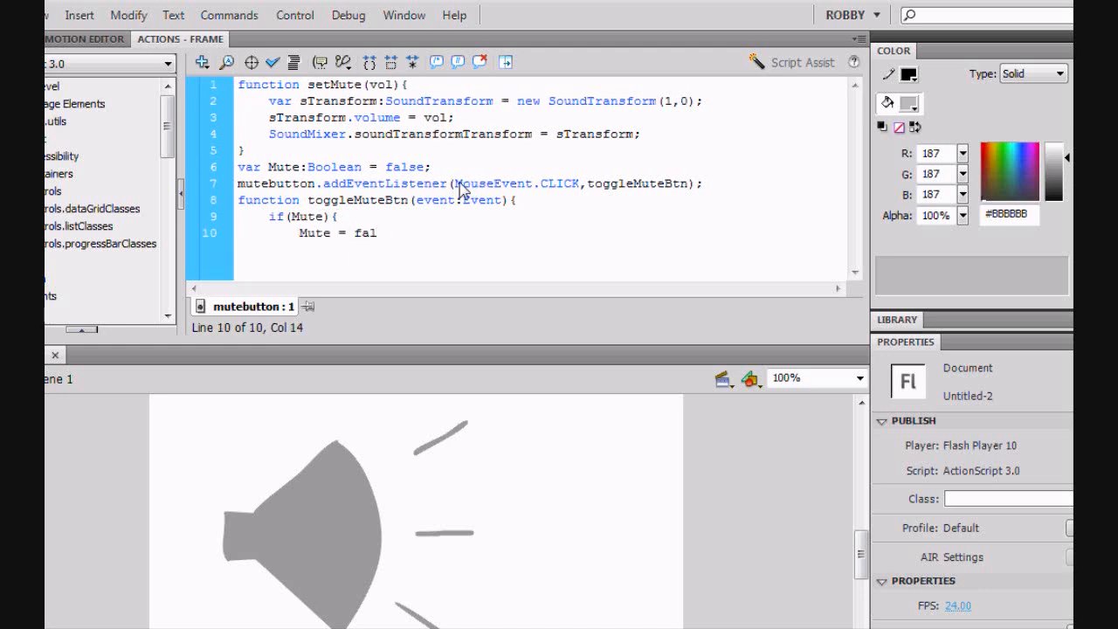
{"action": "type", "text": "se;"}
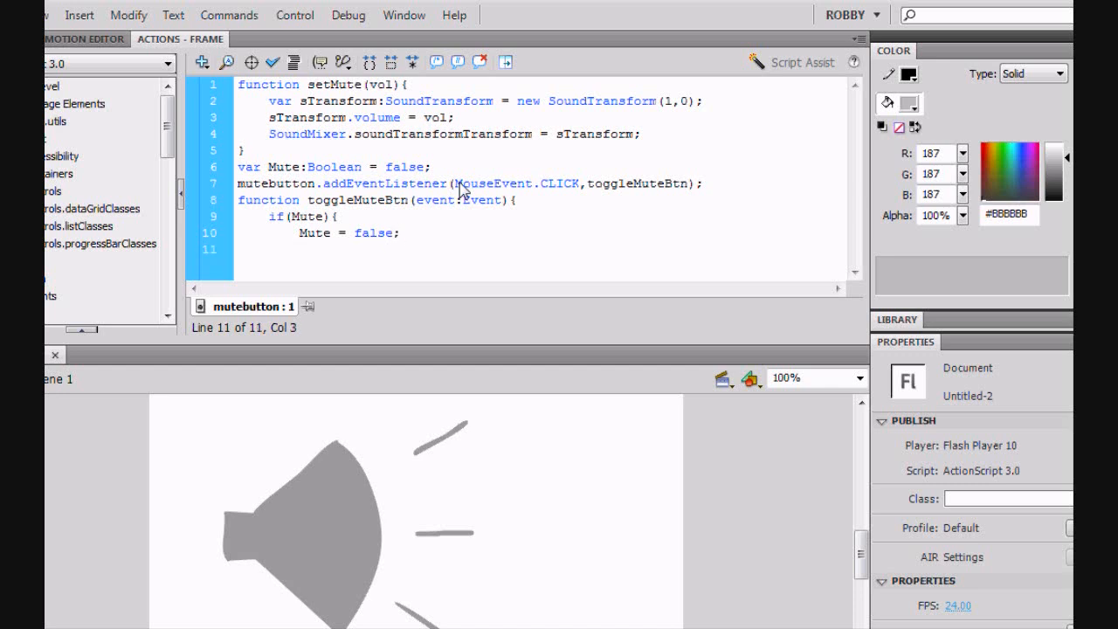
{"action": "type", "text": "setMute"}
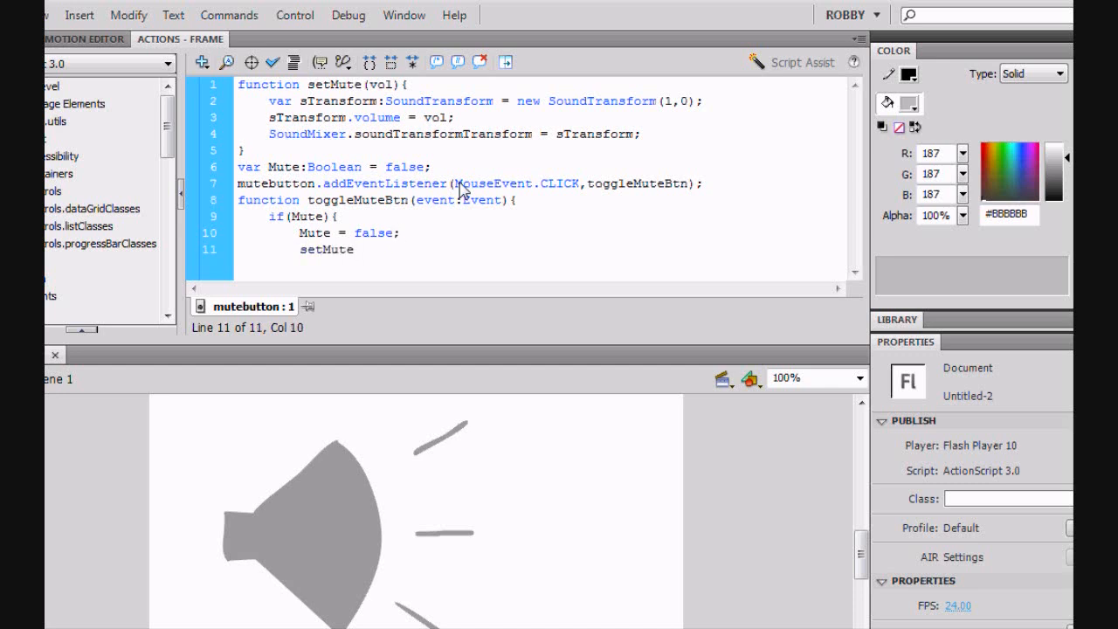
{"action": "type", "text": "(1)"}
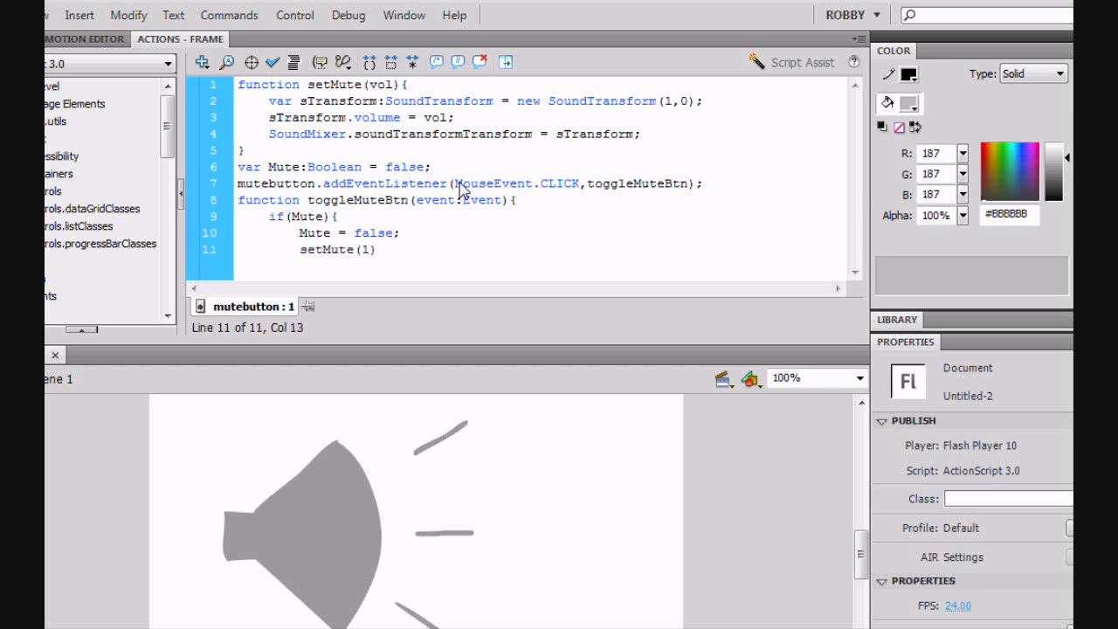
{"action": "type", "text": ";"}
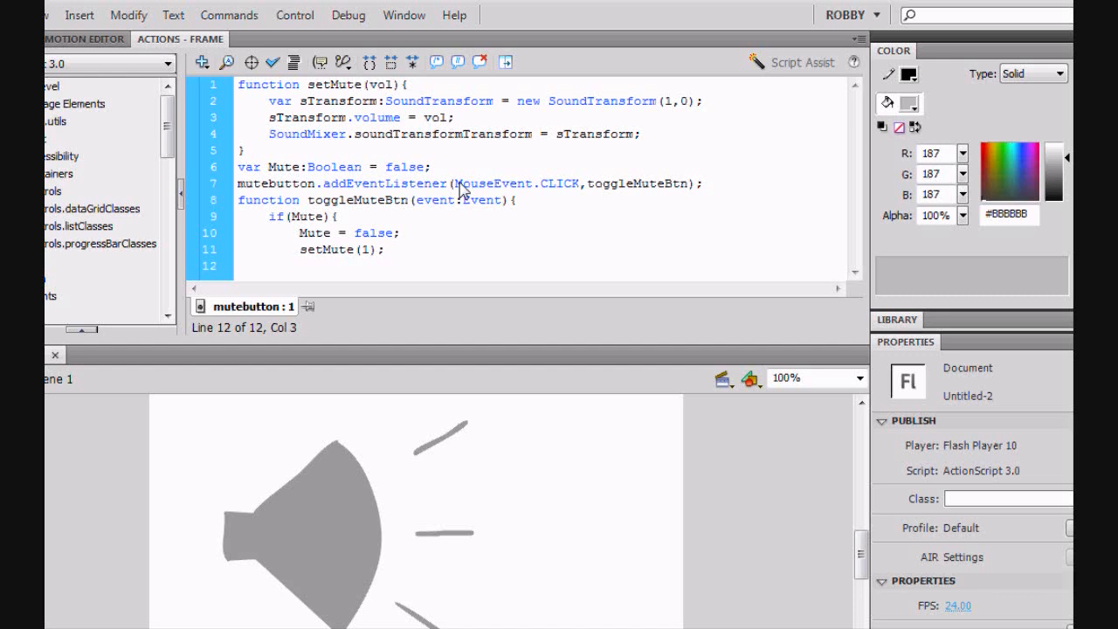
Add the else branch setting Mute = true and calling setMute(0).
{"action": "type", "text": "}else"}
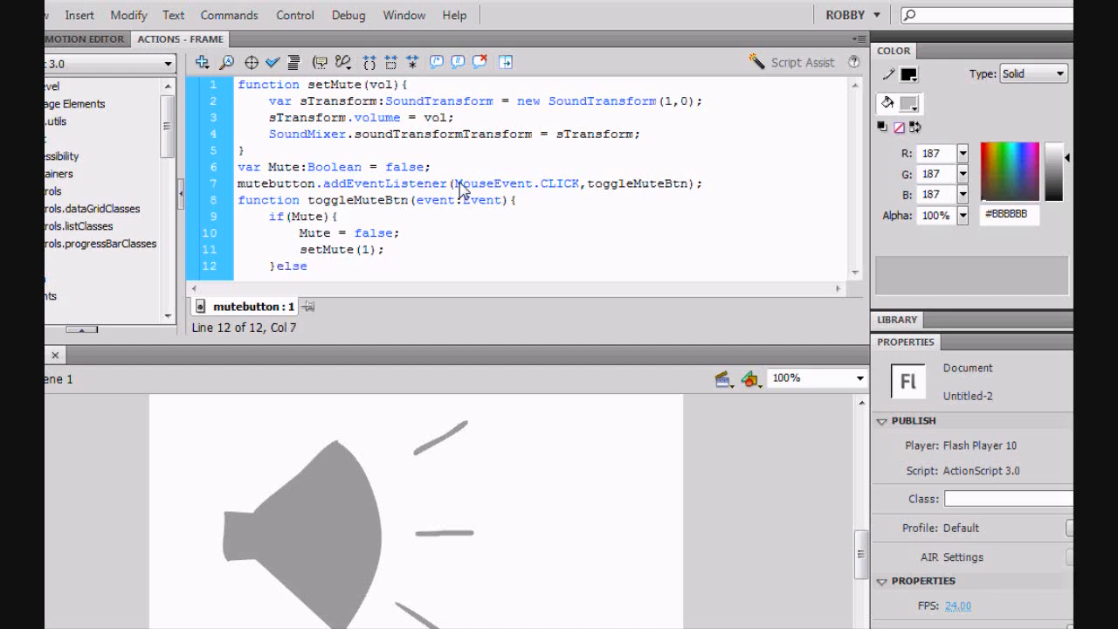
{"action": "type", "text": "{"}
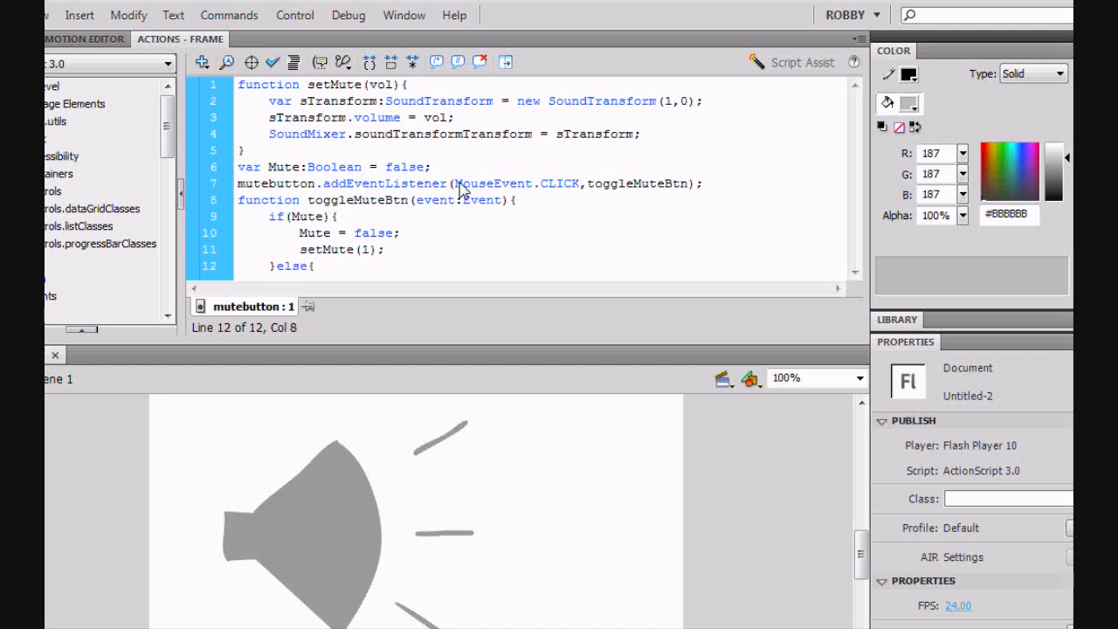
{"action": "type", "text": "Mute"}
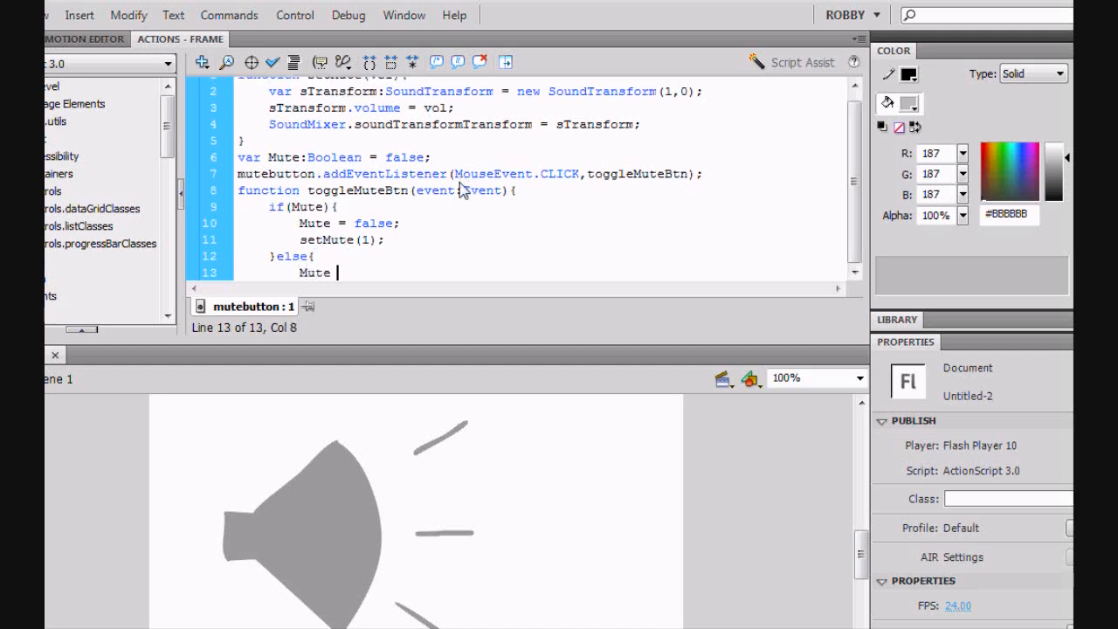
{"action": "type", "text": "= true"}
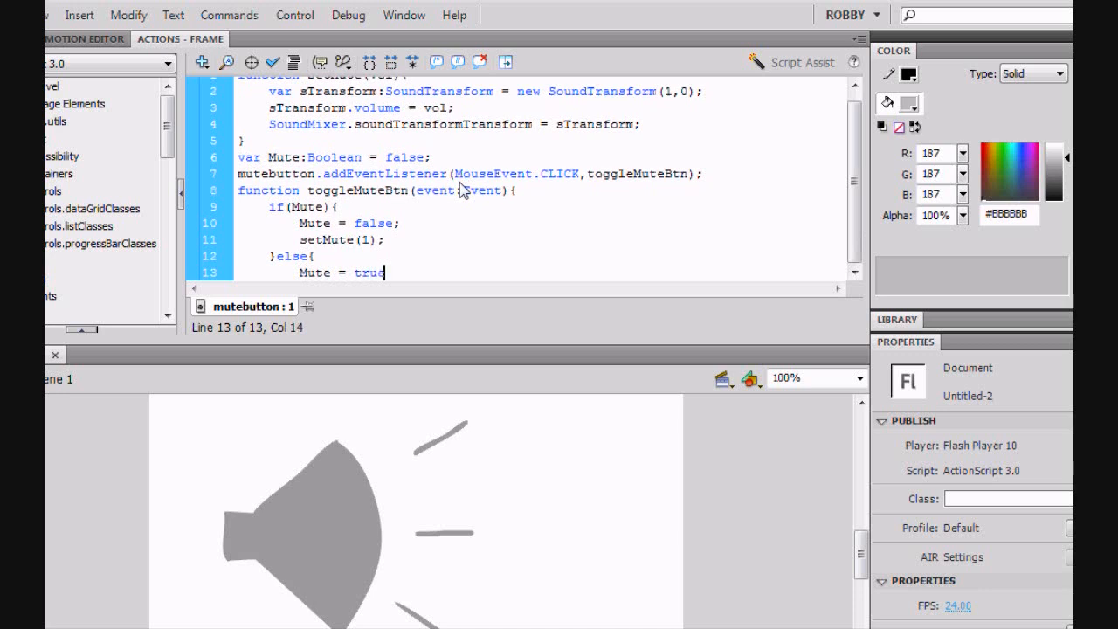
{"action": "key", "text": "Return"}
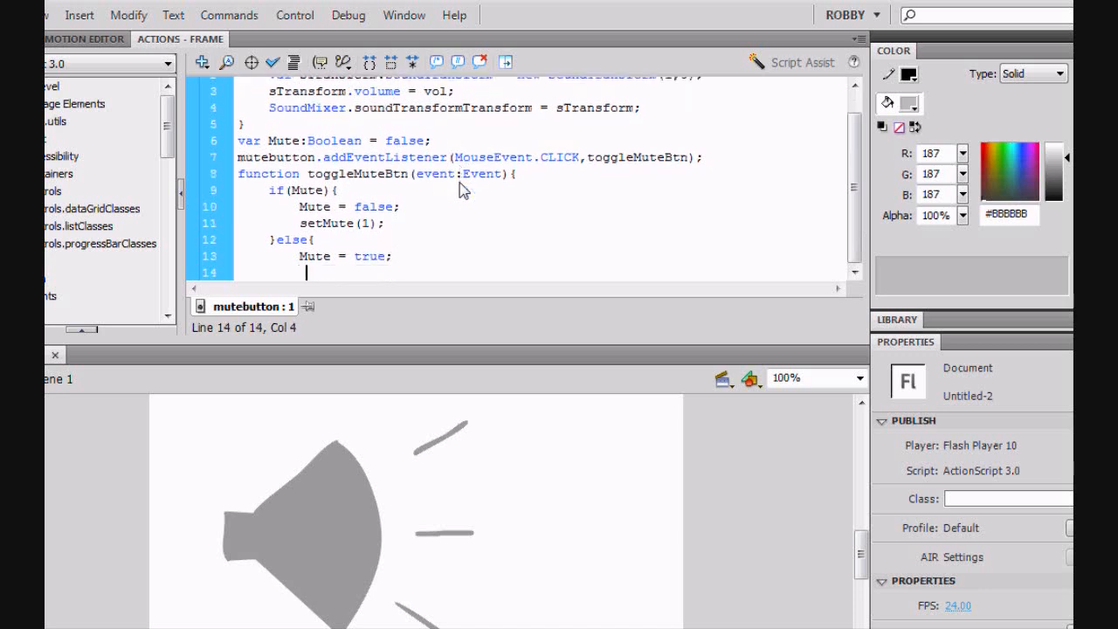
{"action": "type", "text": "setMute"}
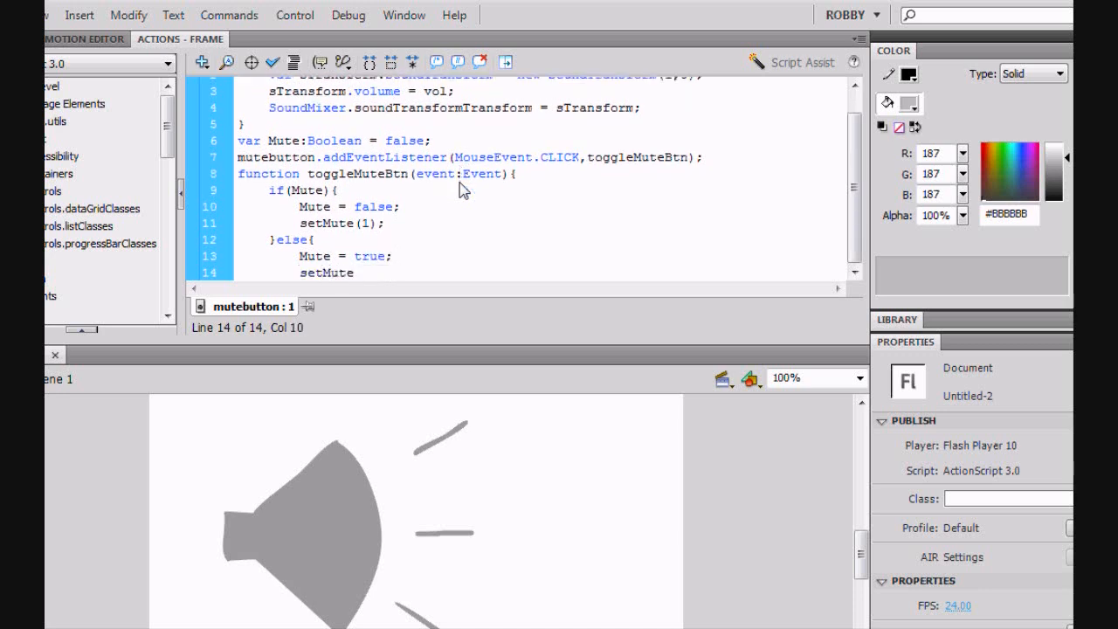
{"action": "type", "text": "(0"}
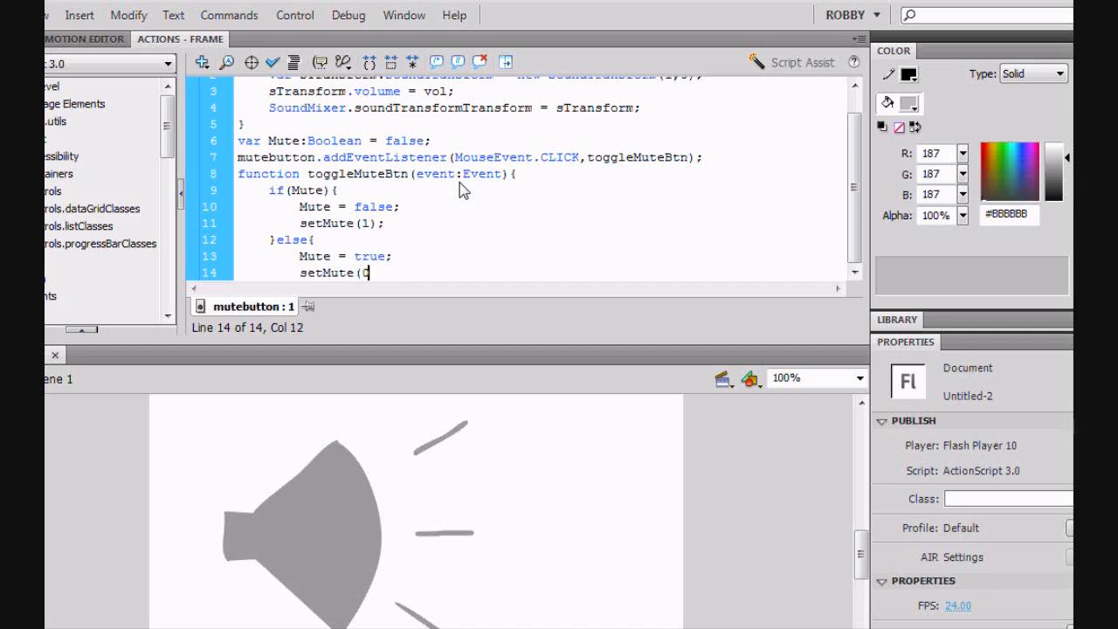
{"action": "type", "text": "0);"}
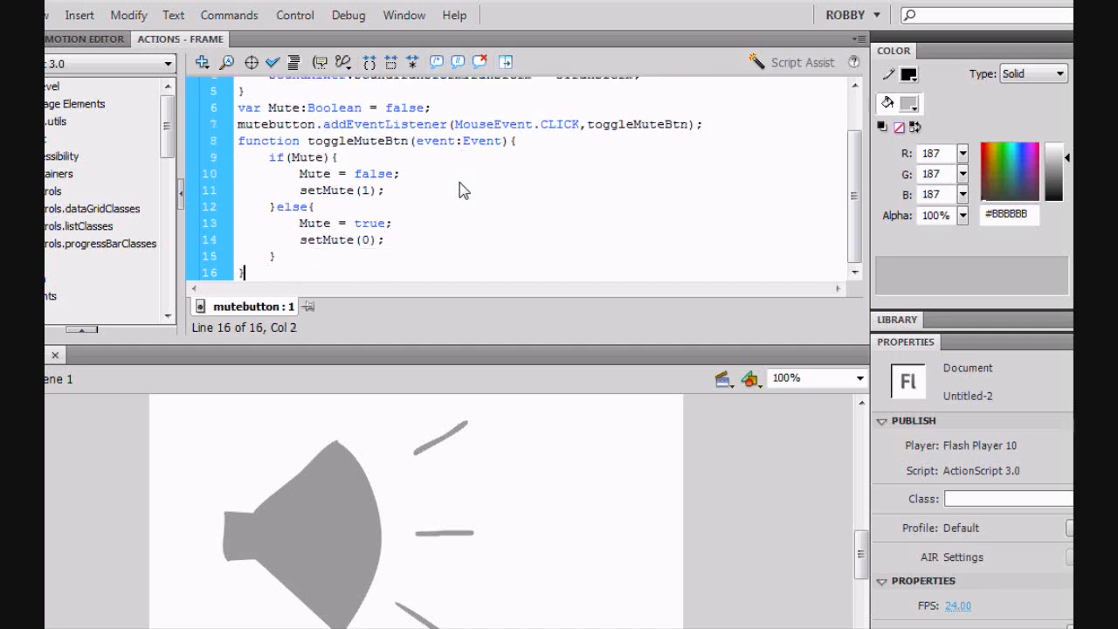
{"action": "scroll", "scroll_direction": "up", "scroll_amount": 3}
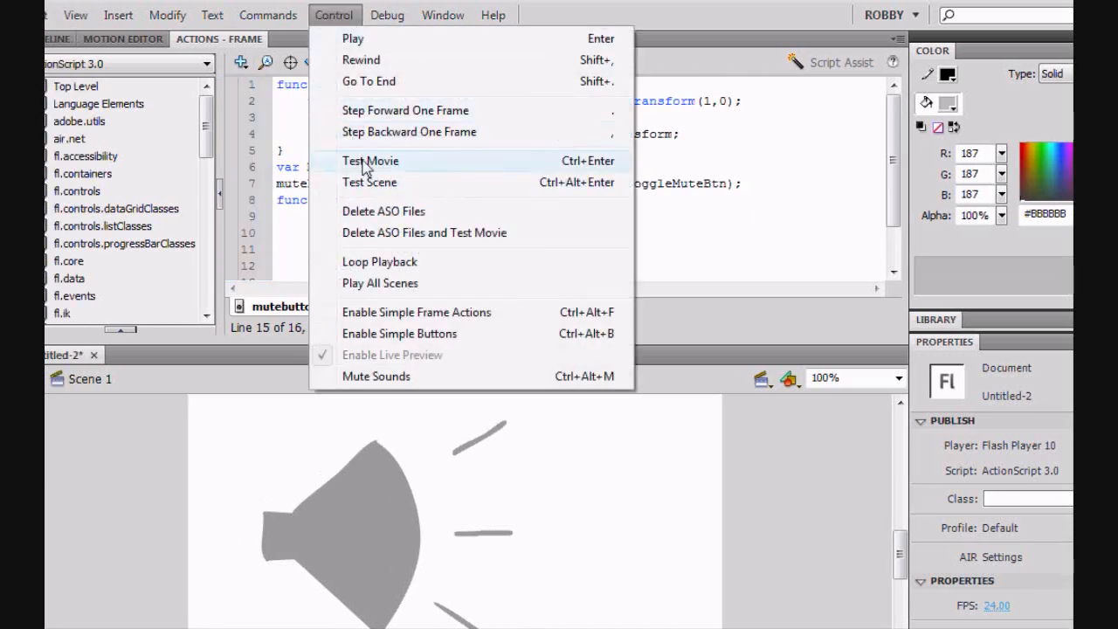
Test the movie twice and try the speaker button in the preview window.
{"action": "left_click", "coordinate": [371, 161]}
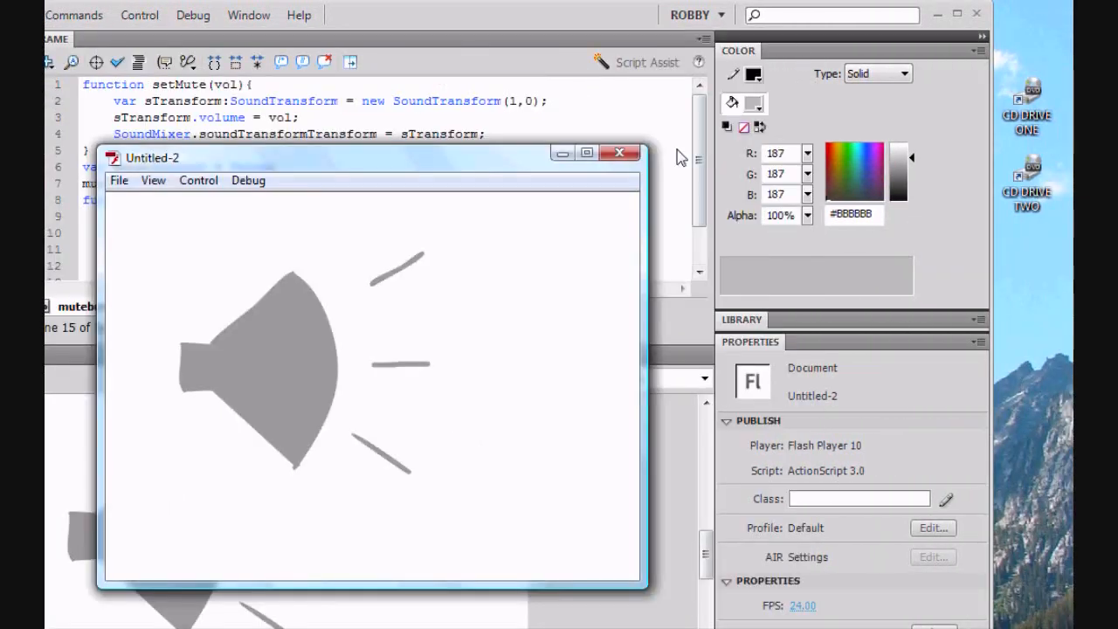
{"action": "left_click", "coordinate": [620, 152]}
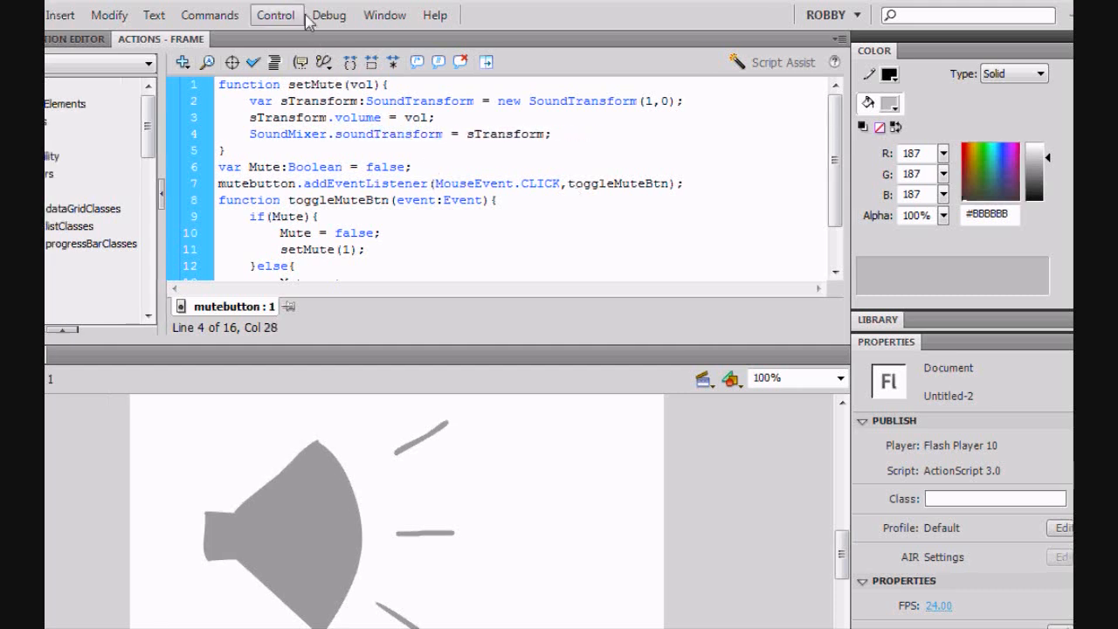
{"action": "left_click", "coordinate": [276, 14]}
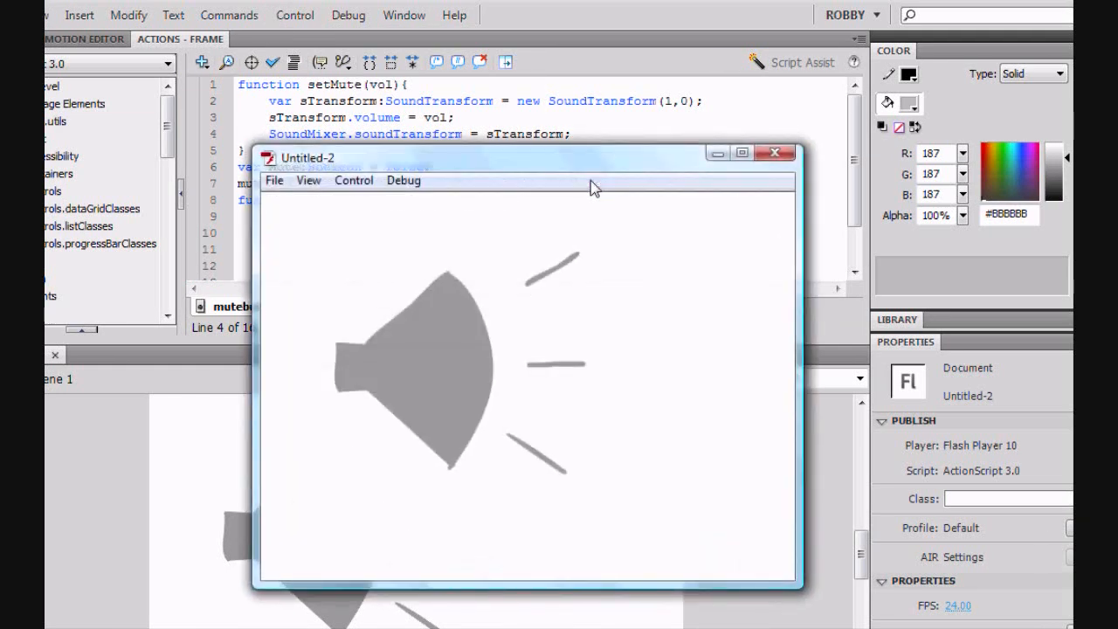
{"action": "mouse_move", "coordinate": [593, 266]}
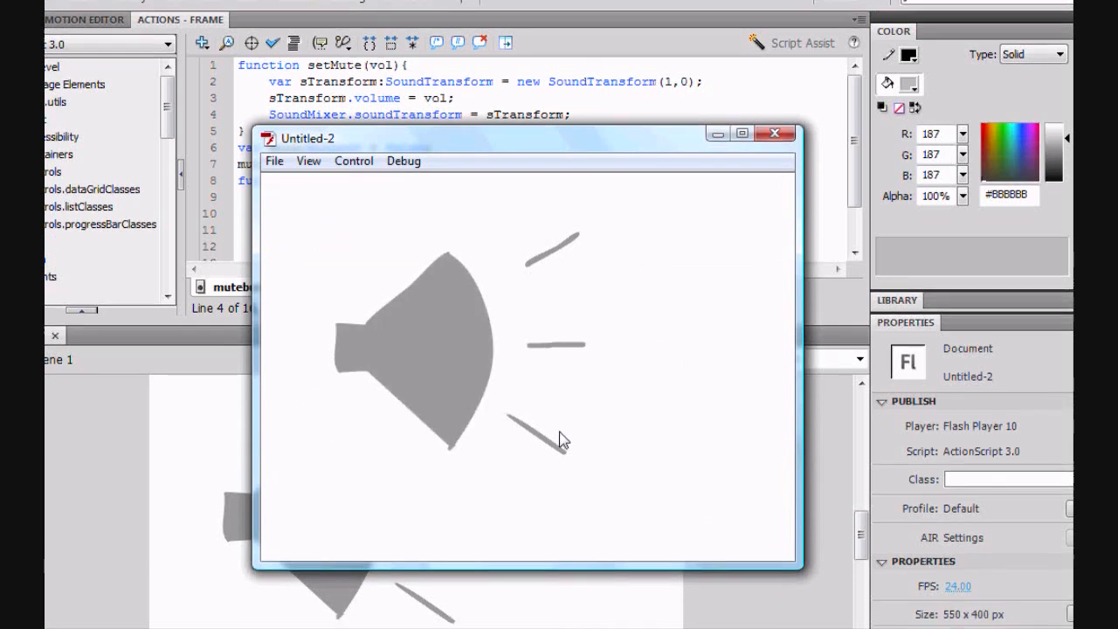
{"action": "left_click", "coordinate": [774, 133]}
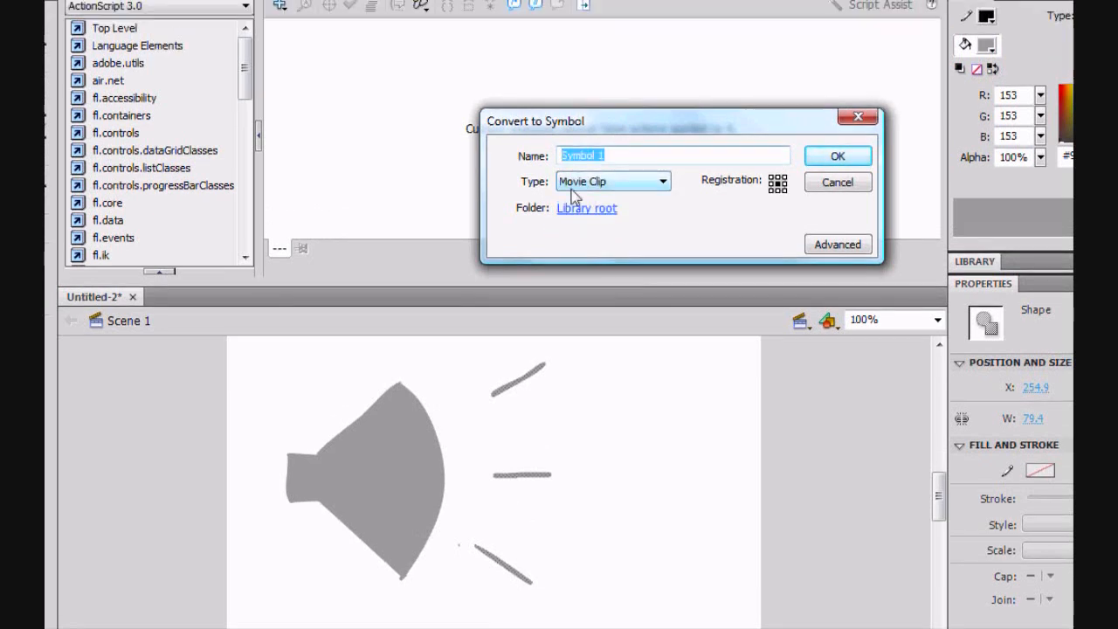
Convert the sound lines to a movie clip and give it the instance name mutte.
{"action": "left_click", "coordinate": [835, 155]}
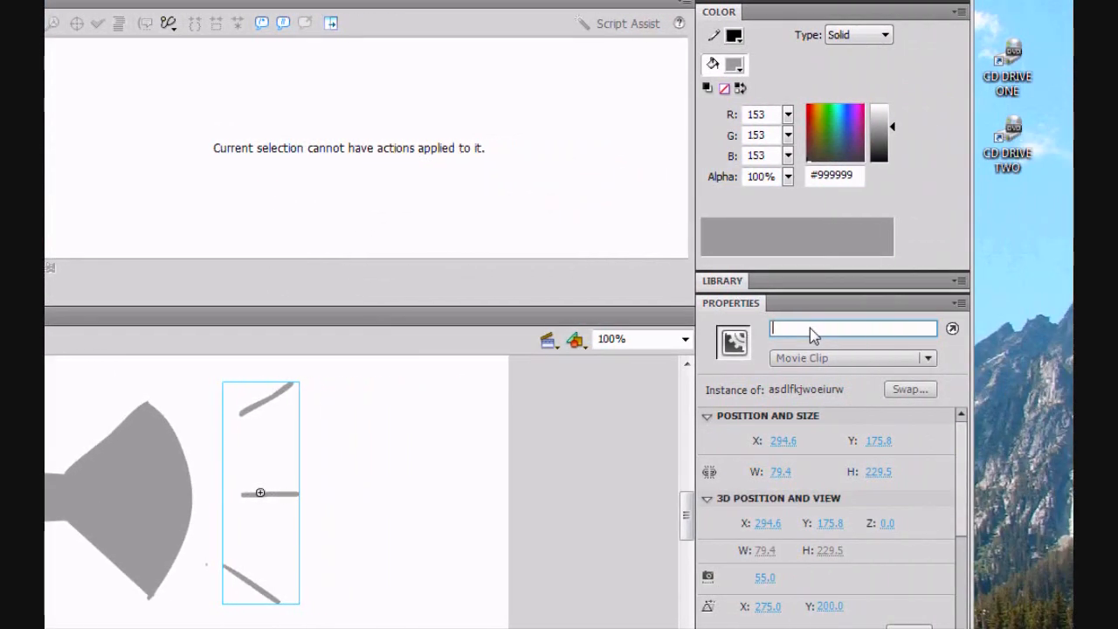
{"action": "type", "text": "m"}
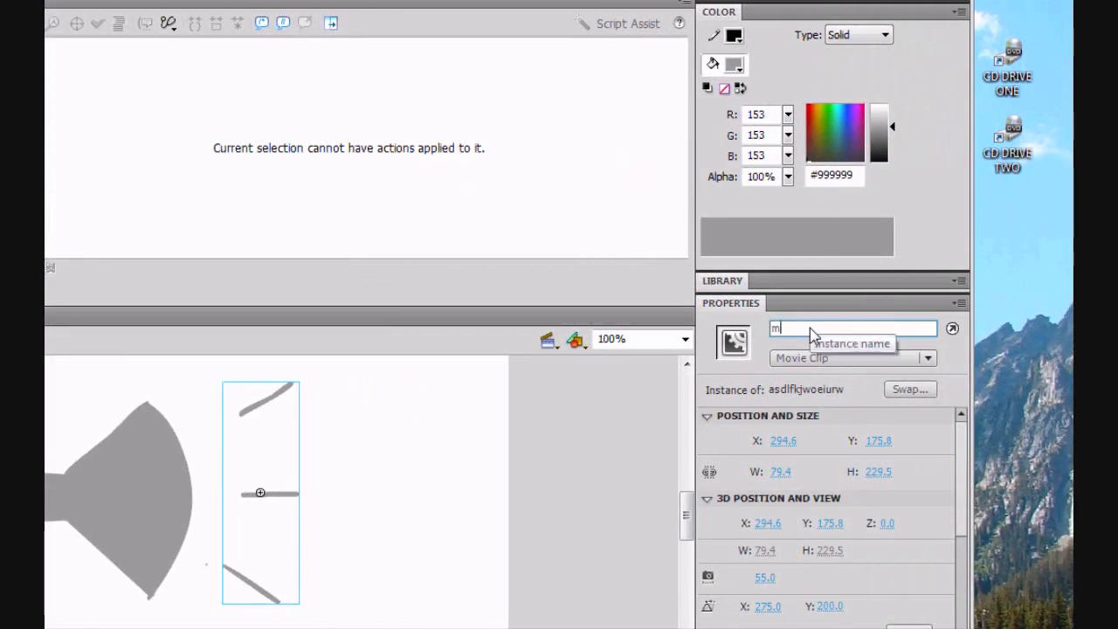
{"action": "type", "text": "u"}
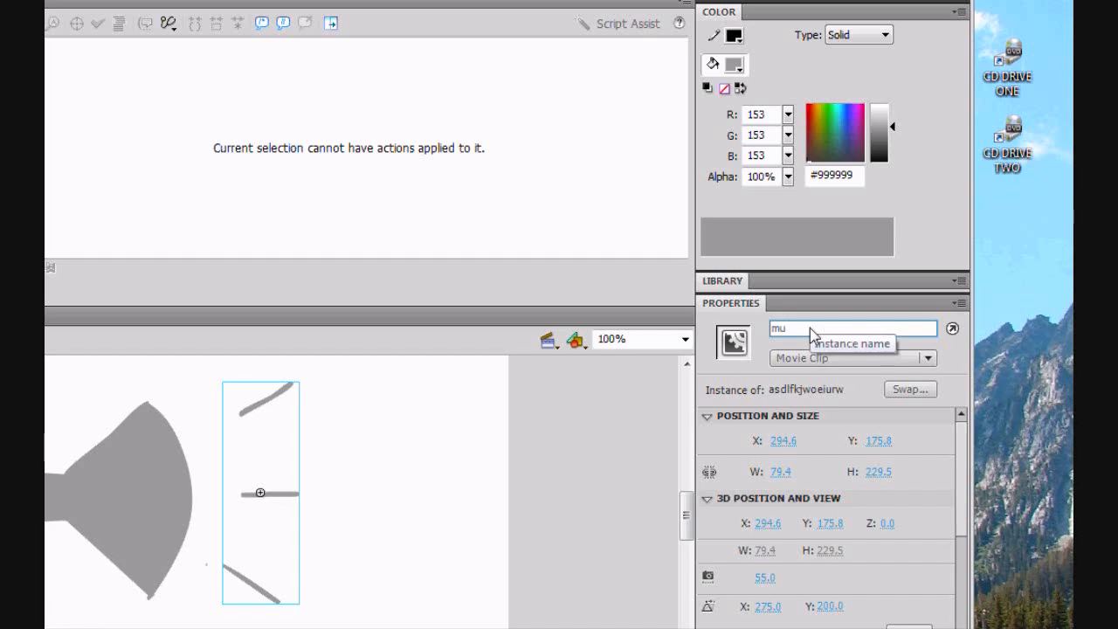
{"action": "type", "text": "tte"}
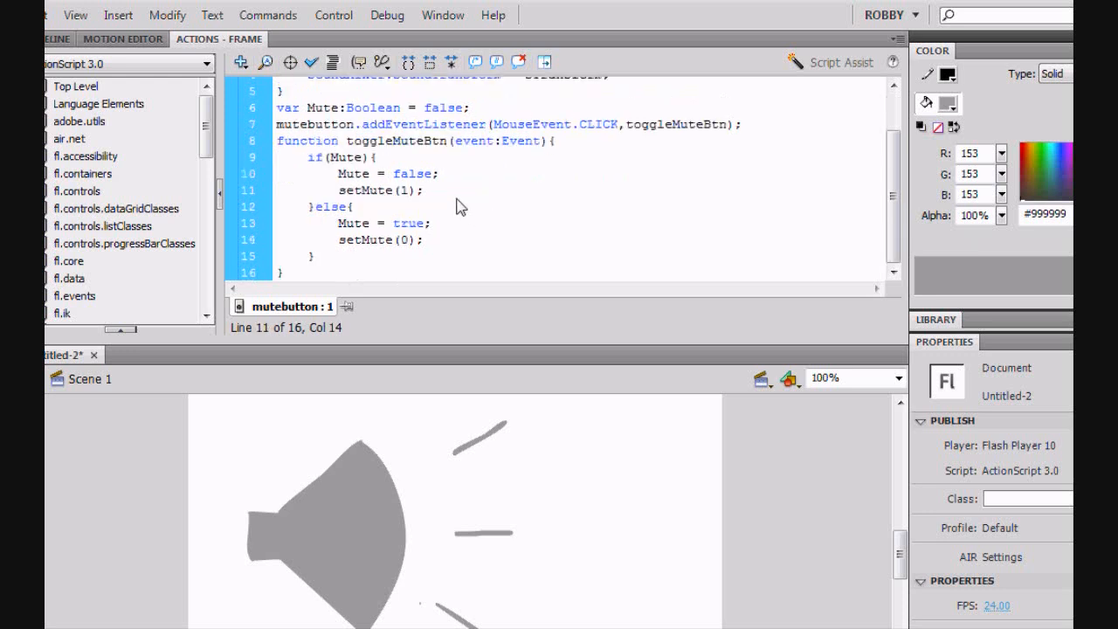
{"action": "mouse_move", "coordinate": [538, 437]}
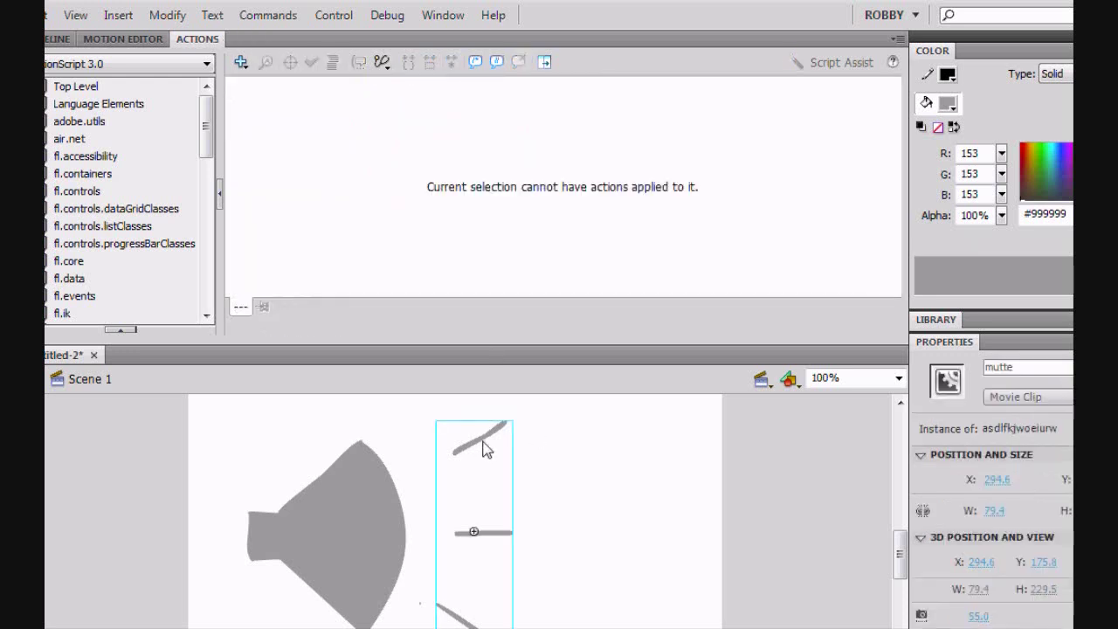
Inside the sound-lines clip, add a blank keyframe at frame 2 with a stop(); script.
{"action": "left_click", "coordinate": [145, 38]}
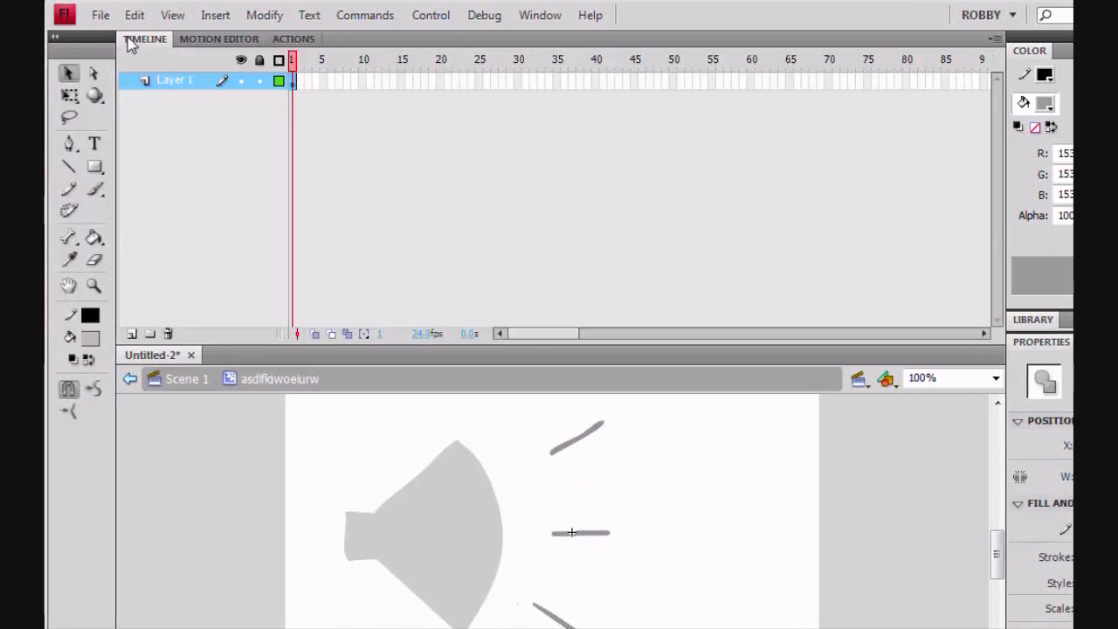
{"action": "right_click", "coordinate": [293, 80]}
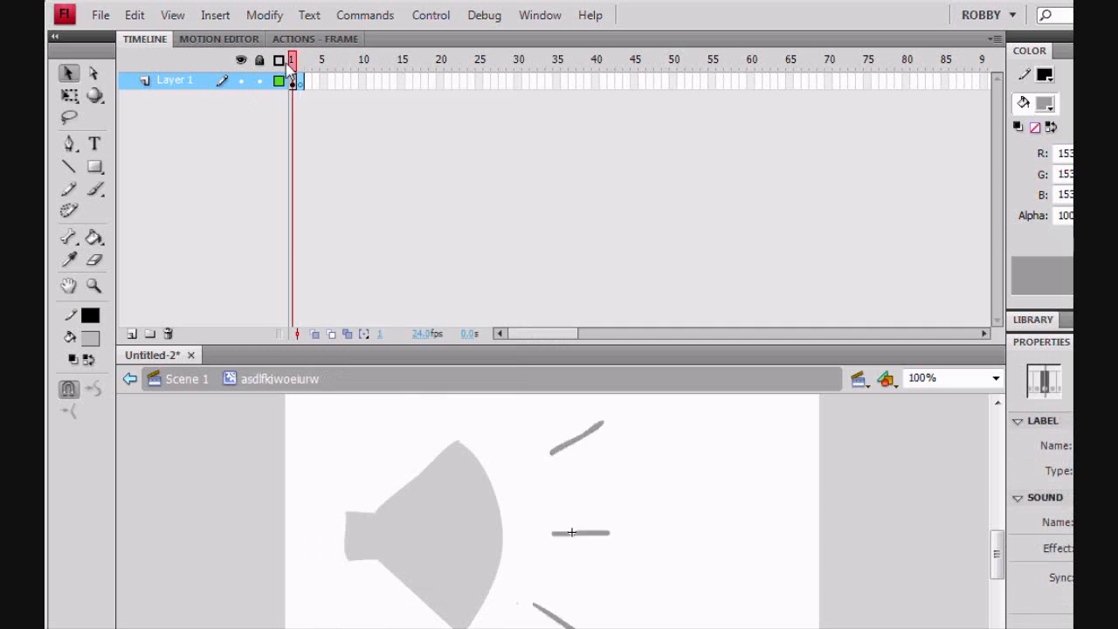
{"action": "left_click", "coordinate": [301, 60]}
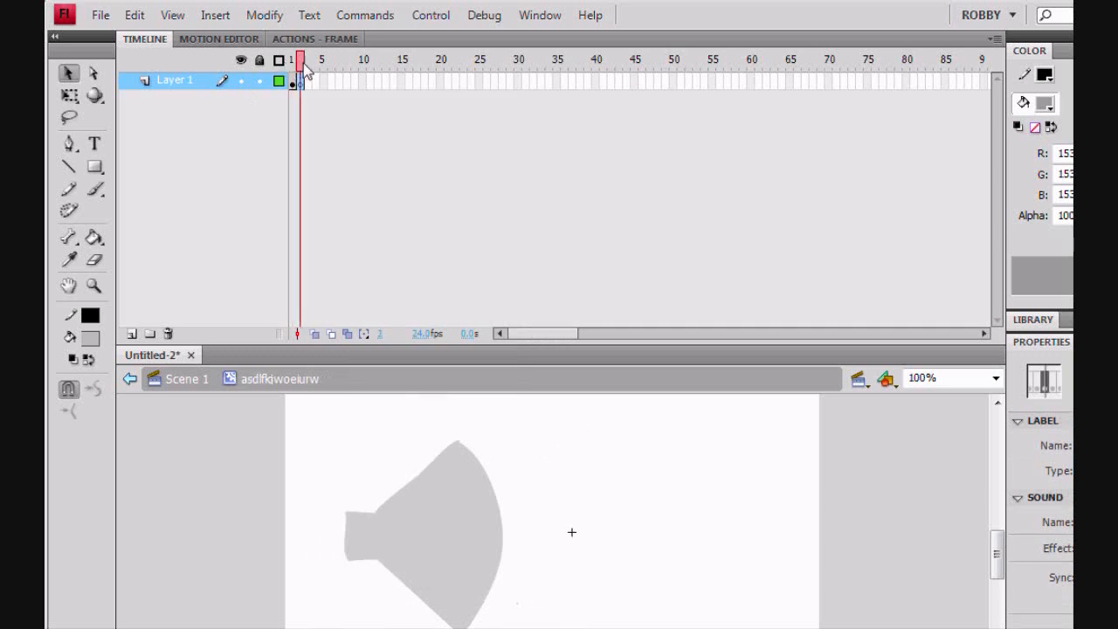
{"action": "left_click", "coordinate": [314, 38]}
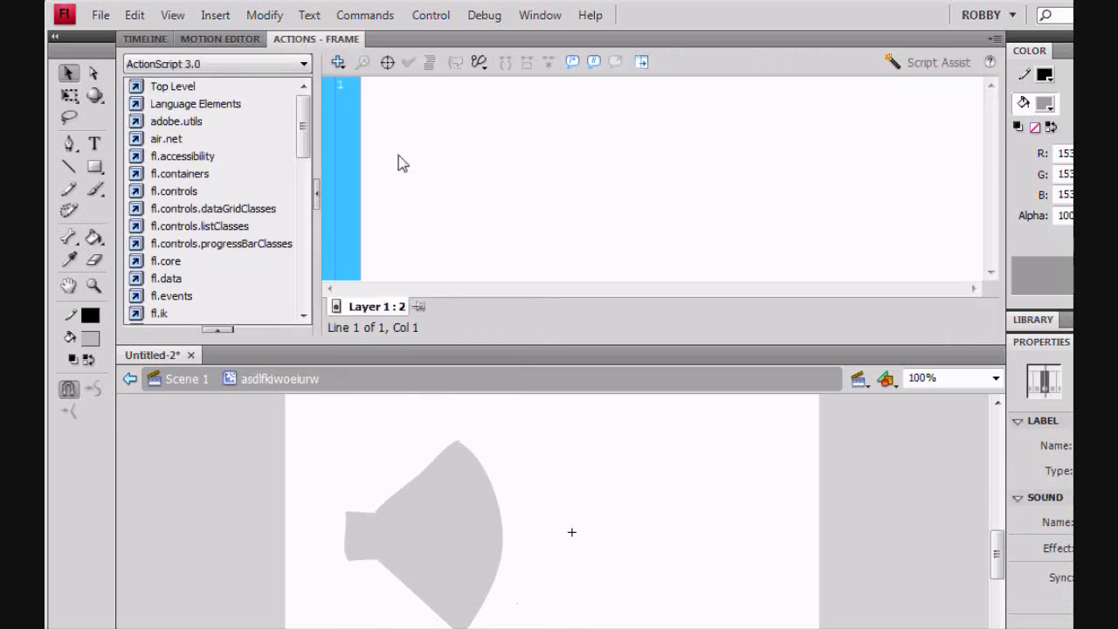
{"action": "type", "text": "stop();"}
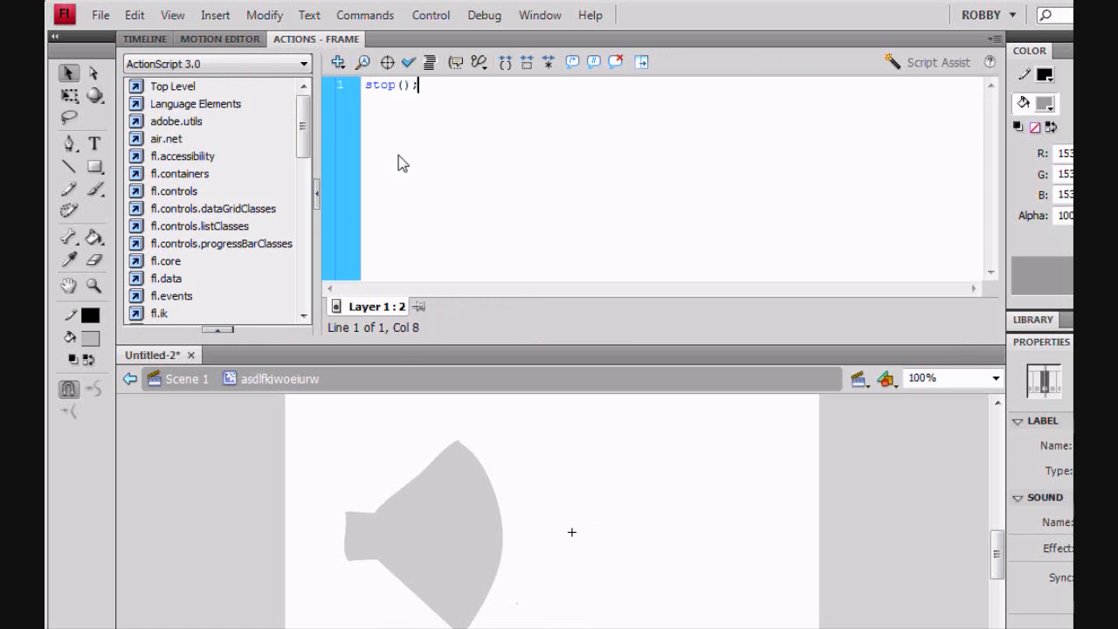
{"action": "left_click", "coordinate": [143, 39]}
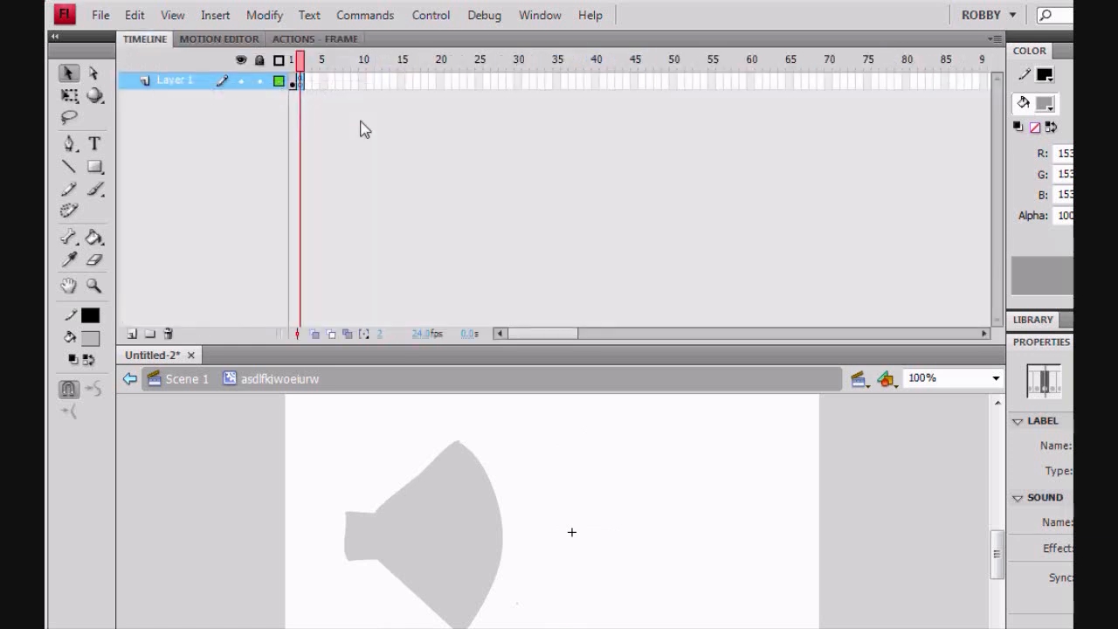
Add a stop(); script to the clip's first frame and return to its timeline.
{"action": "left_click", "coordinate": [314, 38]}
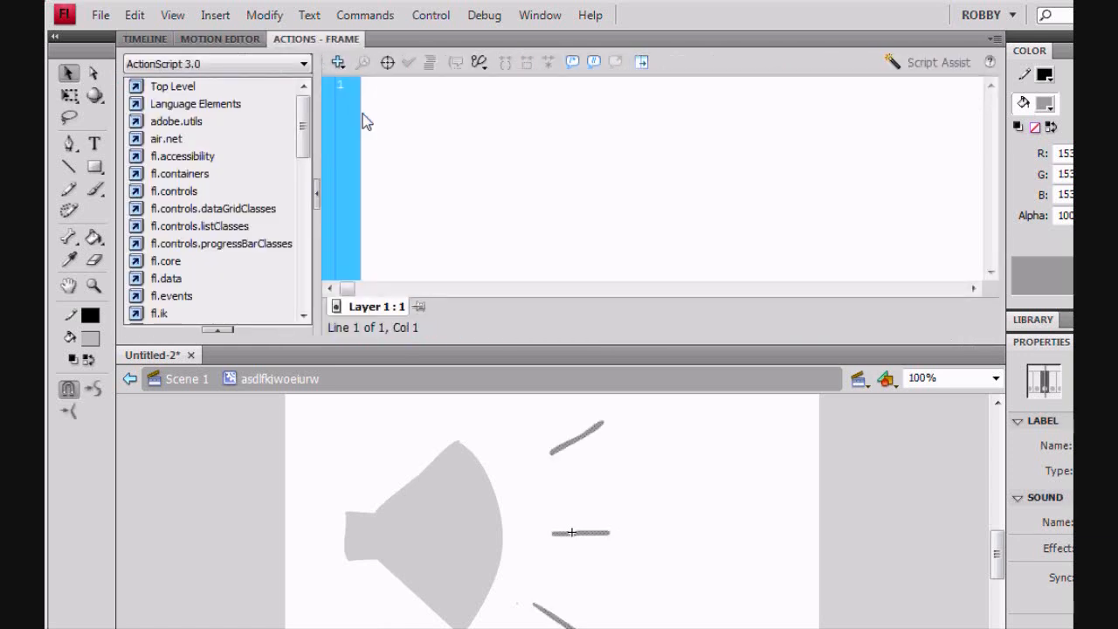
{"action": "type", "text": "stop ("}
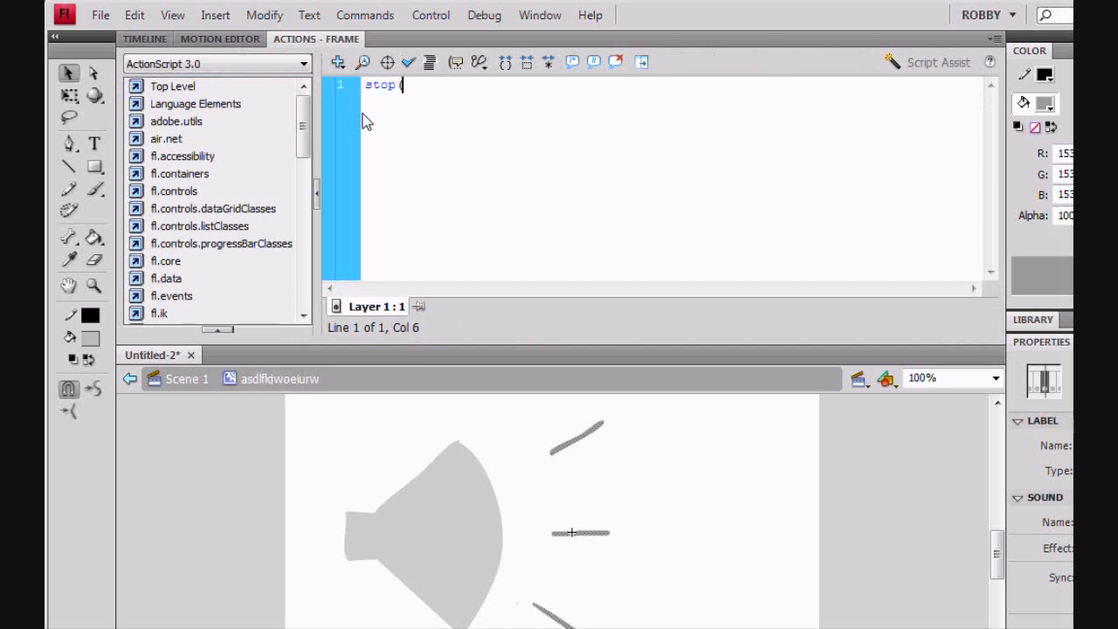
{"action": "type", "text": "();"}
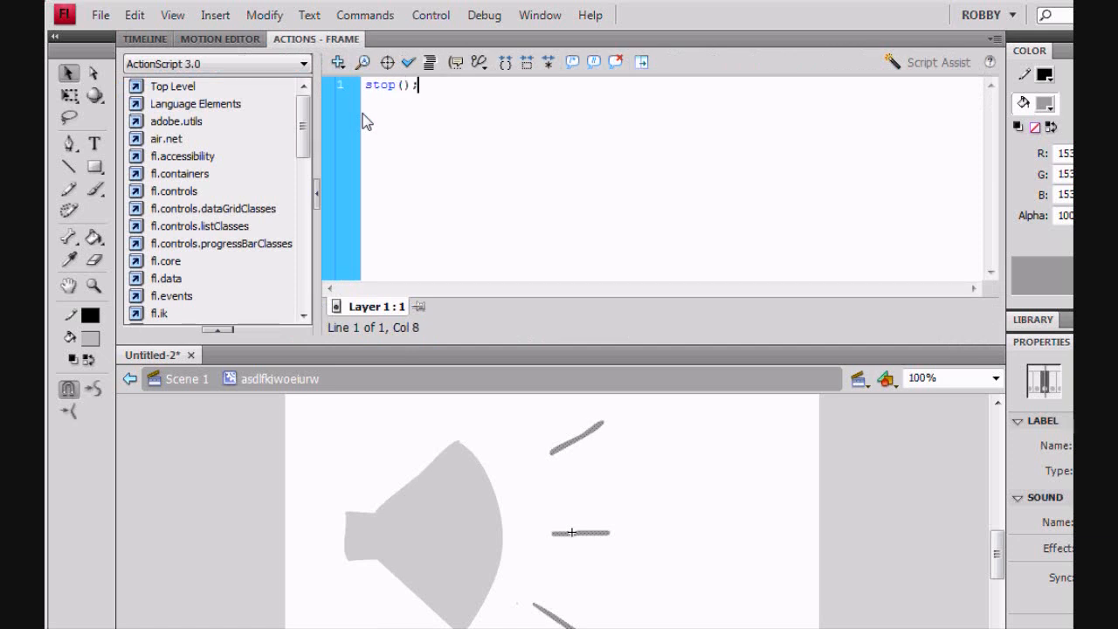
{"action": "left_click", "coordinate": [143, 38]}
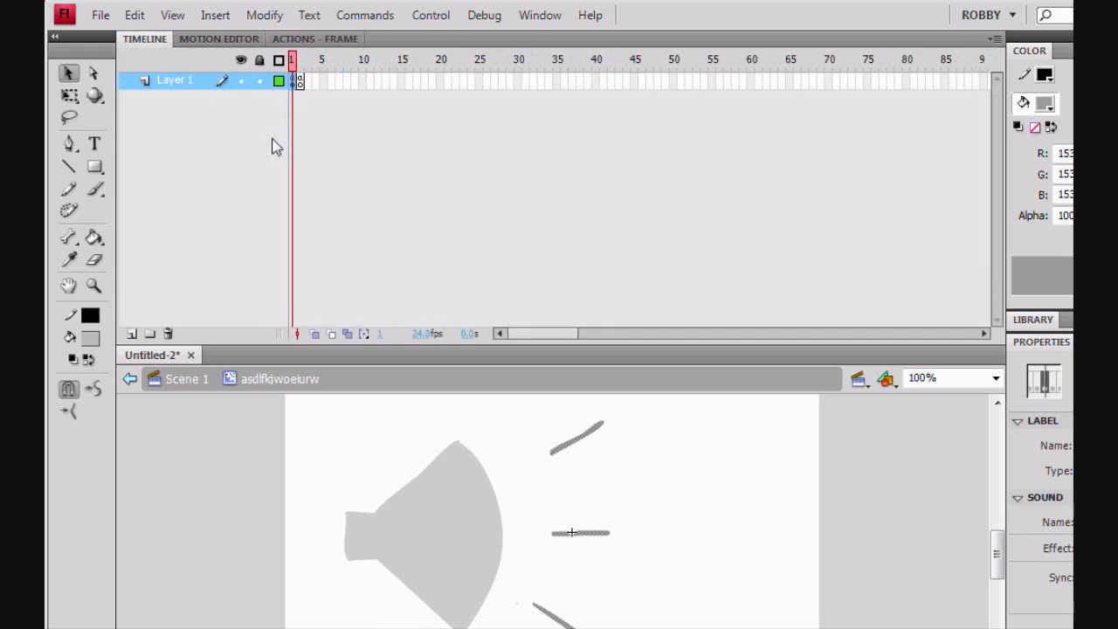
{"action": "mouse_move", "coordinate": [119, 385]}
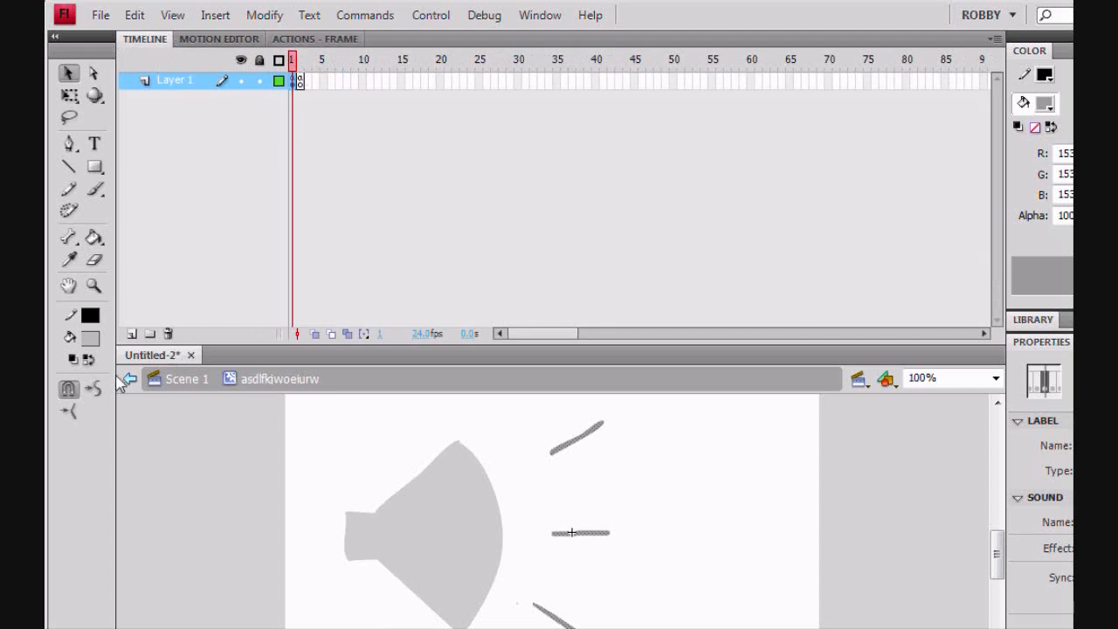
Add mutte.gotoAndStop(1); to the if branch and mutte.gotoAndStop(2); to the else branch.
{"action": "left_click", "coordinate": [314, 39]}
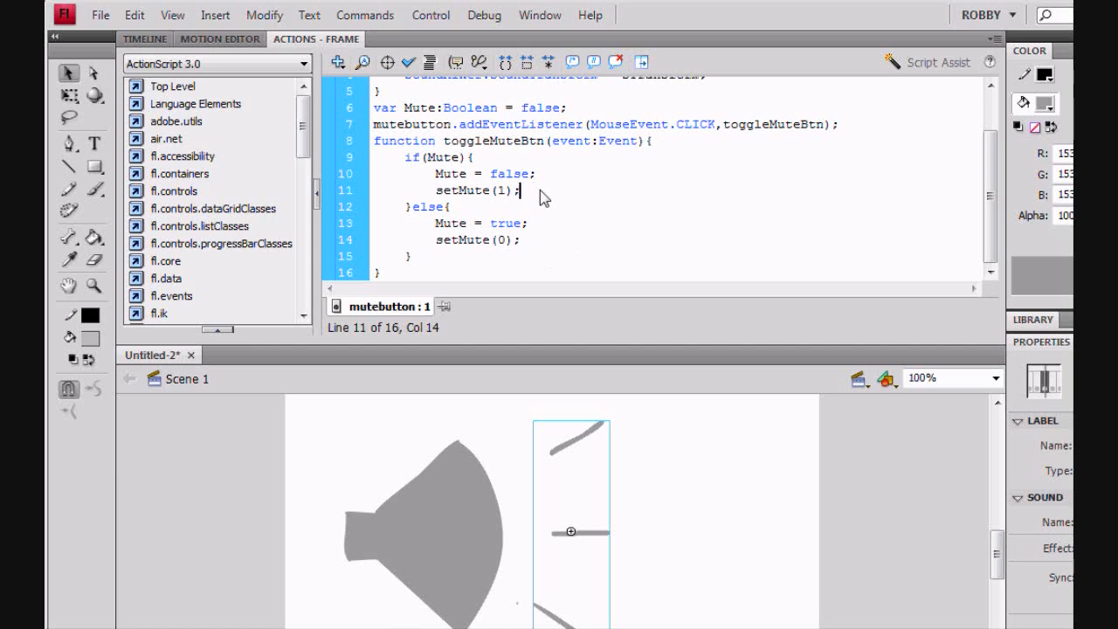
{"action": "type", "text": "mu"}
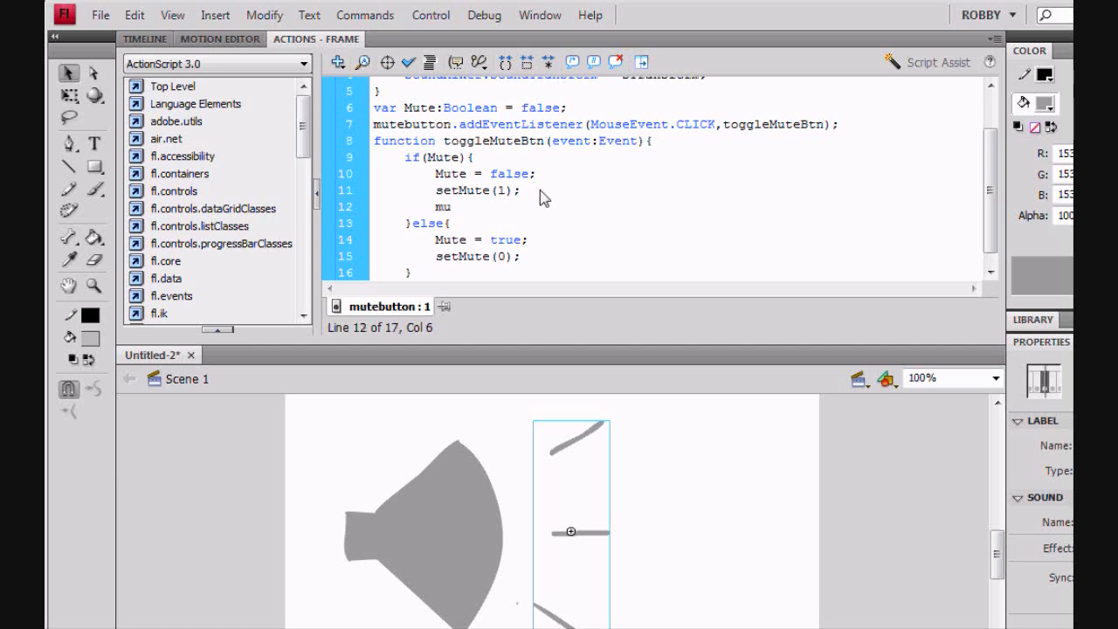
{"action": "type", "text": "tte."}
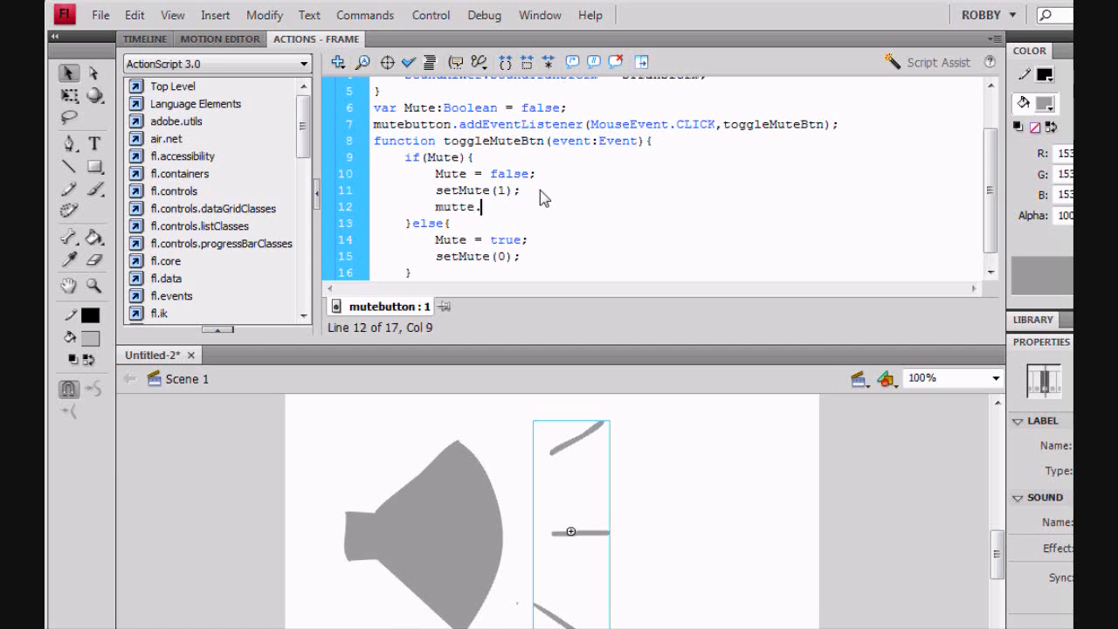
{"action": "type", "text": "goto"}
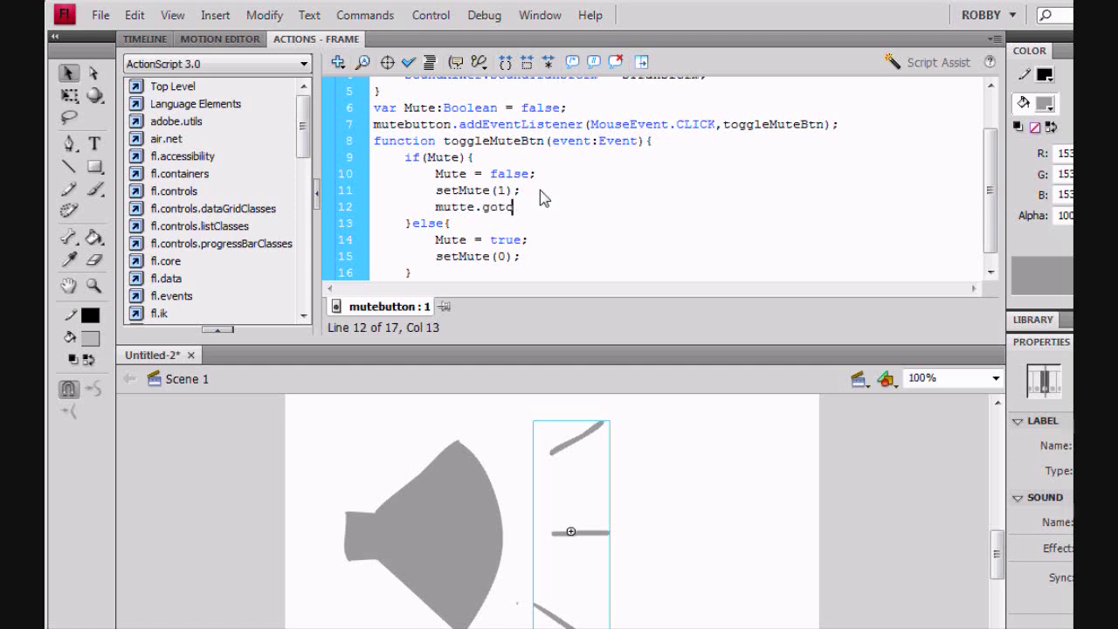
{"action": "type", "text": "oAndStop"}
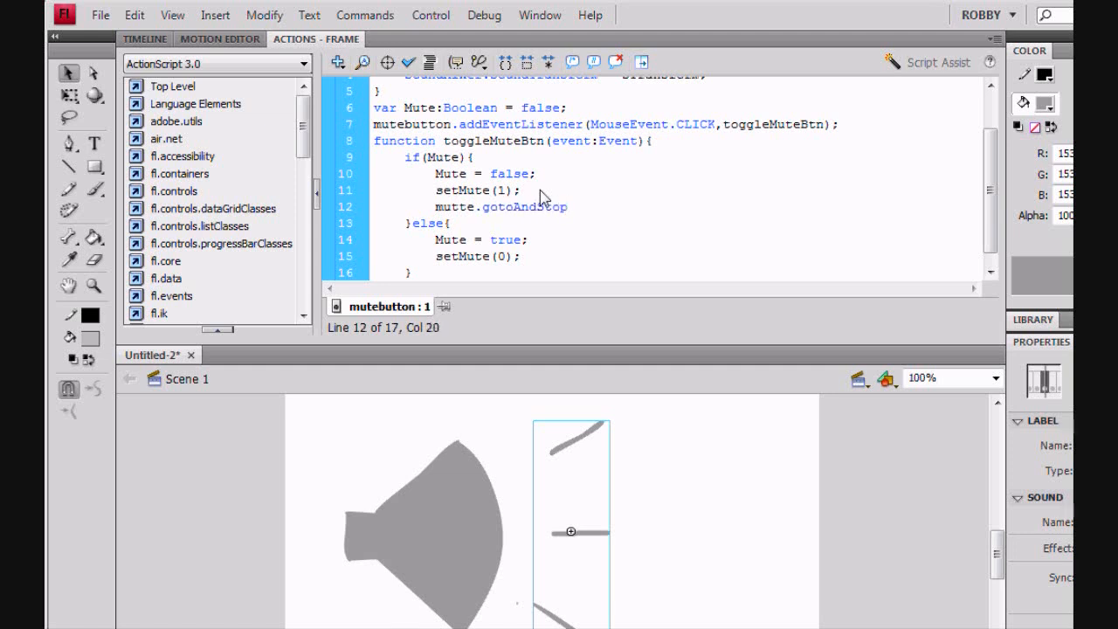
{"action": "type", "text": "(1);"}
{"action": "type", "text": "mutte.gotot"}
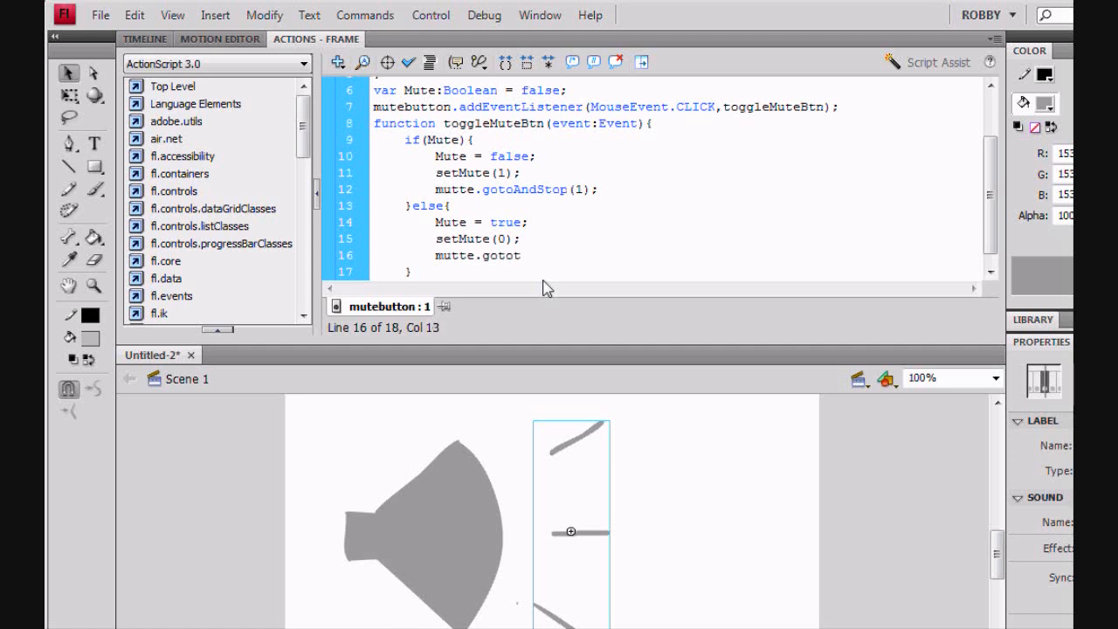
{"action": "type", "text": "AndSt"}
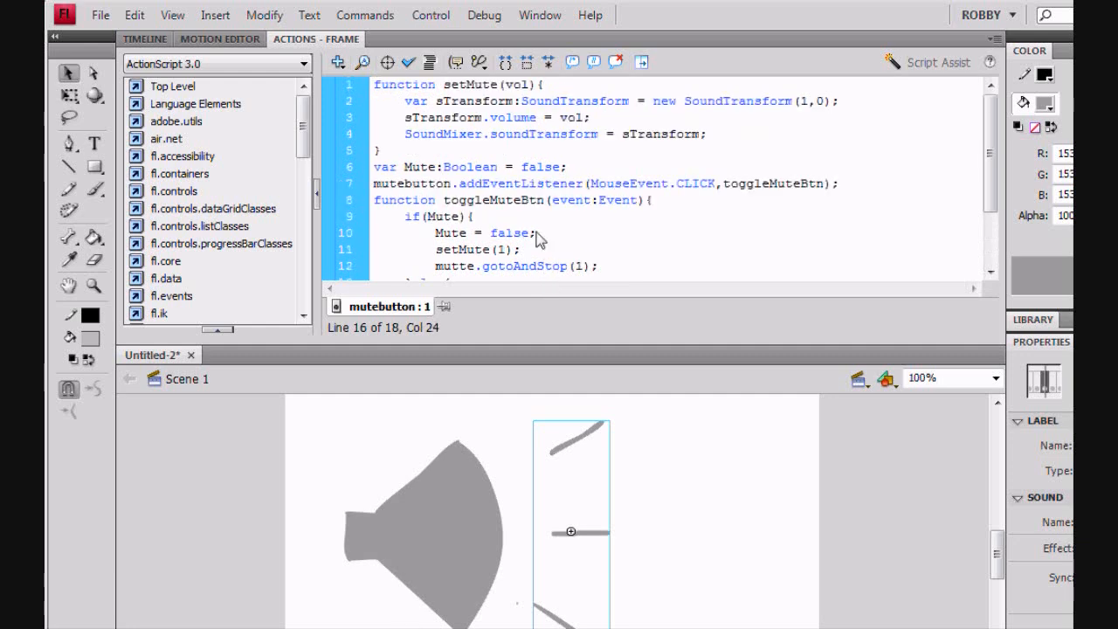
{"action": "left_click", "coordinate": [430, 14]}
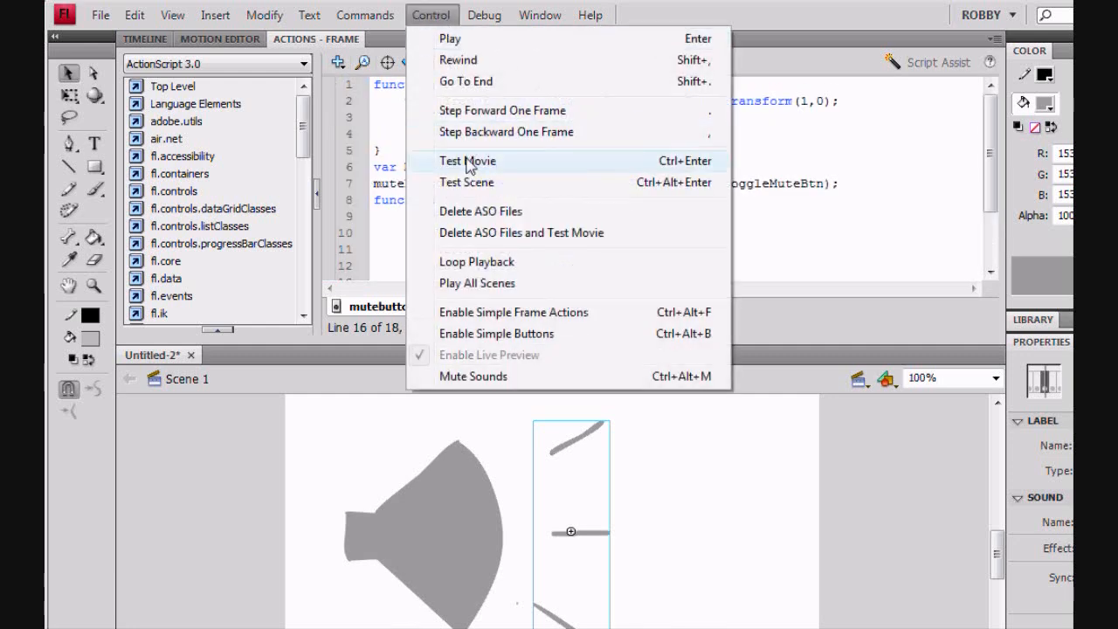
Test the movie, try the speaker mute button, and close the preview window.
{"action": "left_click", "coordinate": [468, 161]}
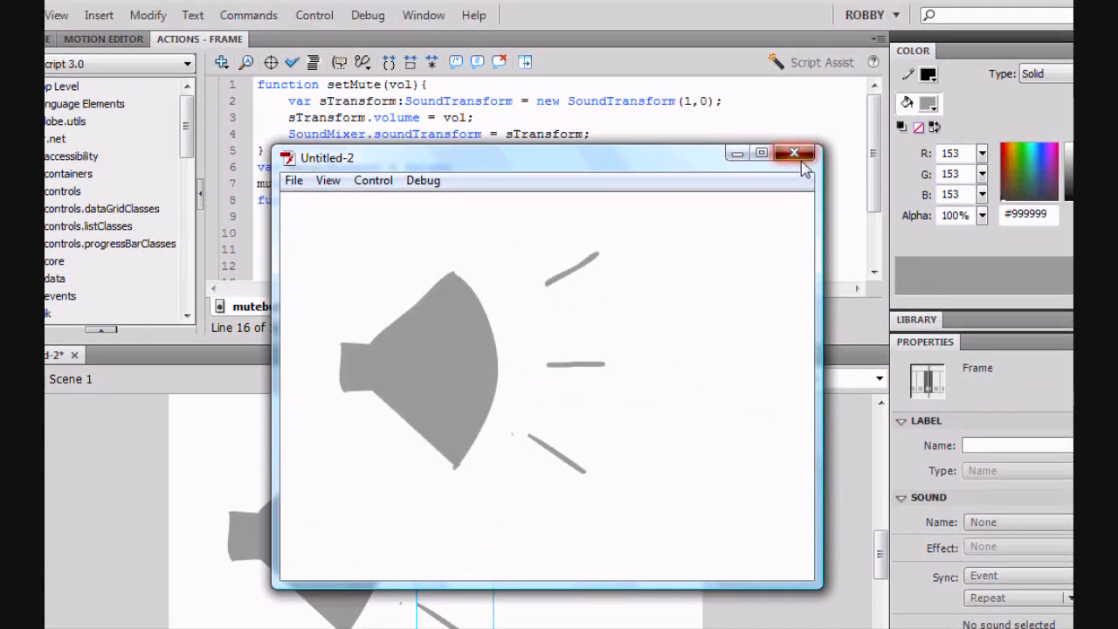
{"action": "left_click", "coordinate": [793, 154]}
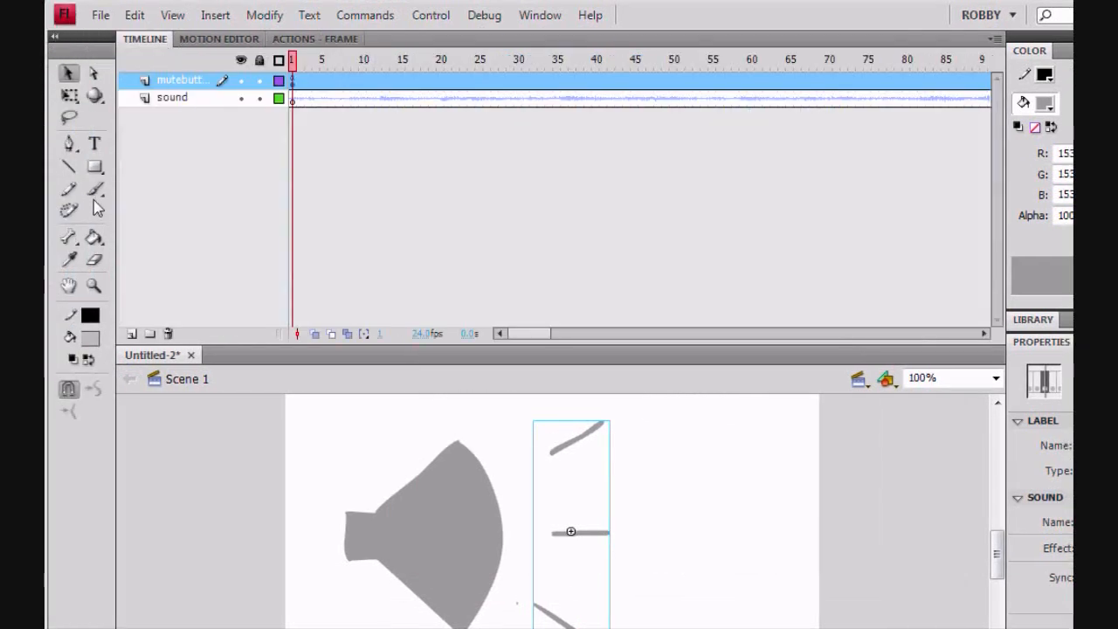